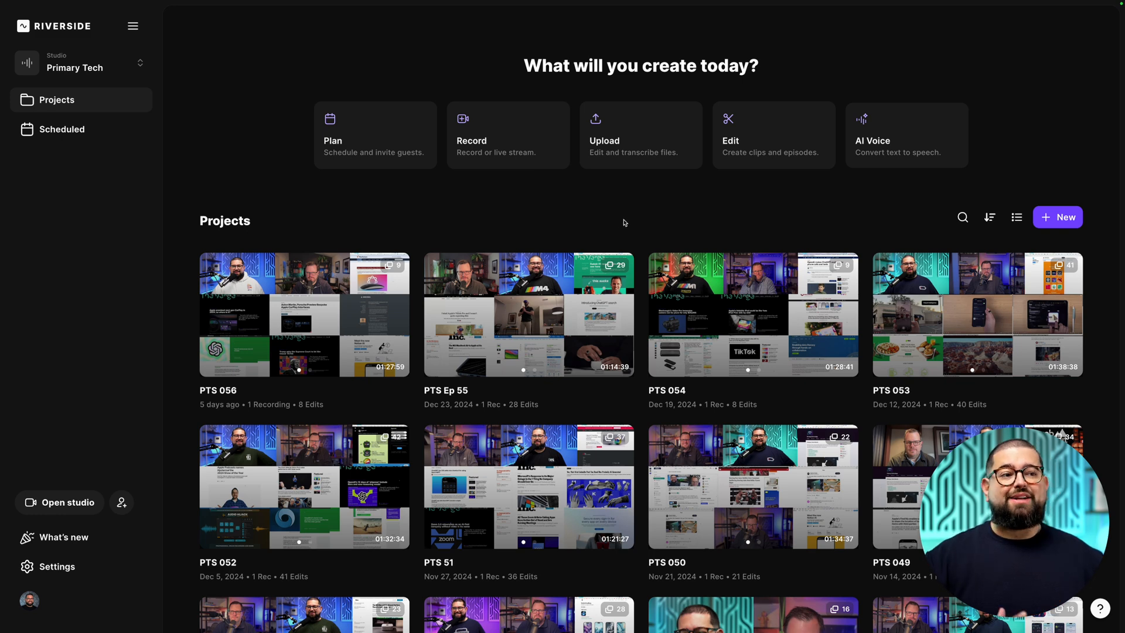
pyautogui.moveTo(620, 222)
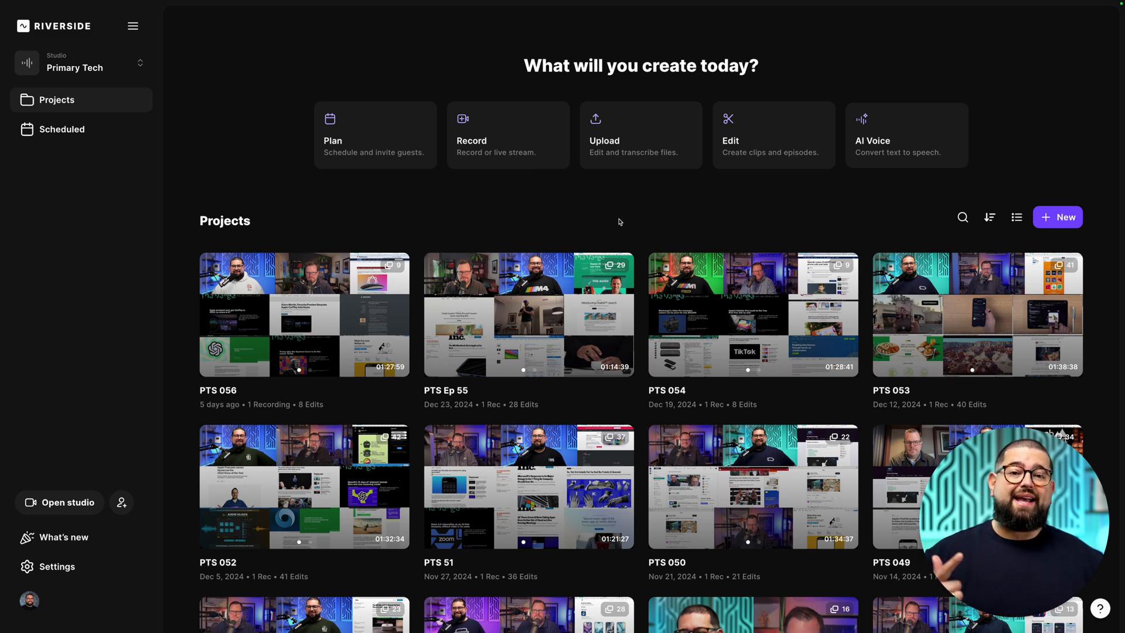
pyautogui.moveTo(512, 153)
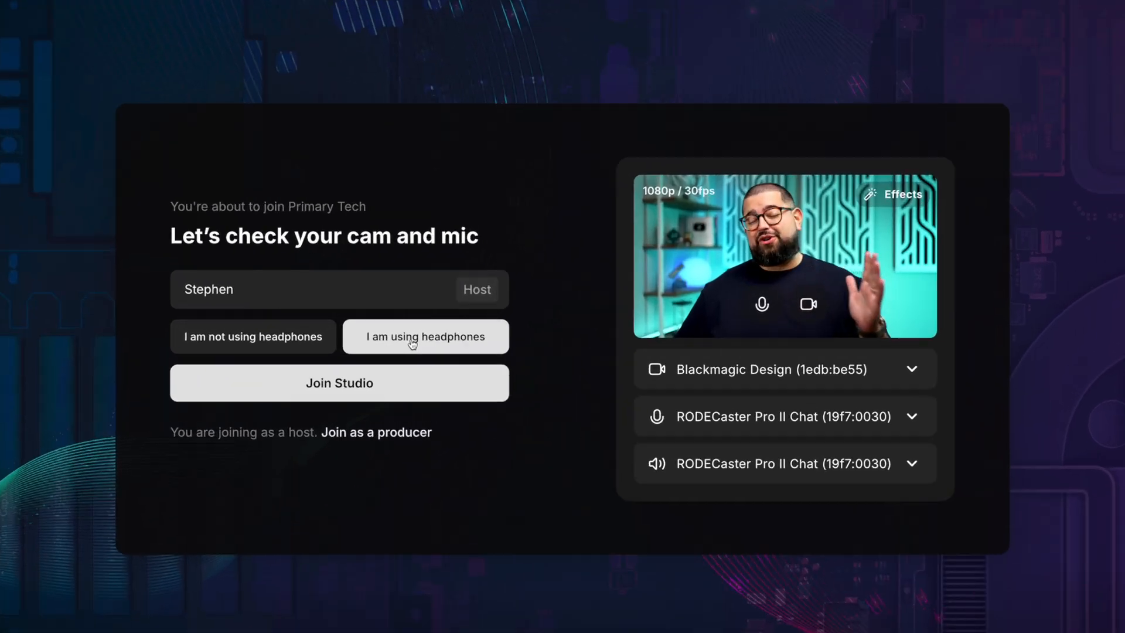
# - Set the headphones option and choose a camera source for the Primary Tech studio
pyautogui.click(338, 383)
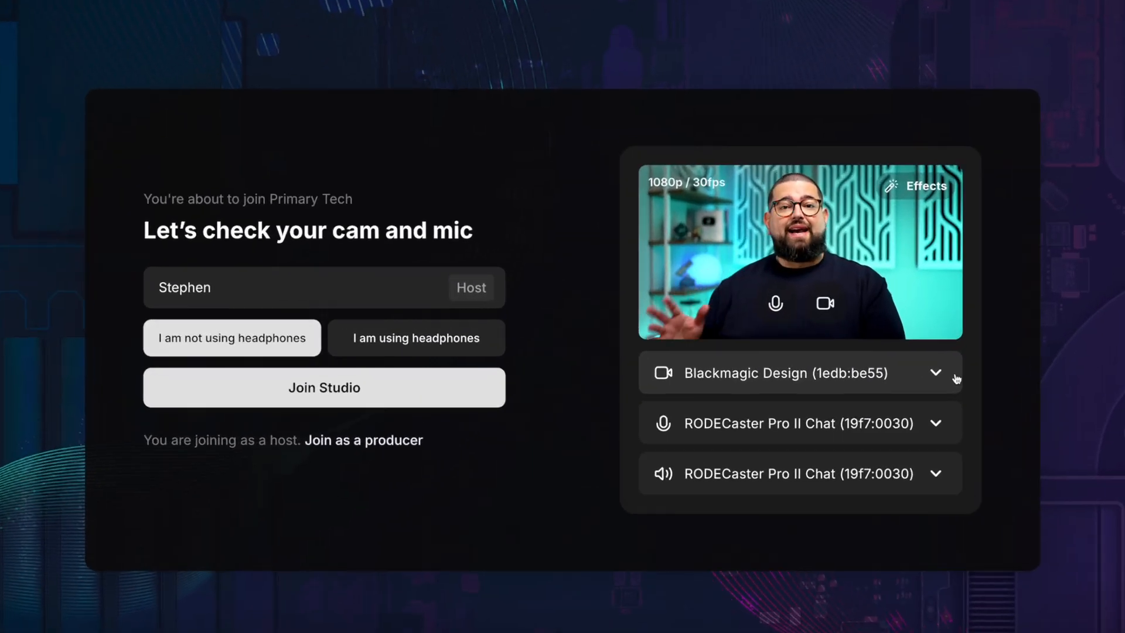
pyautogui.click(935, 372)
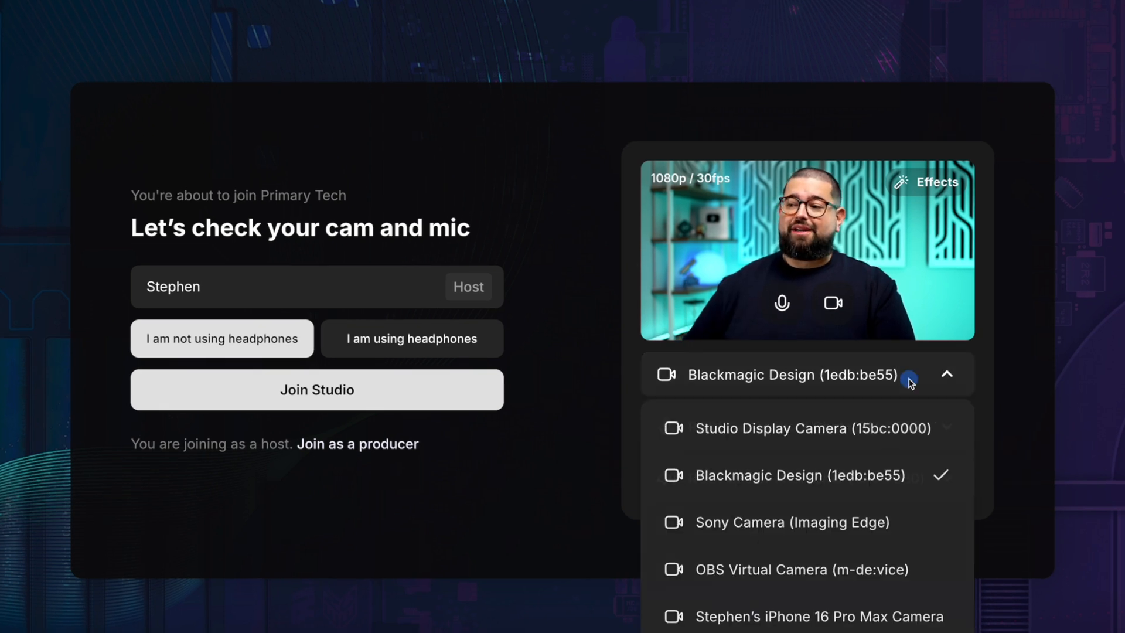
pyautogui.moveTo(816, 617)
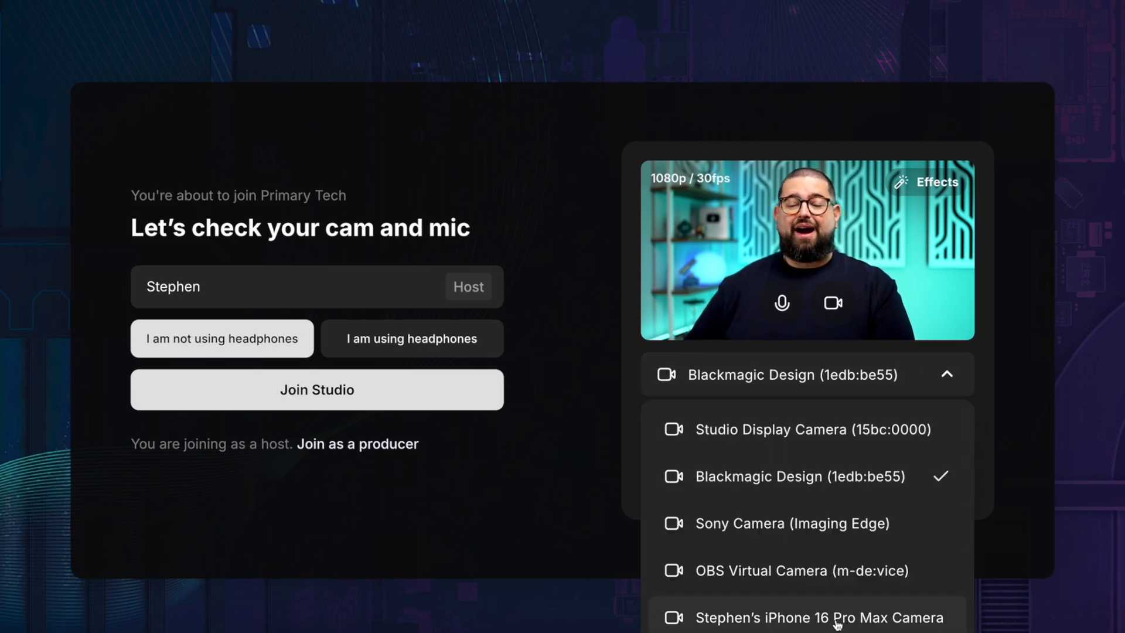
pyautogui.click(816, 617)
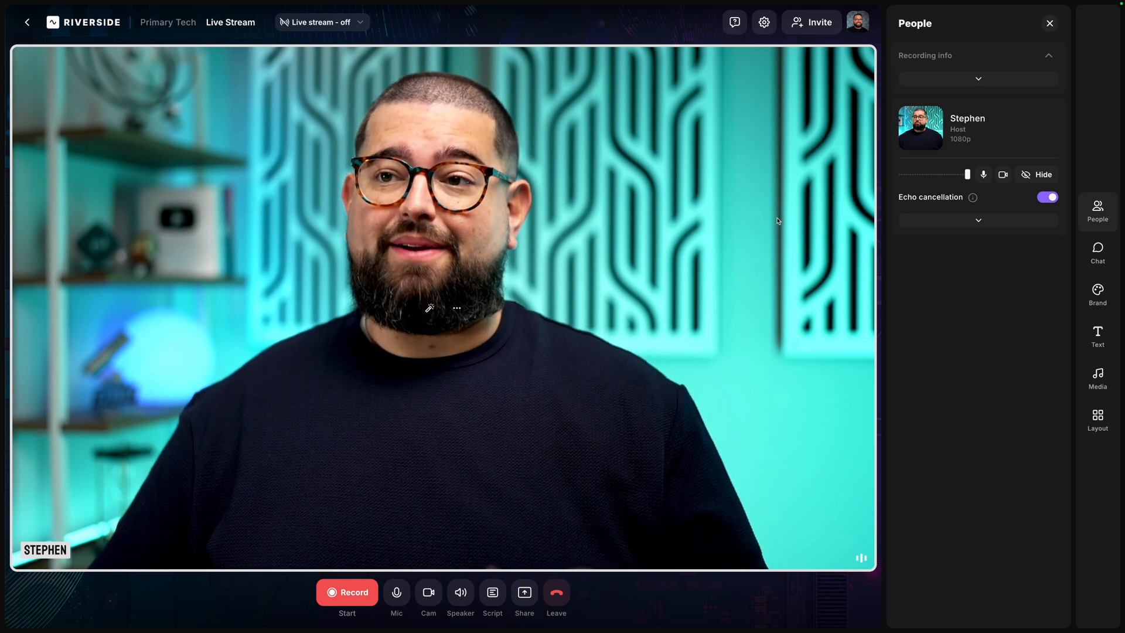
# - Link a Twitch channel as a social stream destination and accept YouTube's connection terms
pyautogui.click(322, 22)
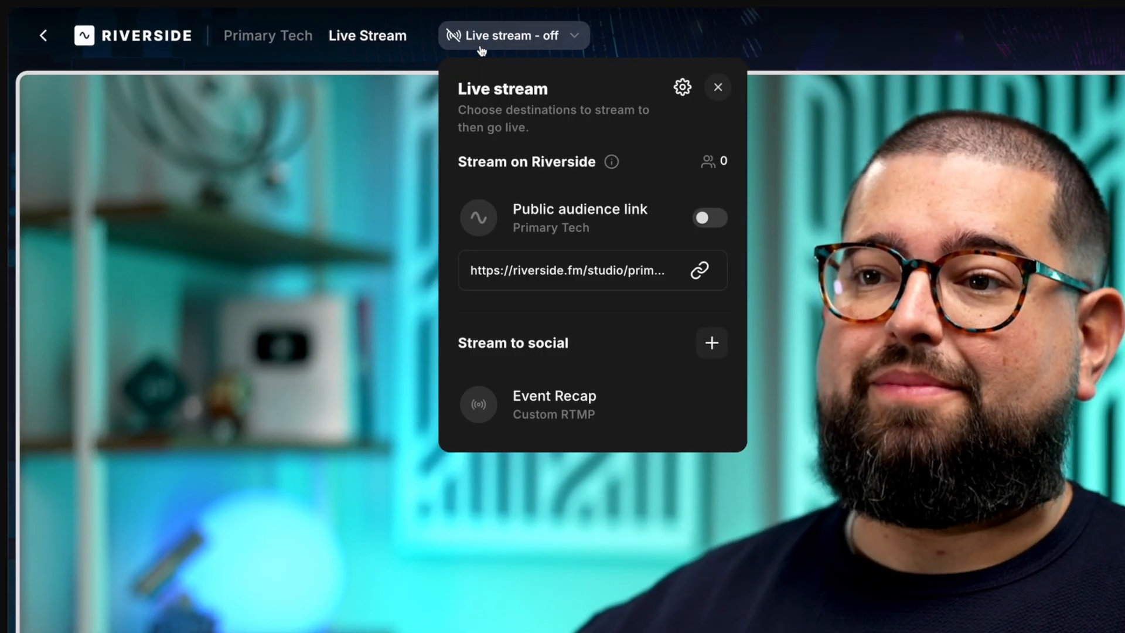
pyautogui.moveTo(571, 351)
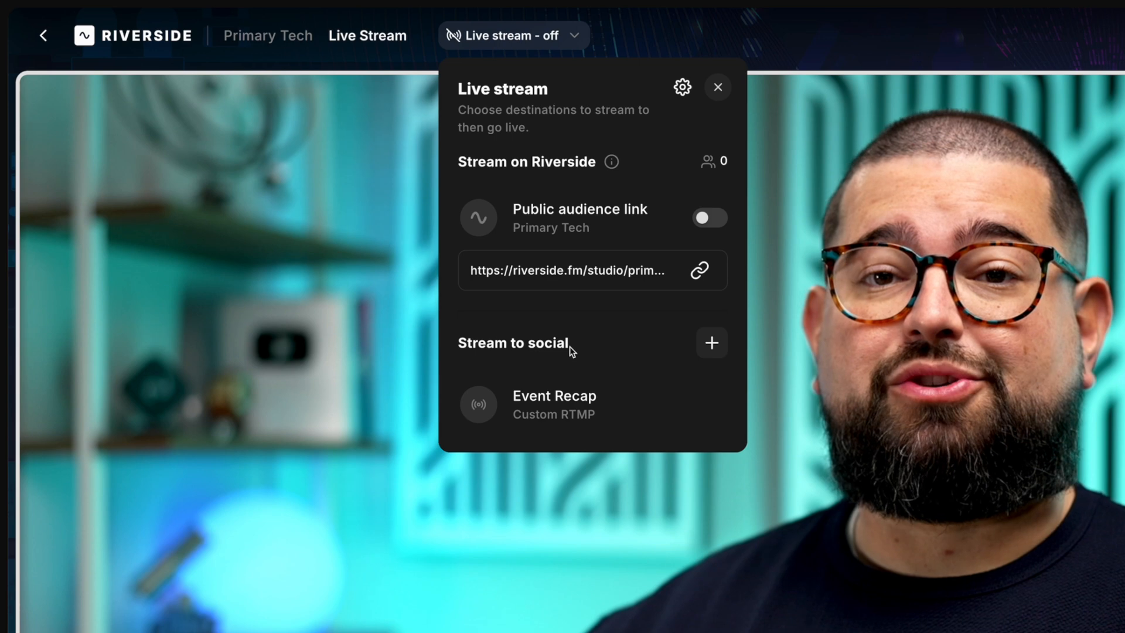
pyautogui.click(710, 342)
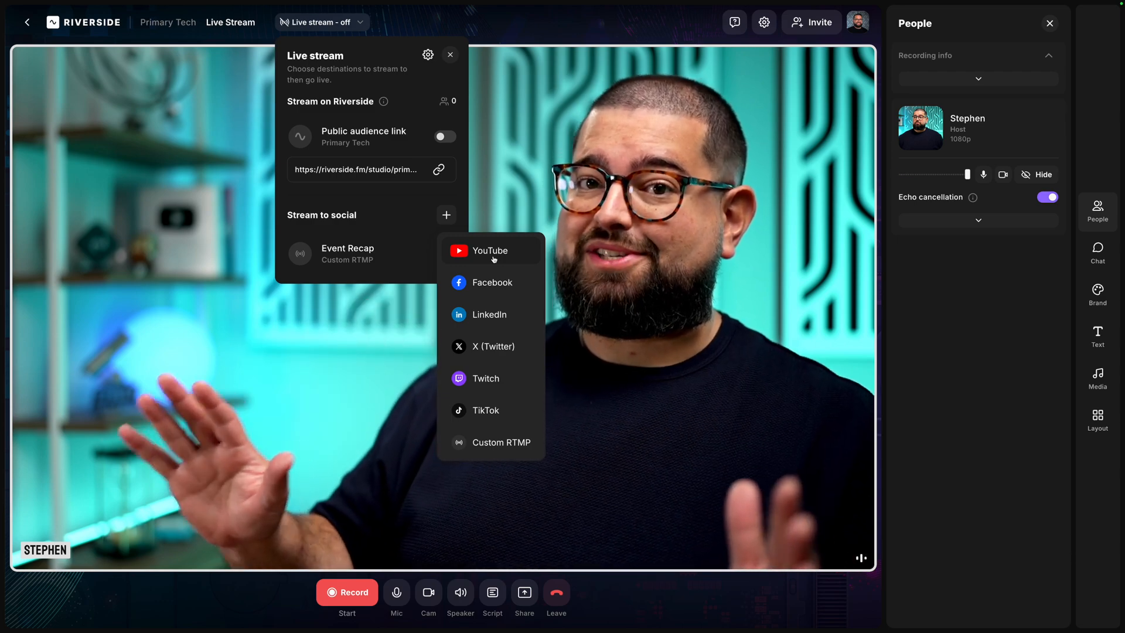
pyautogui.click(485, 378)
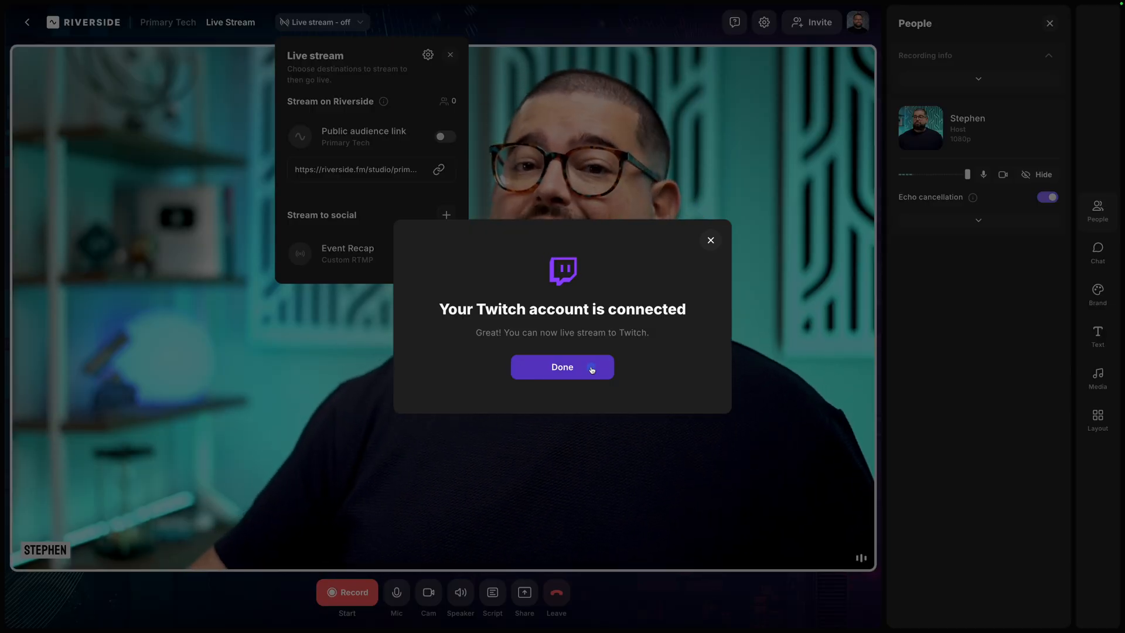
pyautogui.click(562, 367)
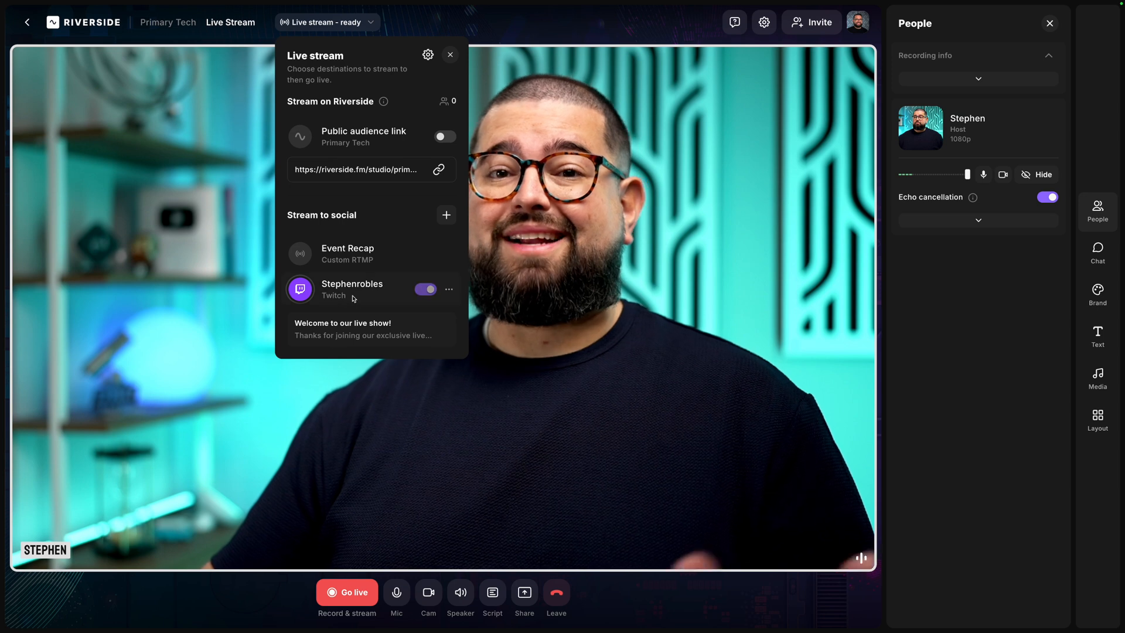
pyautogui.click(451, 55)
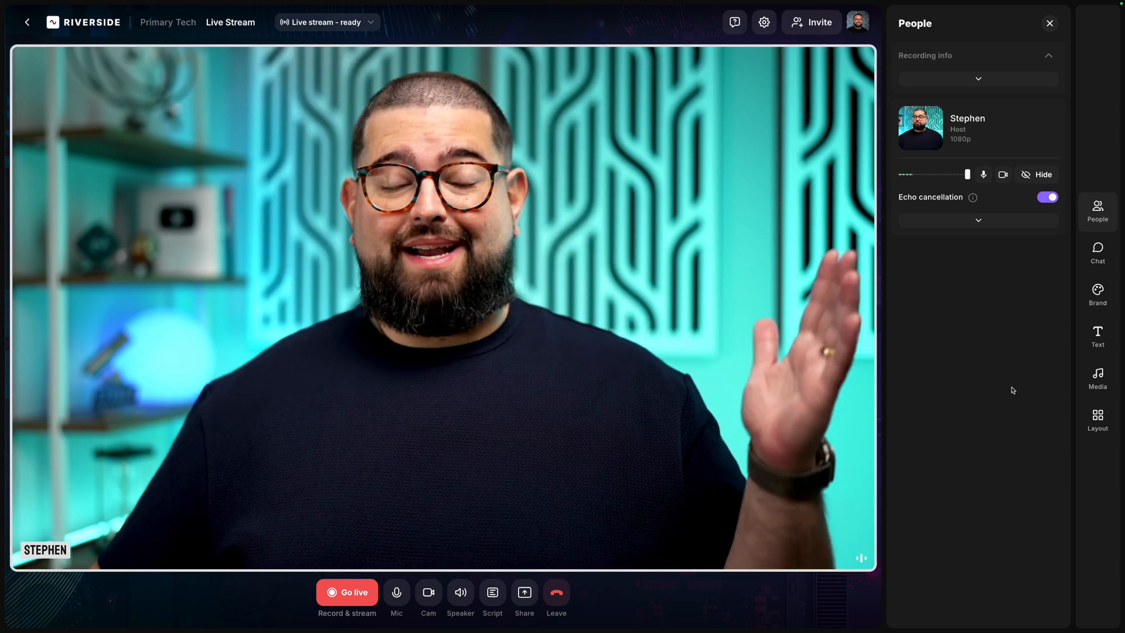
pyautogui.click(346, 592)
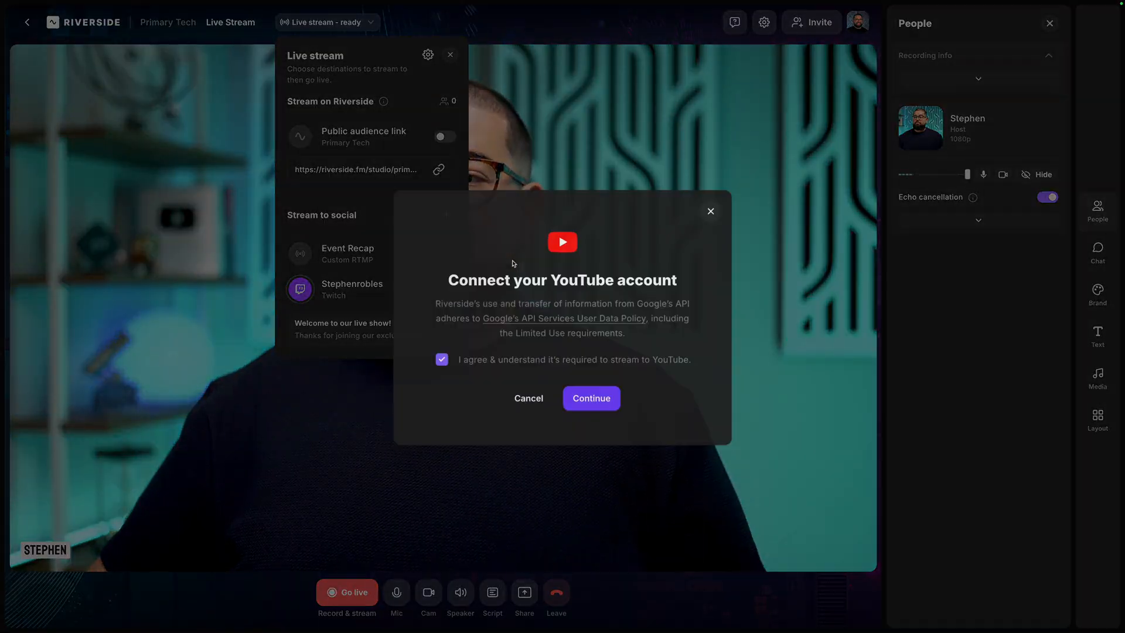
# - Connect the Riversidefm YouTube channel and switch its streaming toggle on
pyautogui.click(591, 399)
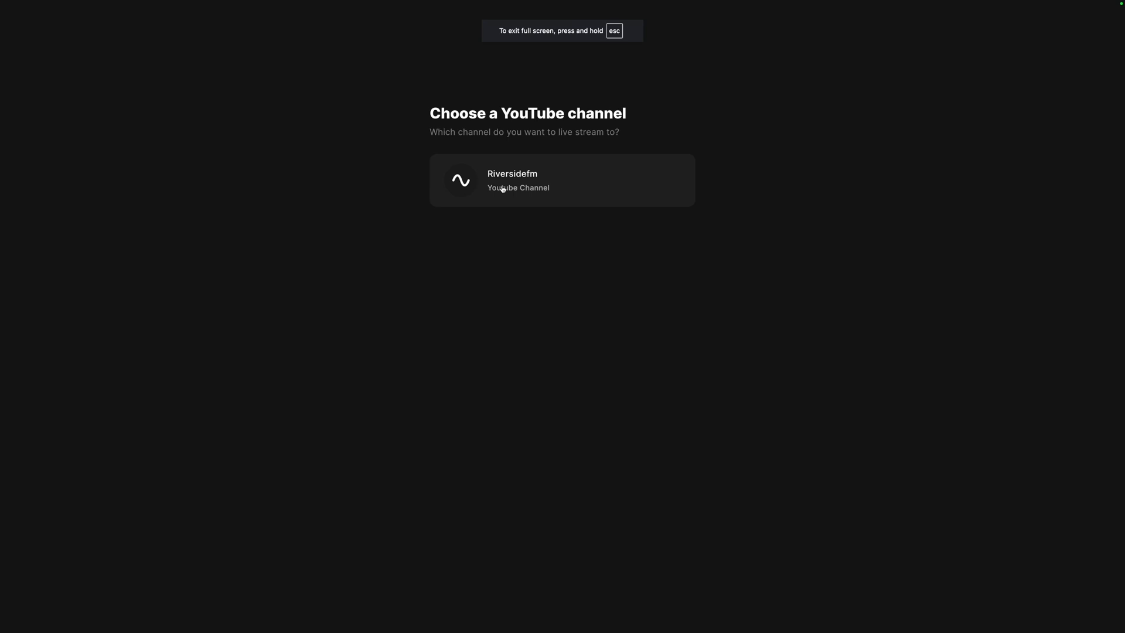
pyautogui.click(562, 180)
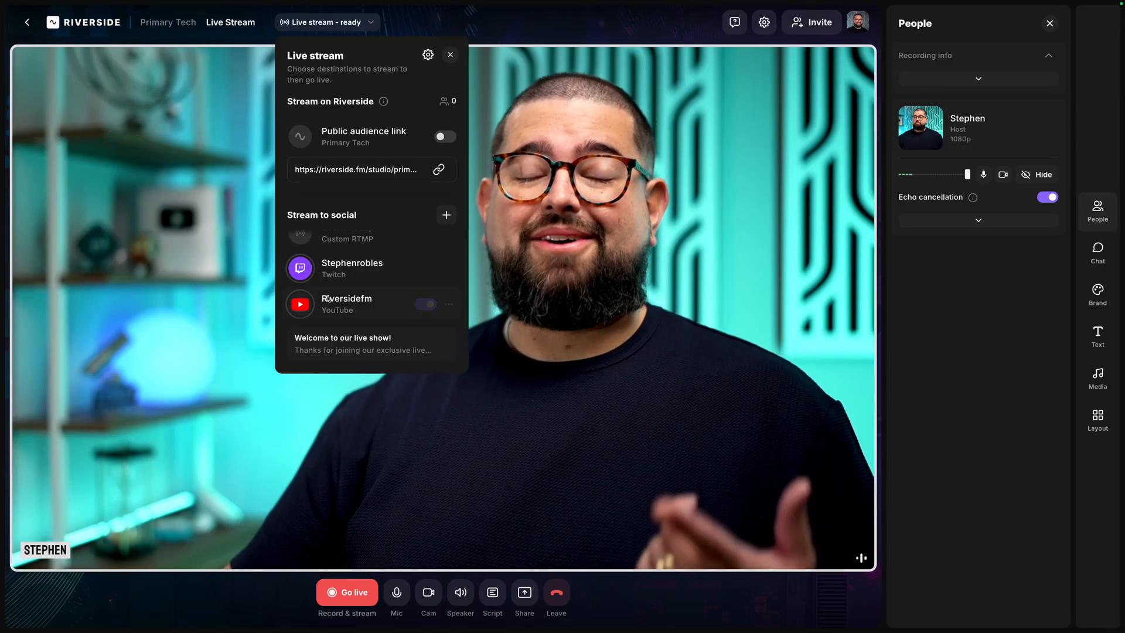
pyautogui.click(425, 303)
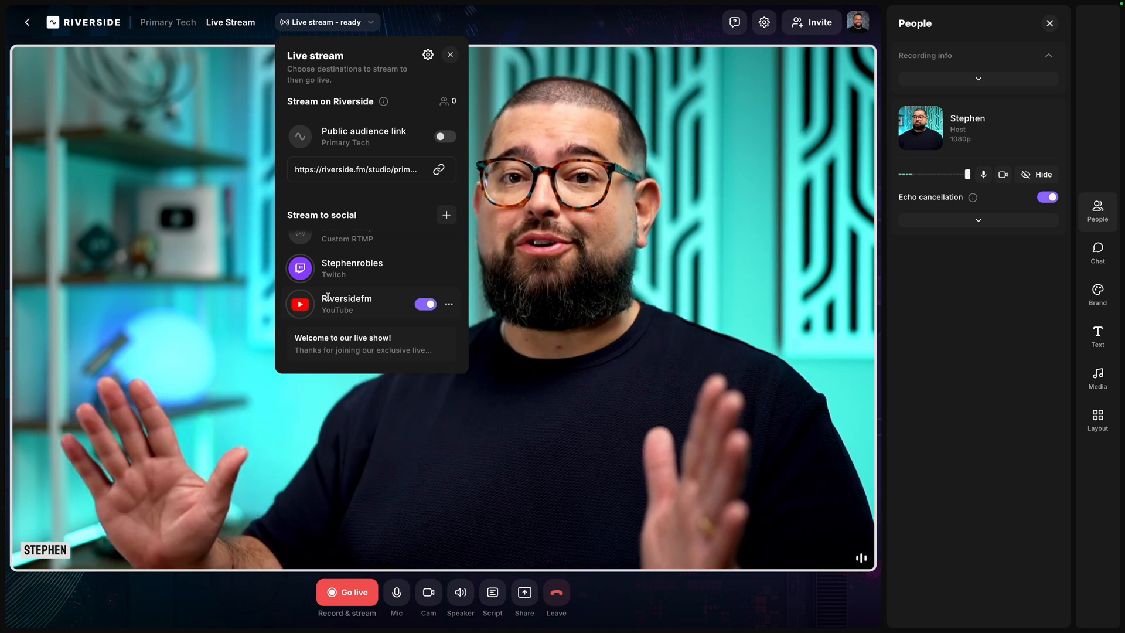
pyautogui.click(447, 214)
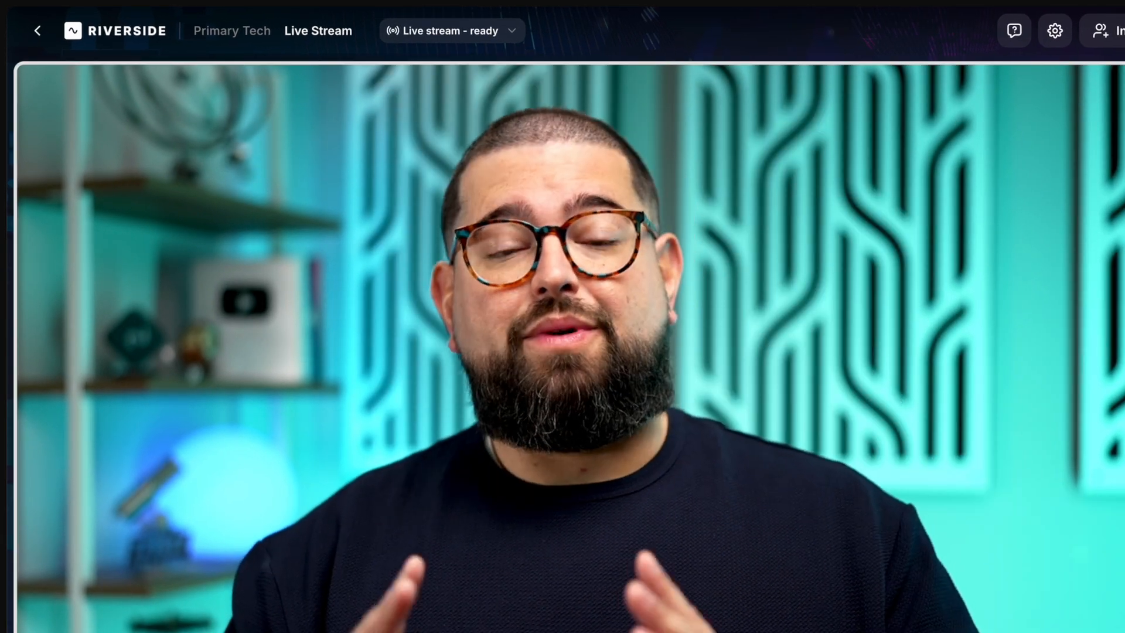
pyautogui.click(1097, 208)
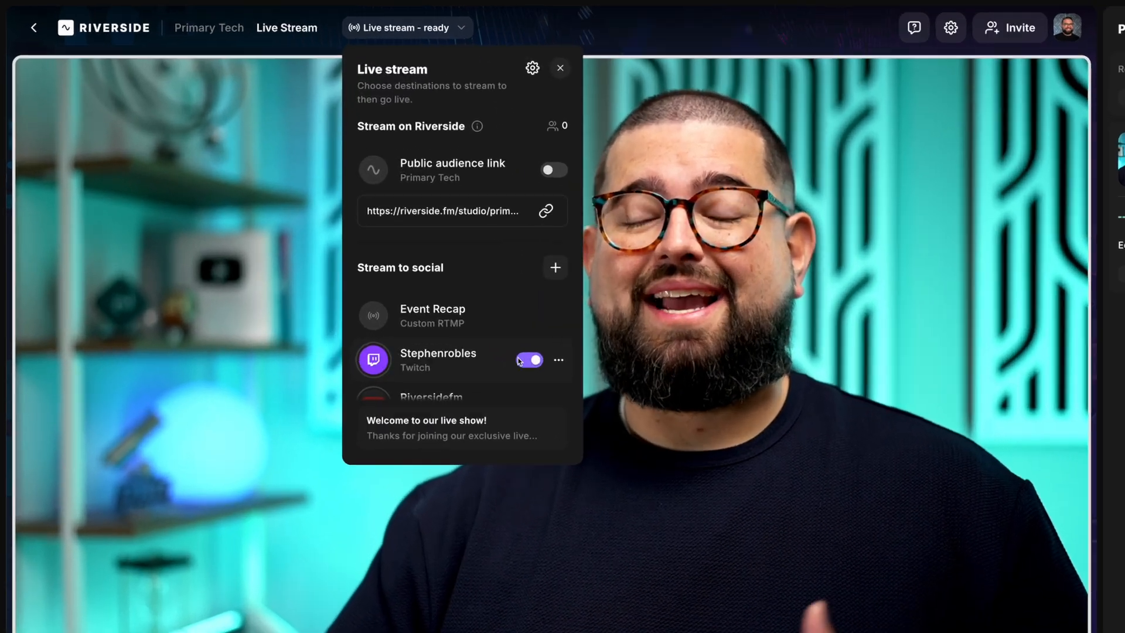
pyautogui.click(528, 359)
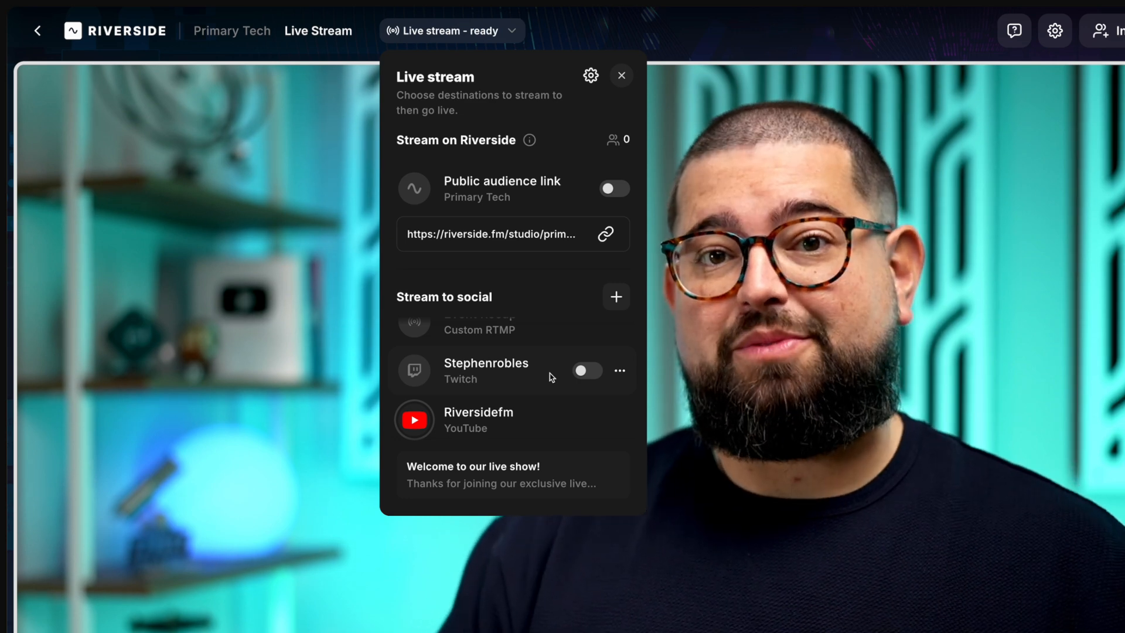
pyautogui.click(587, 370)
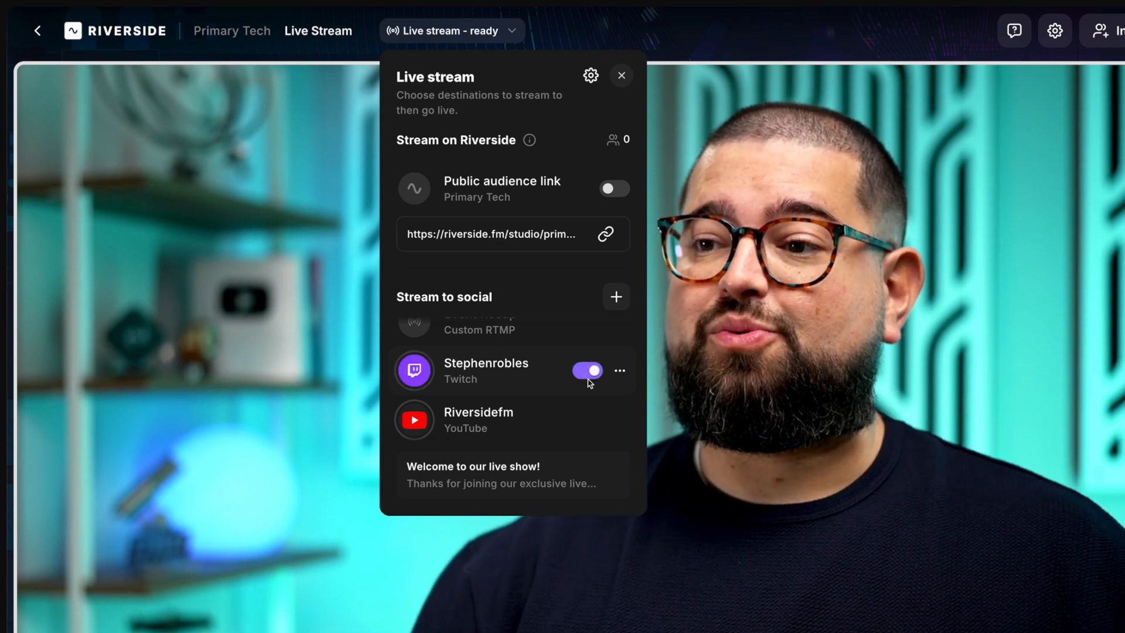
pyautogui.click(586, 371)
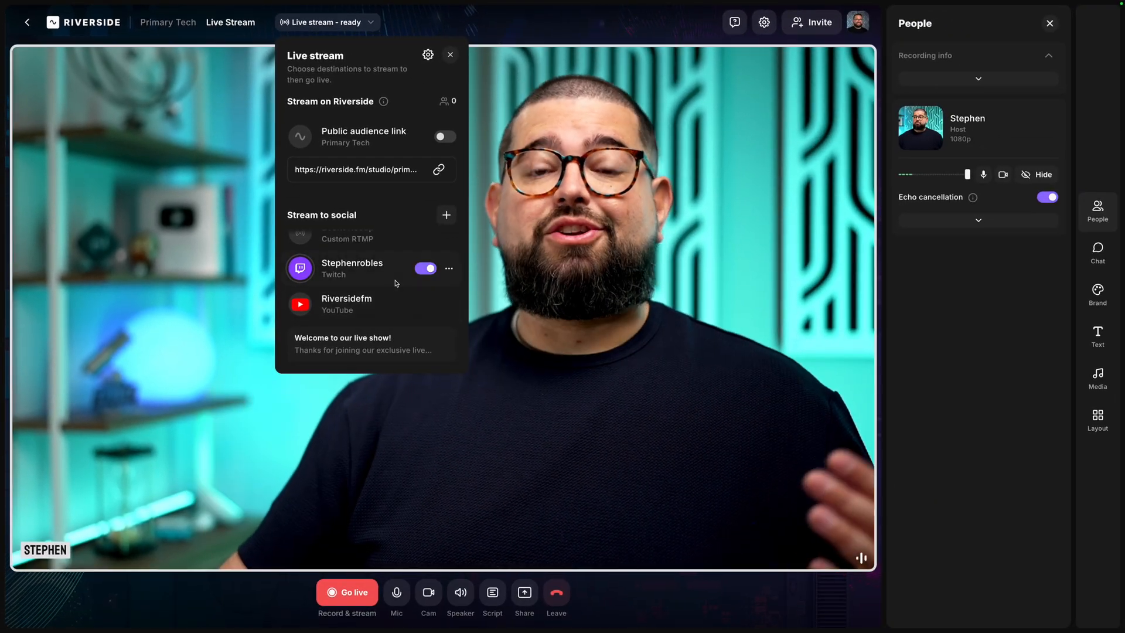
pyautogui.click(425, 268)
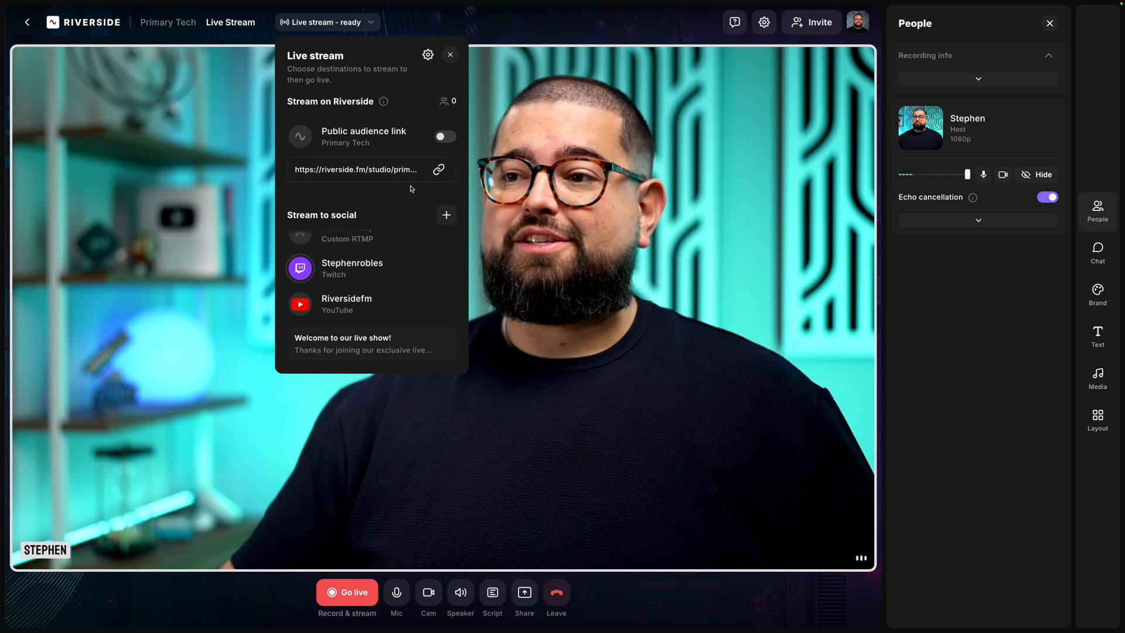
pyautogui.click(445, 137)
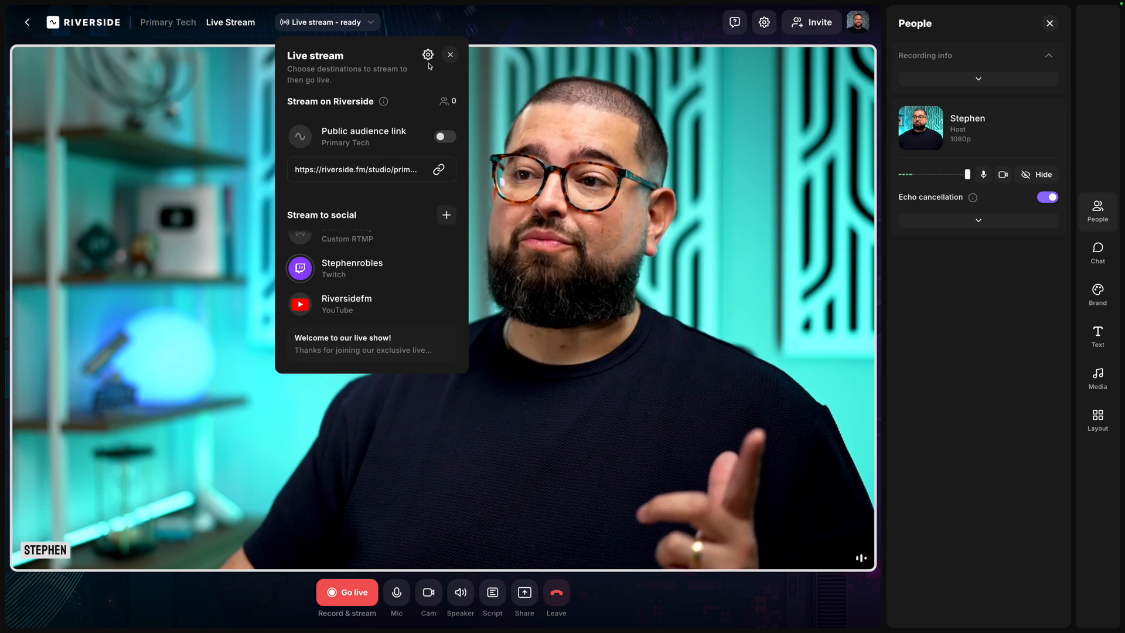
# - Keep stream video quality at 1080p and turn on Remove watermark
pyautogui.click(427, 55)
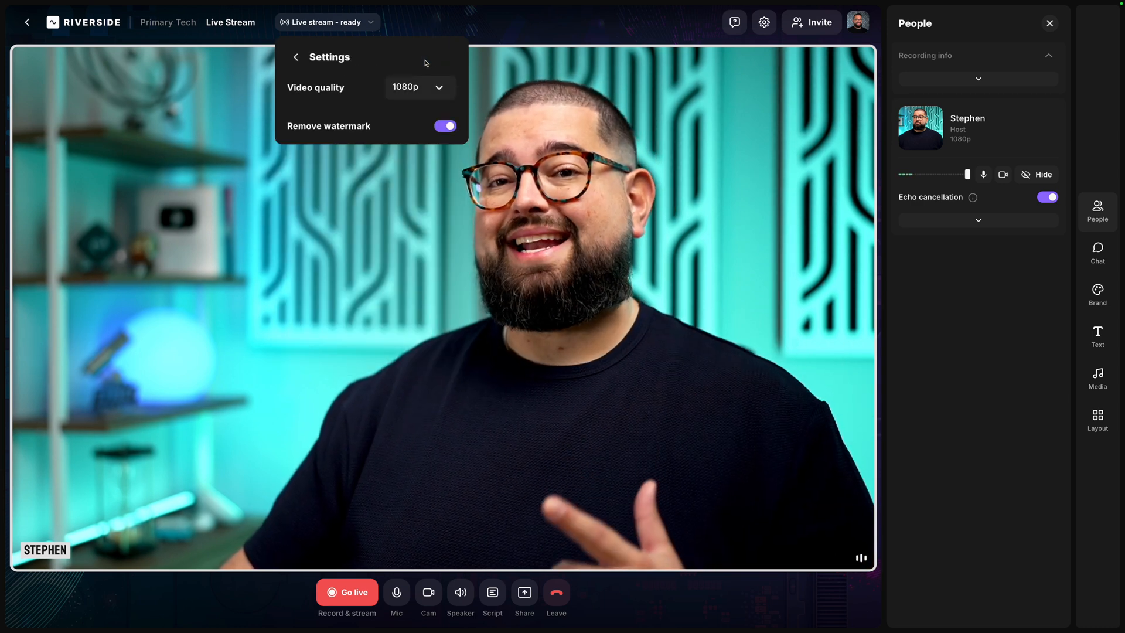
pyautogui.click(418, 88)
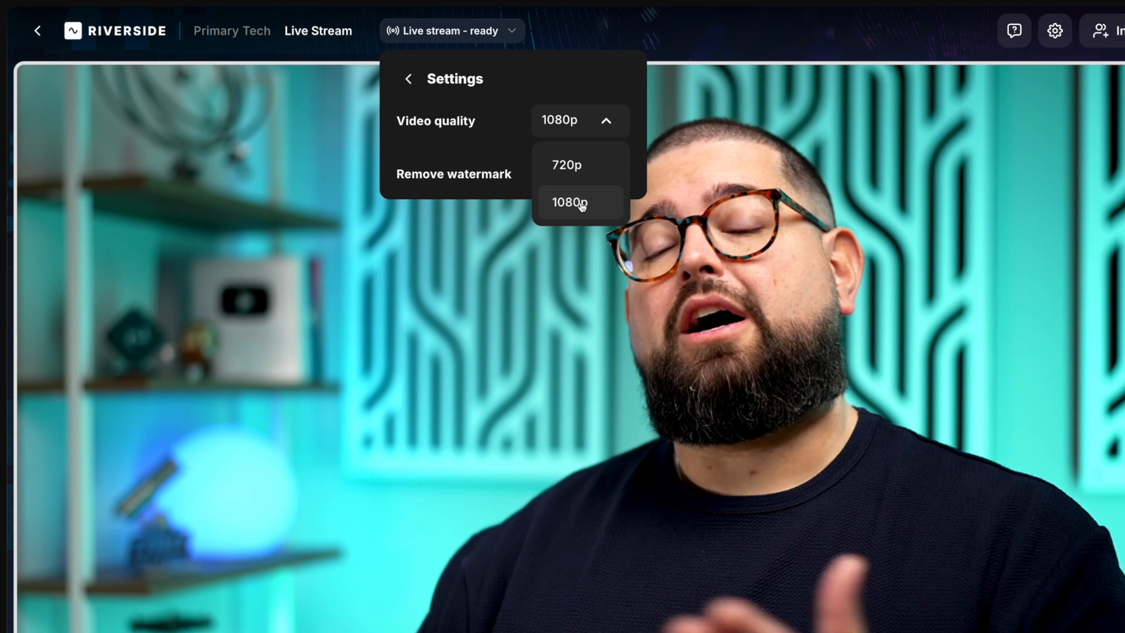
pyautogui.click(569, 202)
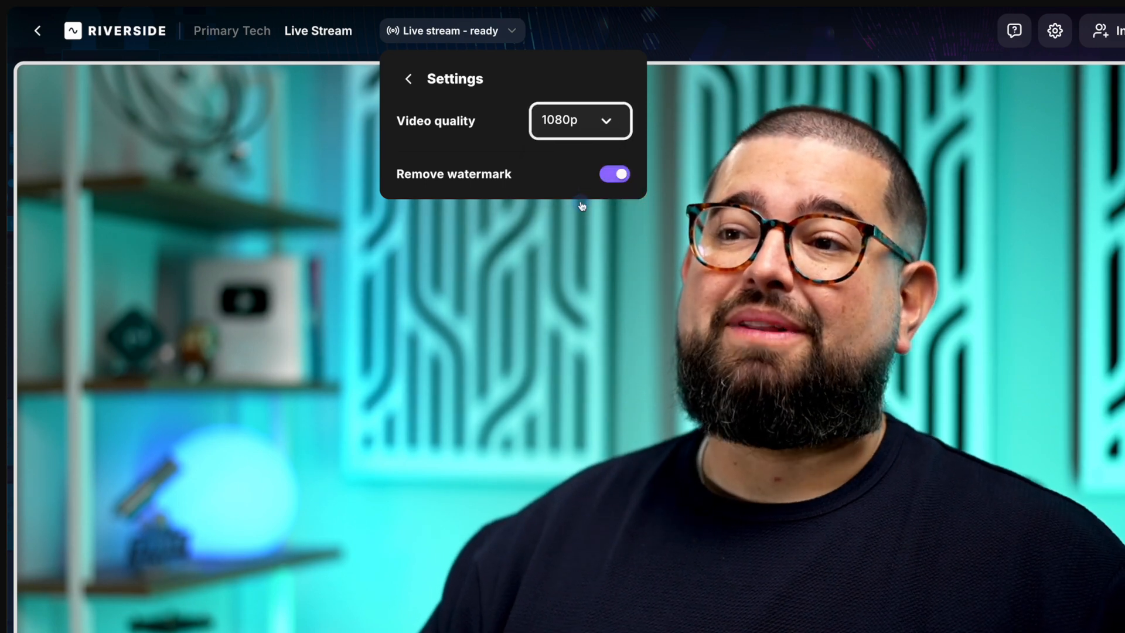
pyautogui.click(1097, 208)
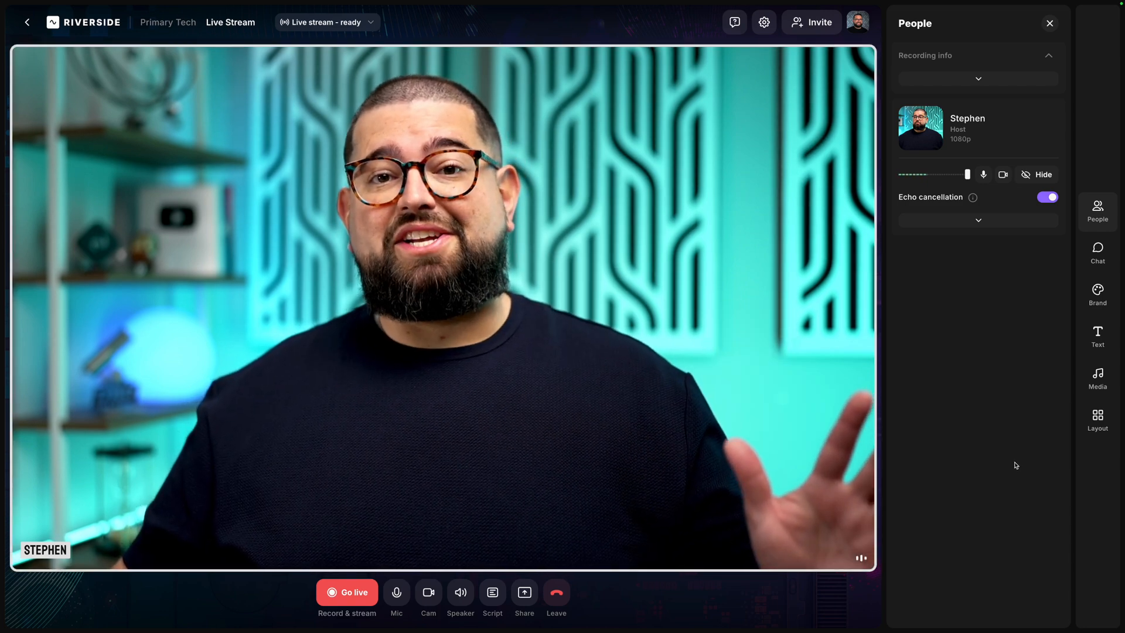
# - Go live, then open the Twitch channel link from the LIVE REC dropdown
pyautogui.click(346, 593)
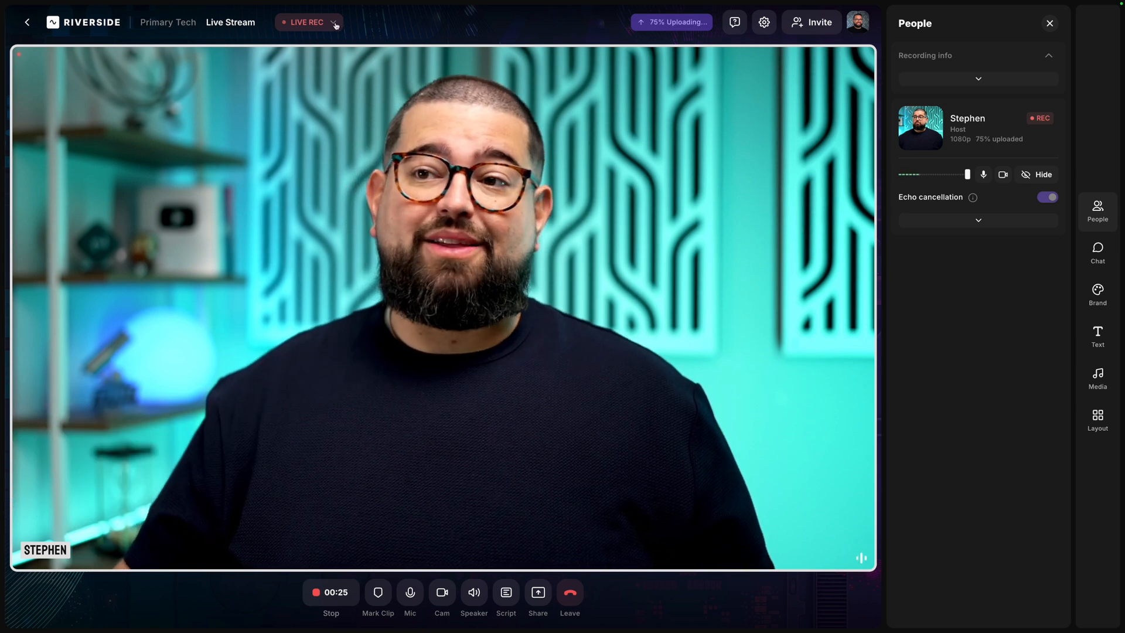
pyautogui.click(332, 23)
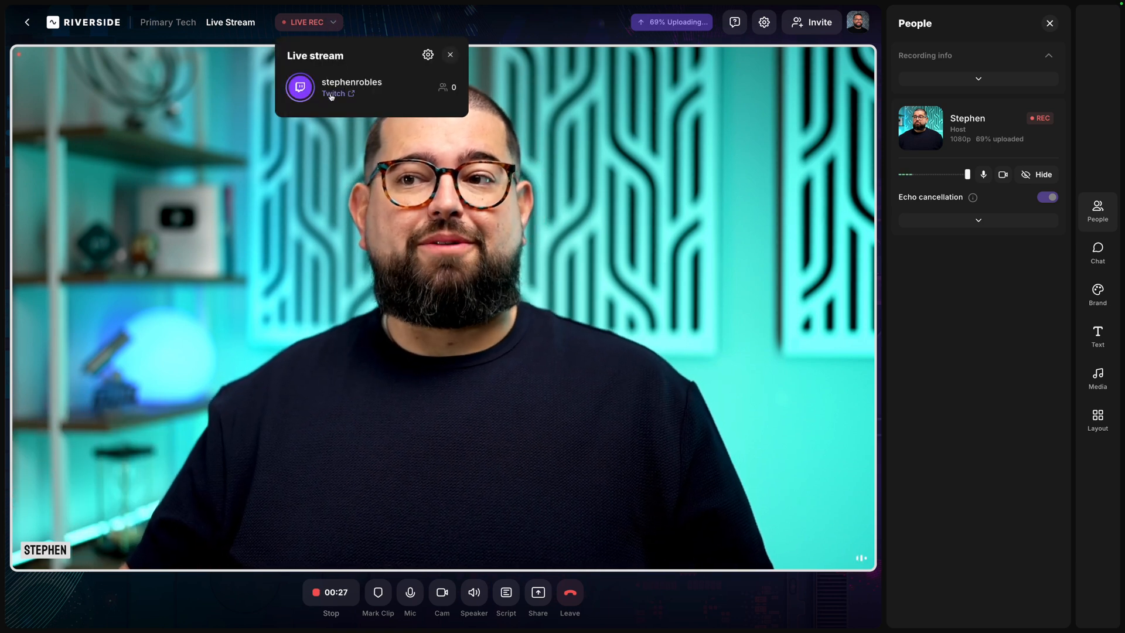
pyautogui.click(338, 94)
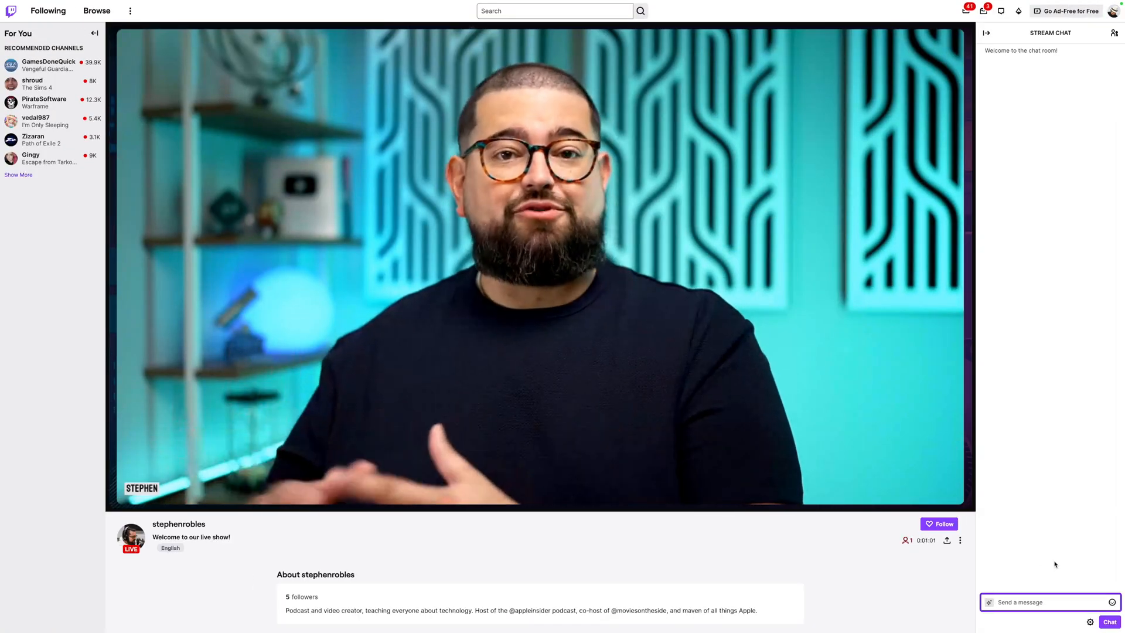
# - Type 'Hey lov' into the Twitch stream chat box
pyautogui.write('Hey lov')
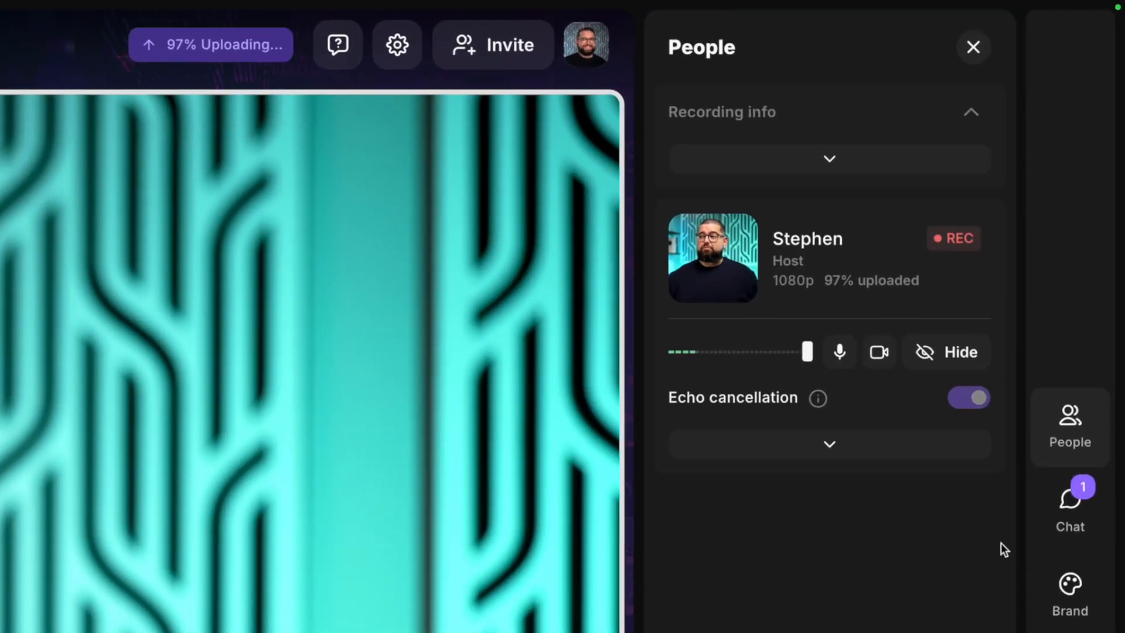
# - Open the Live stream chat from the Chat sidebar
pyautogui.click(1070, 510)
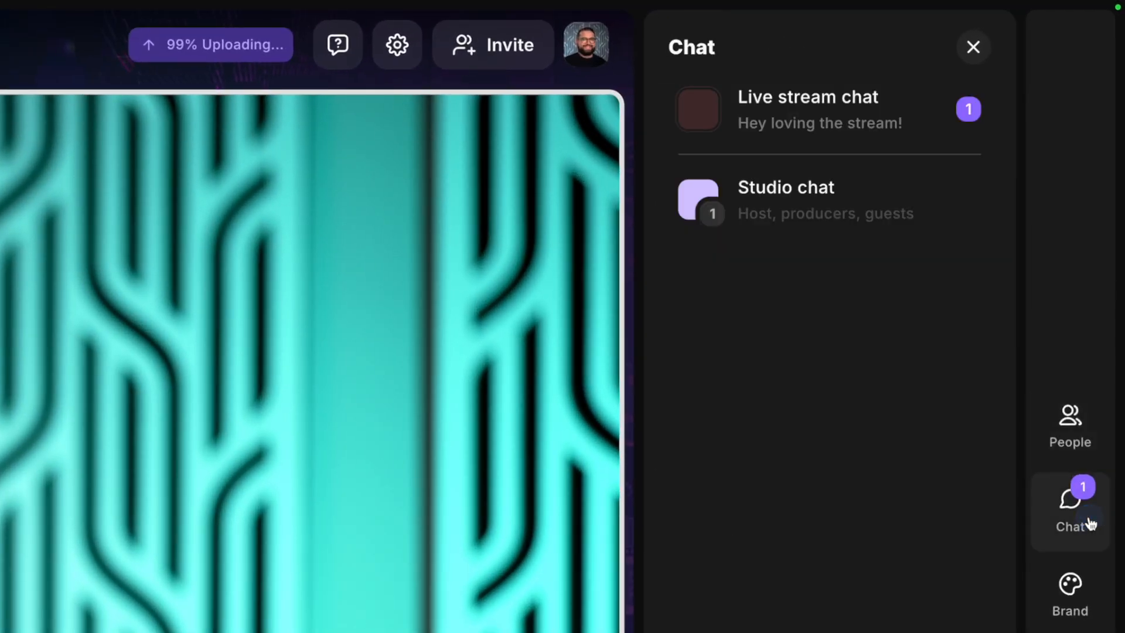
pyautogui.click(808, 109)
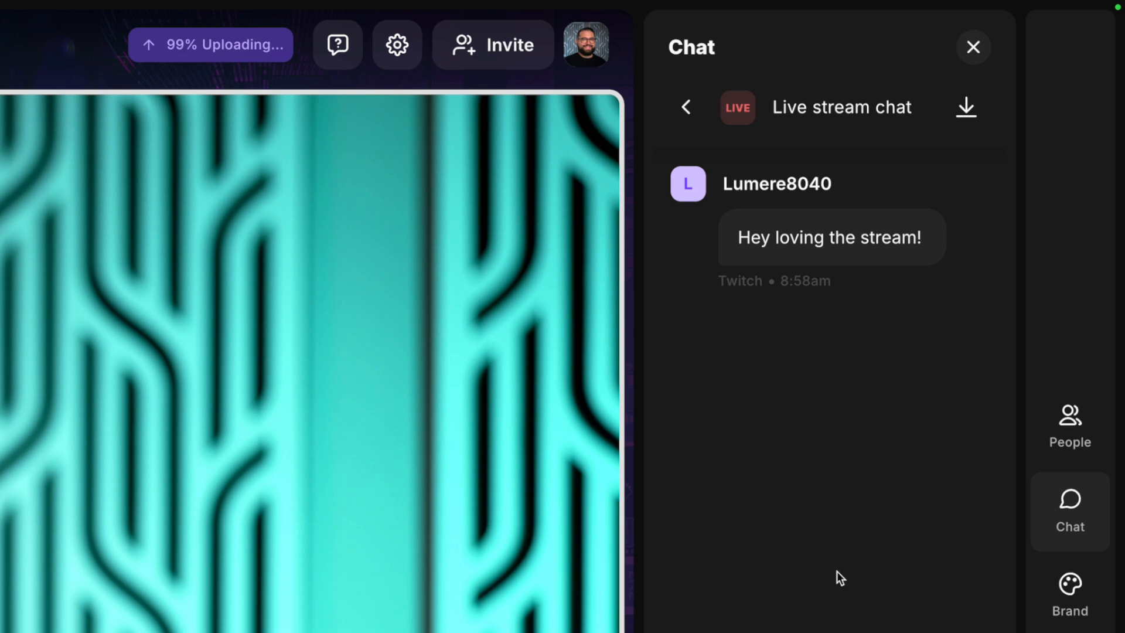
pyautogui.moveTo(1051, 225)
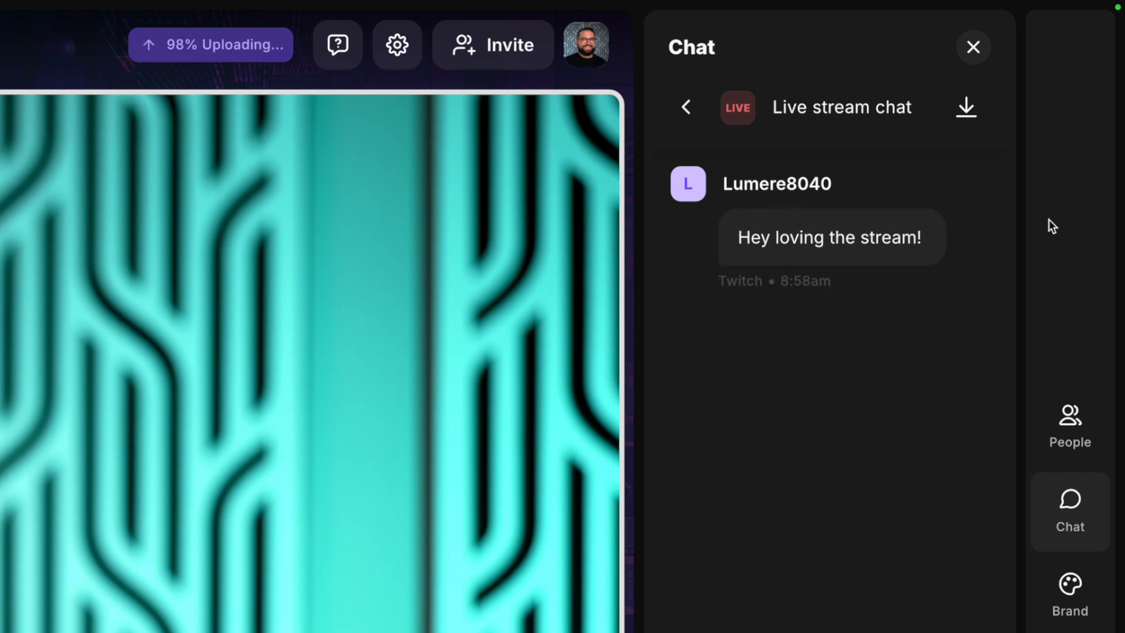
pyautogui.moveTo(742, 303)
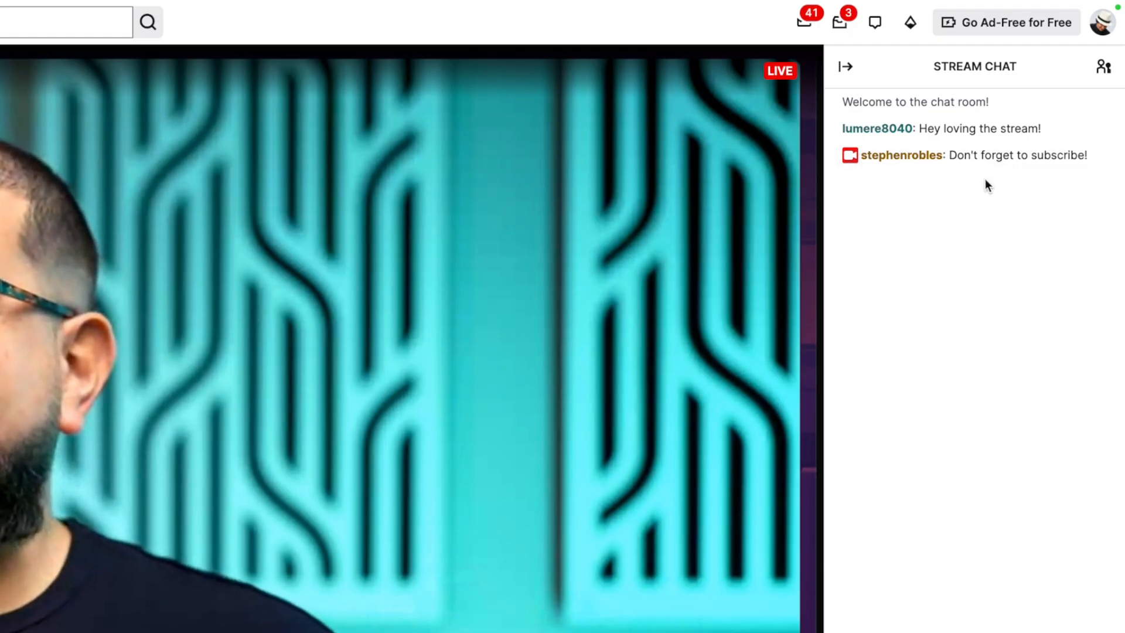
pyautogui.moveTo(1003, 201)
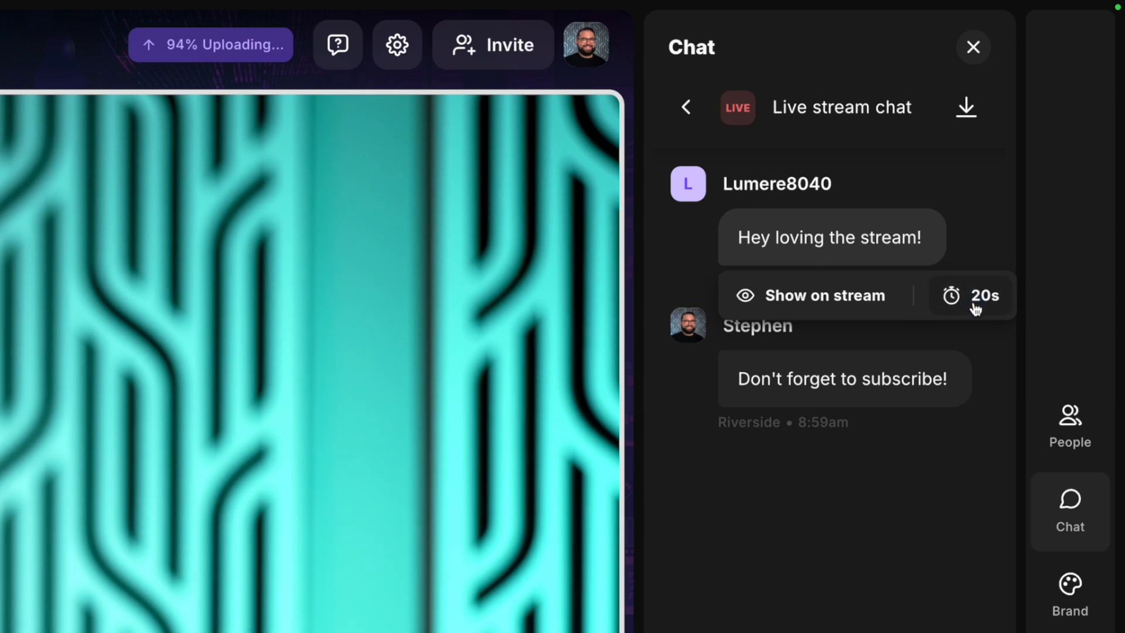
# - Show the viewer's comment on stream and open the Media library
pyautogui.click(823, 295)
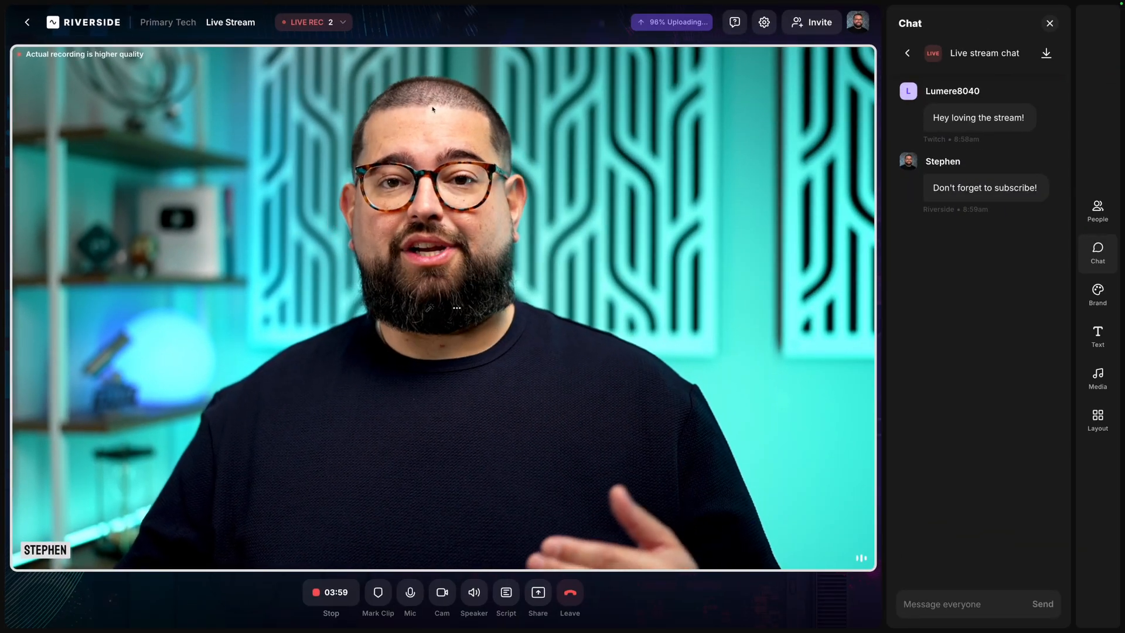
pyautogui.click(1097, 378)
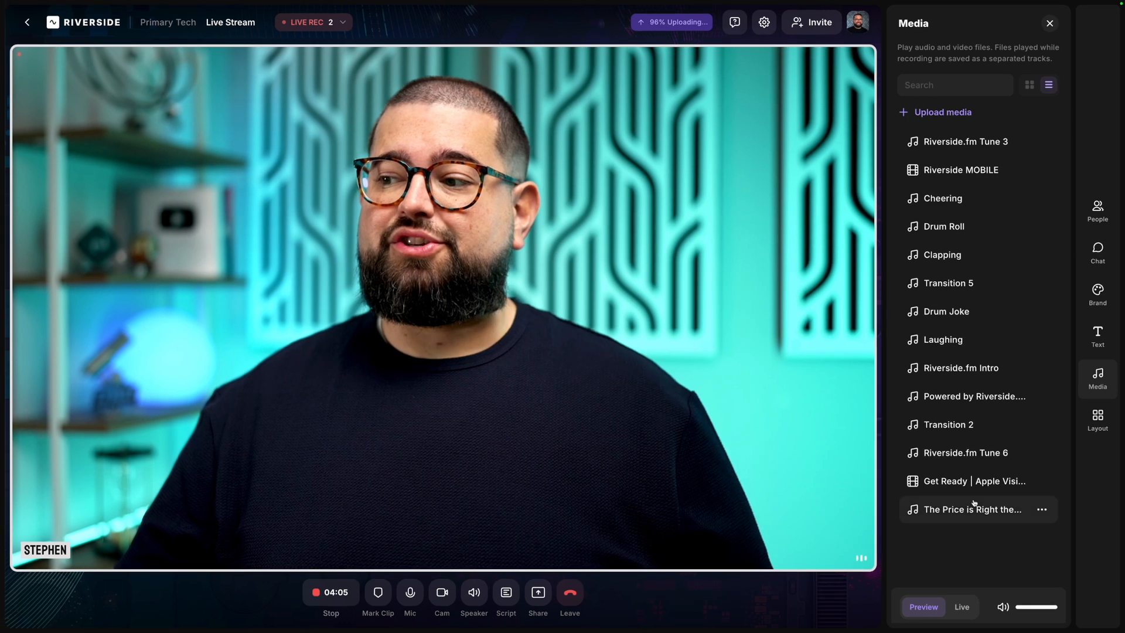
# - Play the 'Get Ready' clip live on stream, then stop it
pyautogui.click(974, 480)
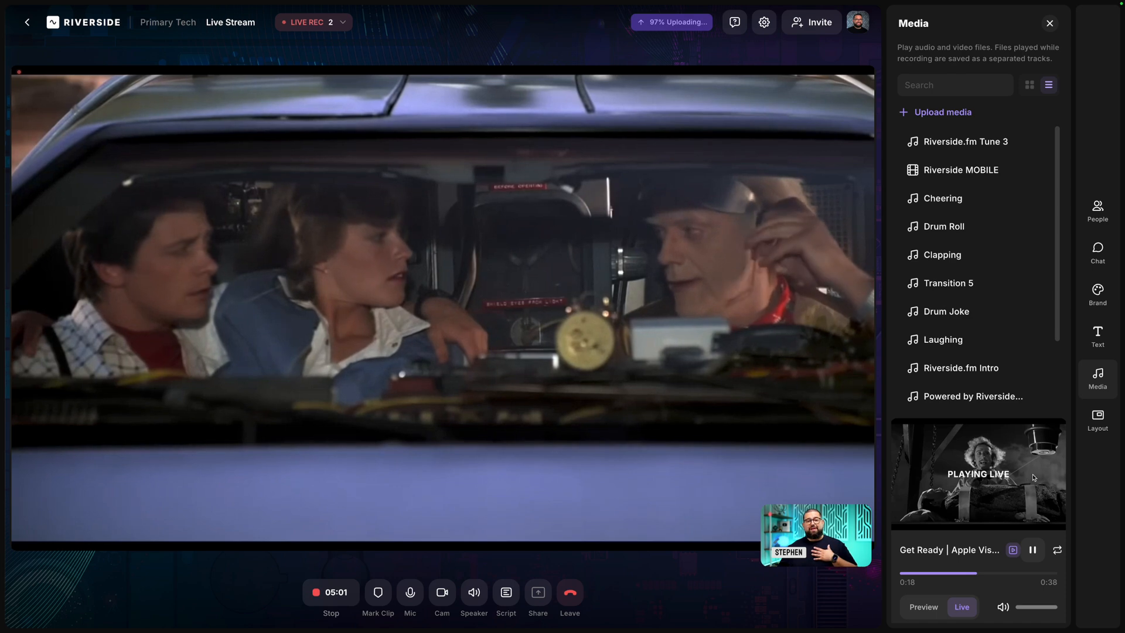
pyautogui.click(1097, 419)
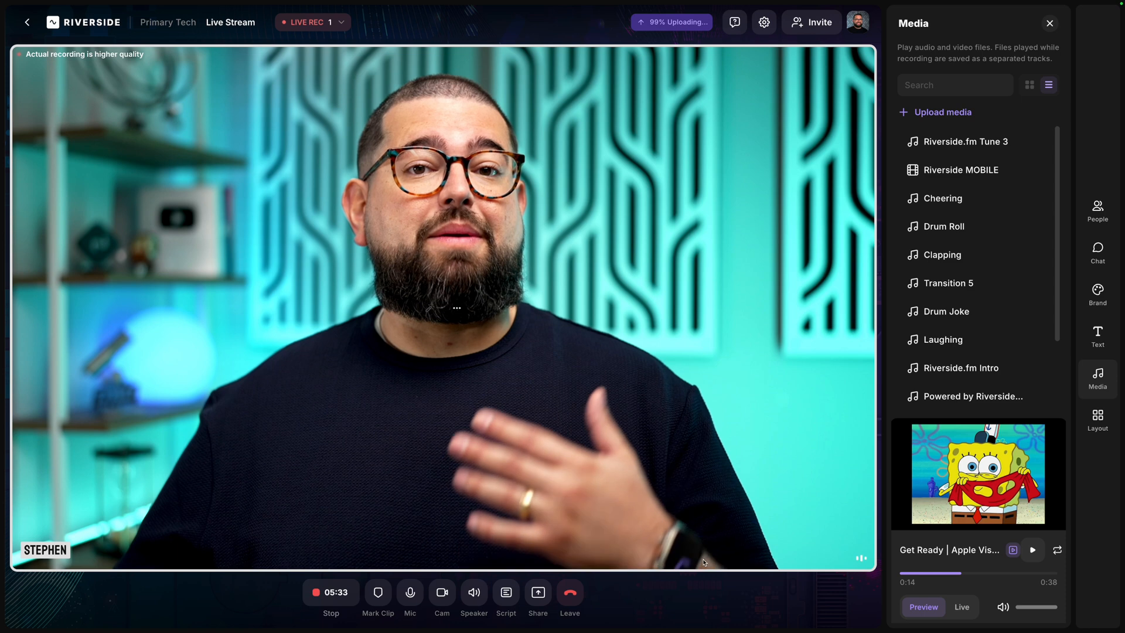
pyautogui.click(538, 593)
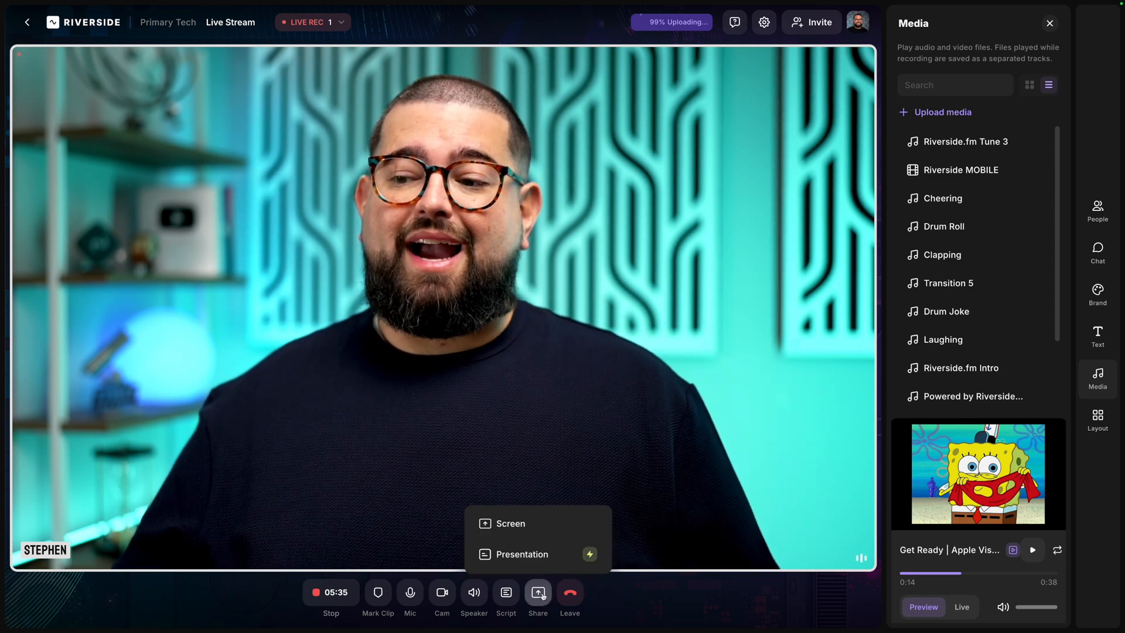
pyautogui.click(510, 523)
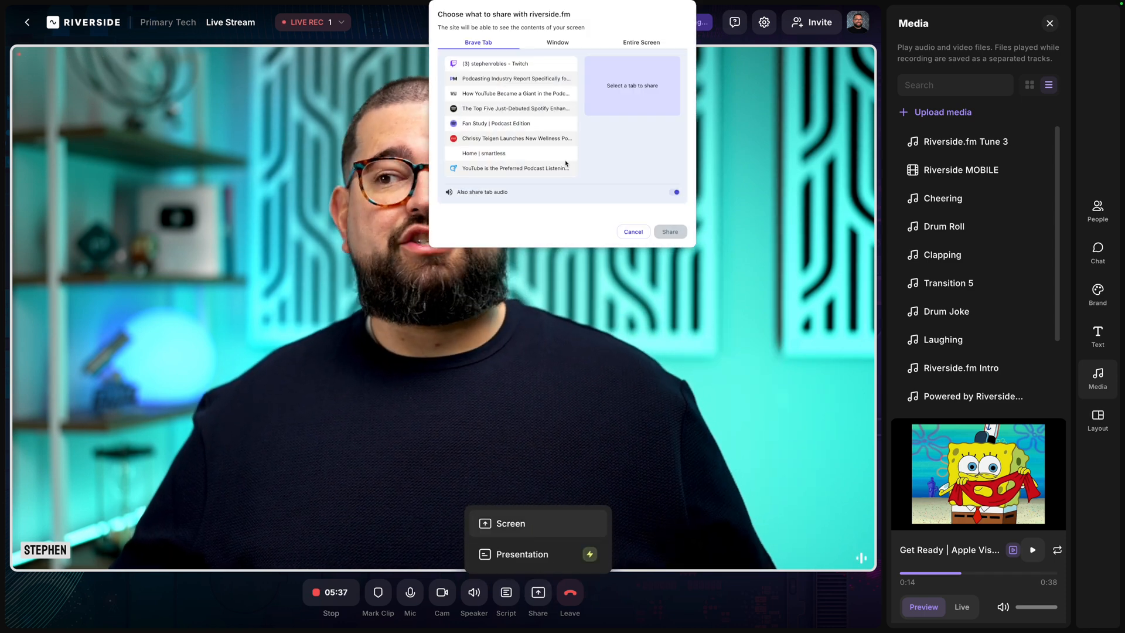
pyautogui.click(557, 42)
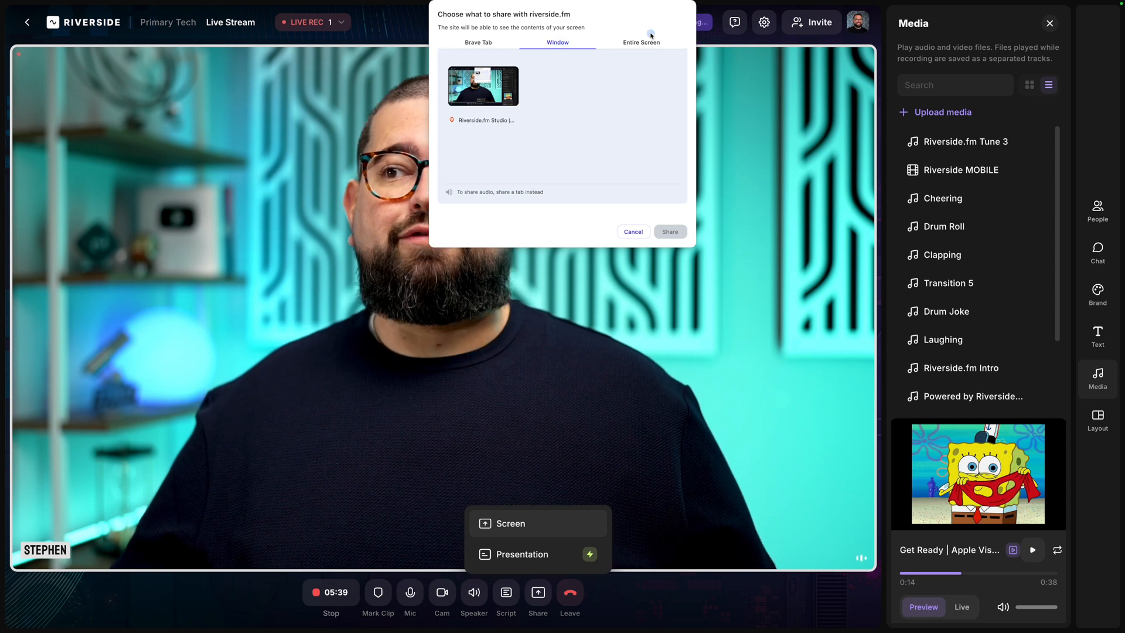
pyautogui.click(668, 231)
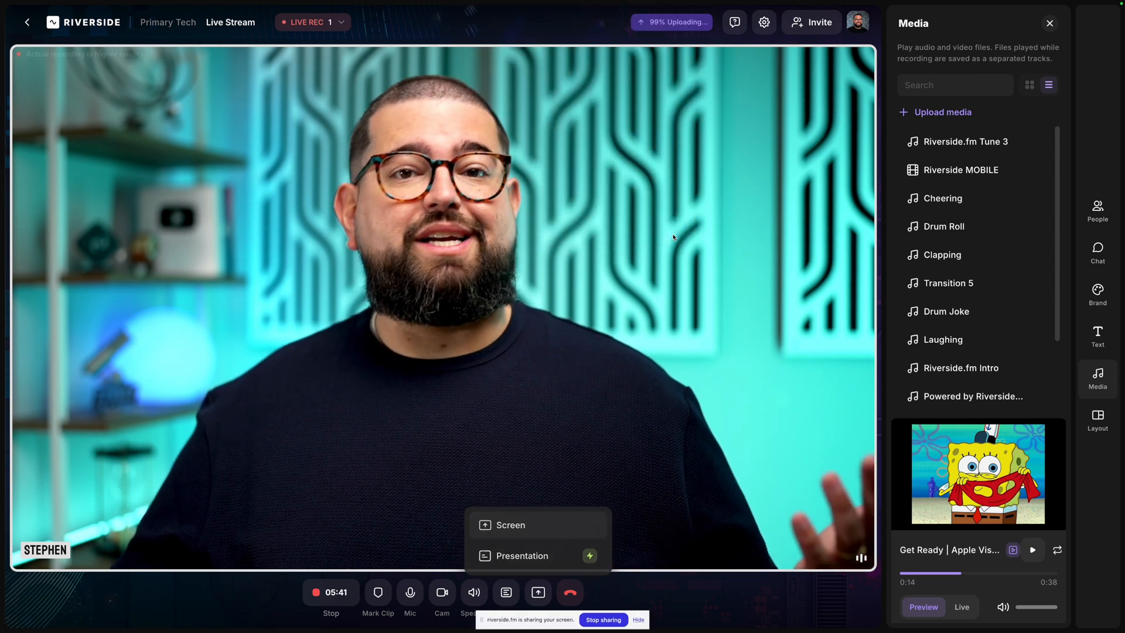
pyautogui.click(510, 524)
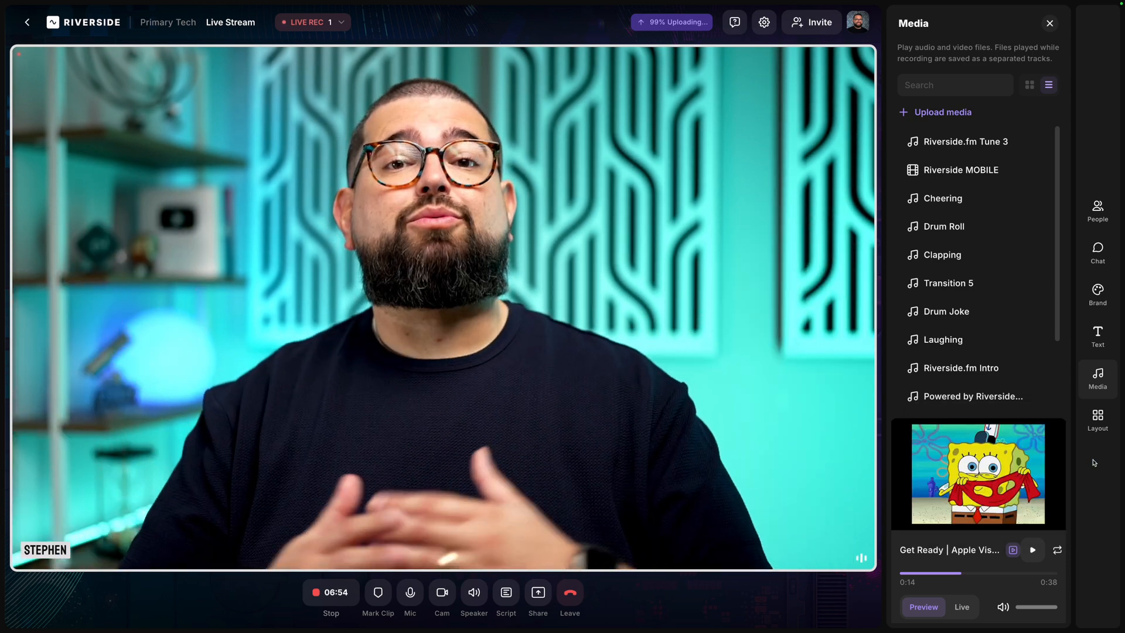
# - Show and hide the RIVERSIDE LIVE STREAMING lower third, then show VISIT US HERE
pyautogui.click(1097, 253)
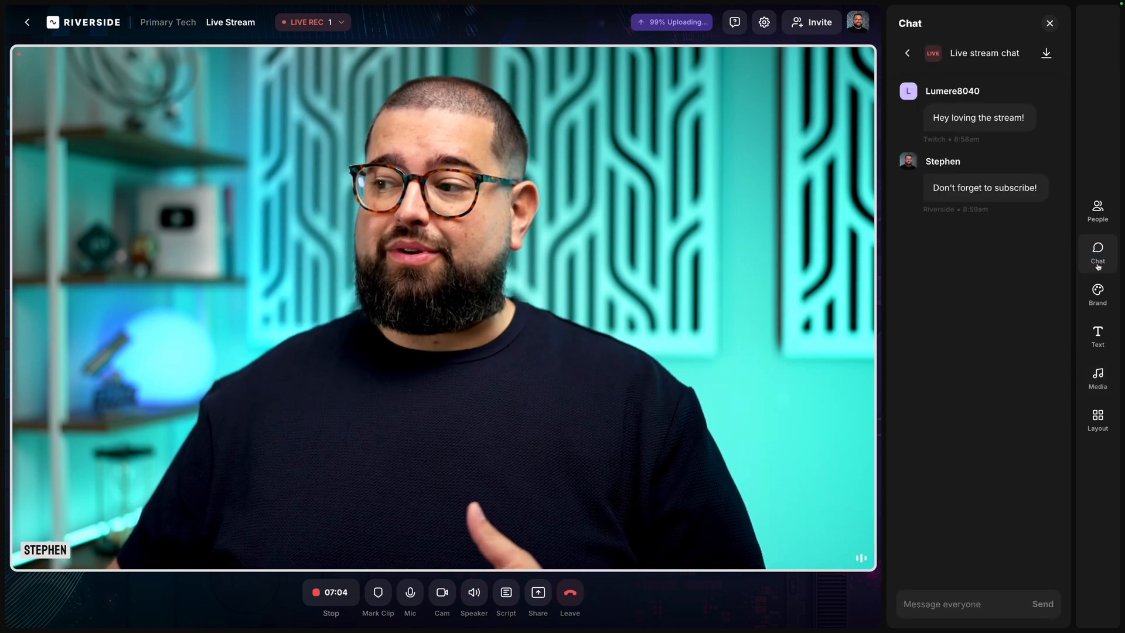
pyautogui.click(1097, 335)
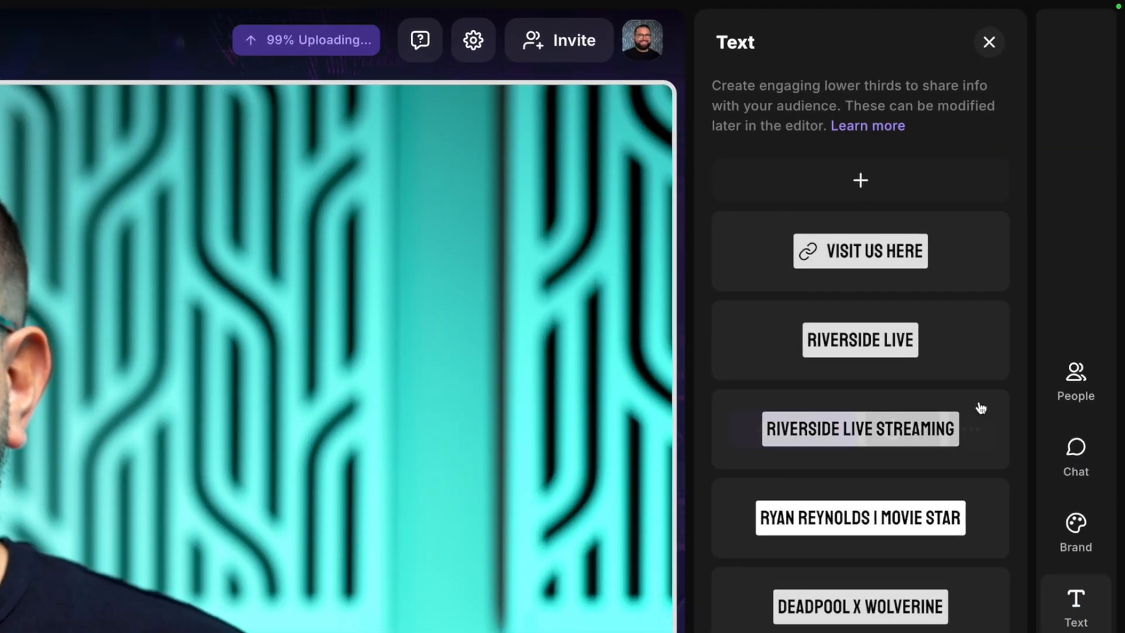
pyautogui.click(859, 428)
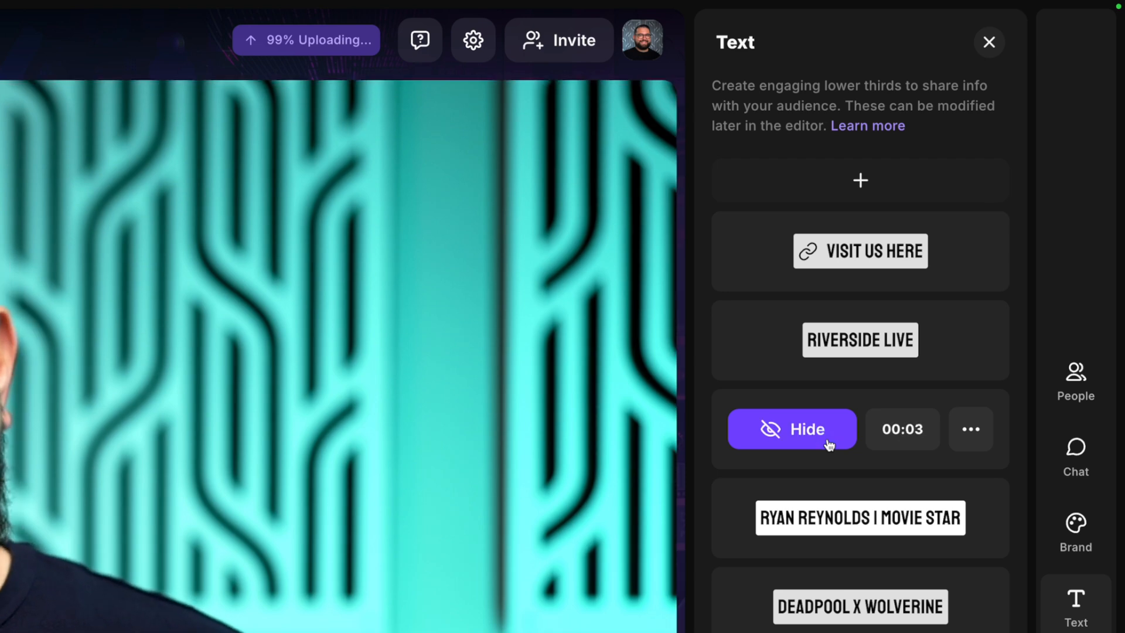
pyautogui.click(792, 428)
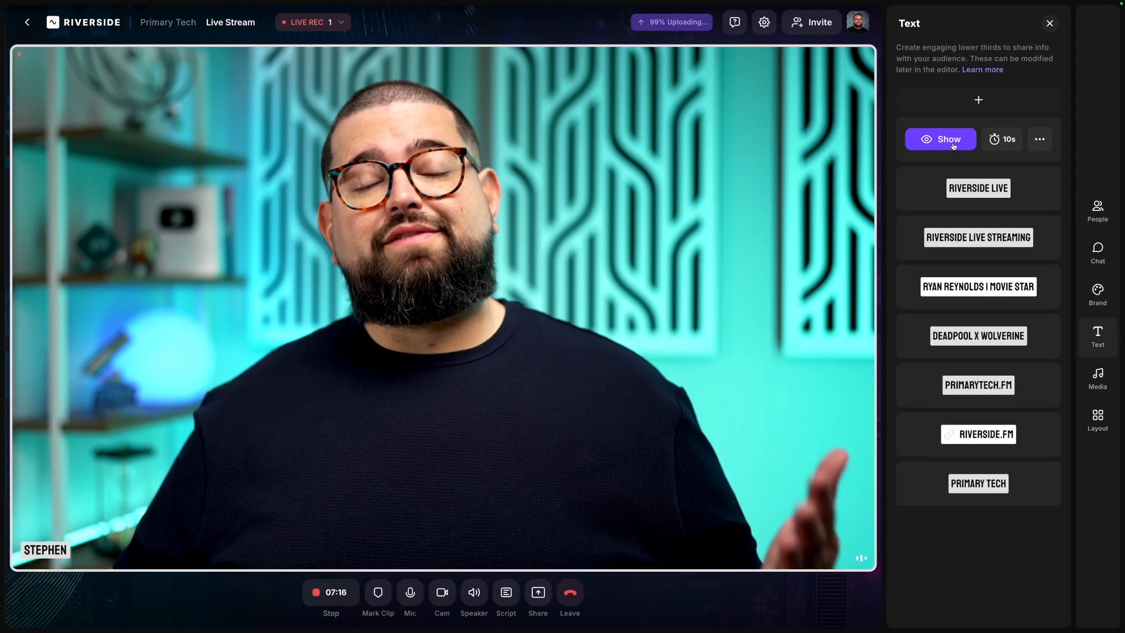
pyautogui.click(941, 139)
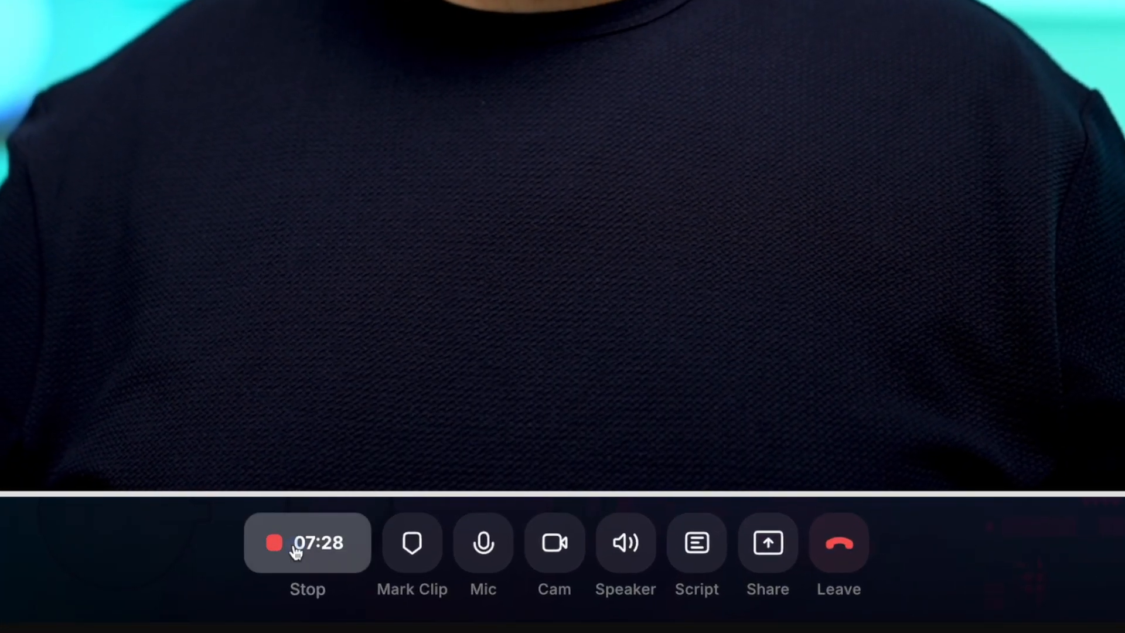
# - End the live recording and stream, leaving the 7:28 Live Stream project on the dashboard
pyautogui.click(307, 542)
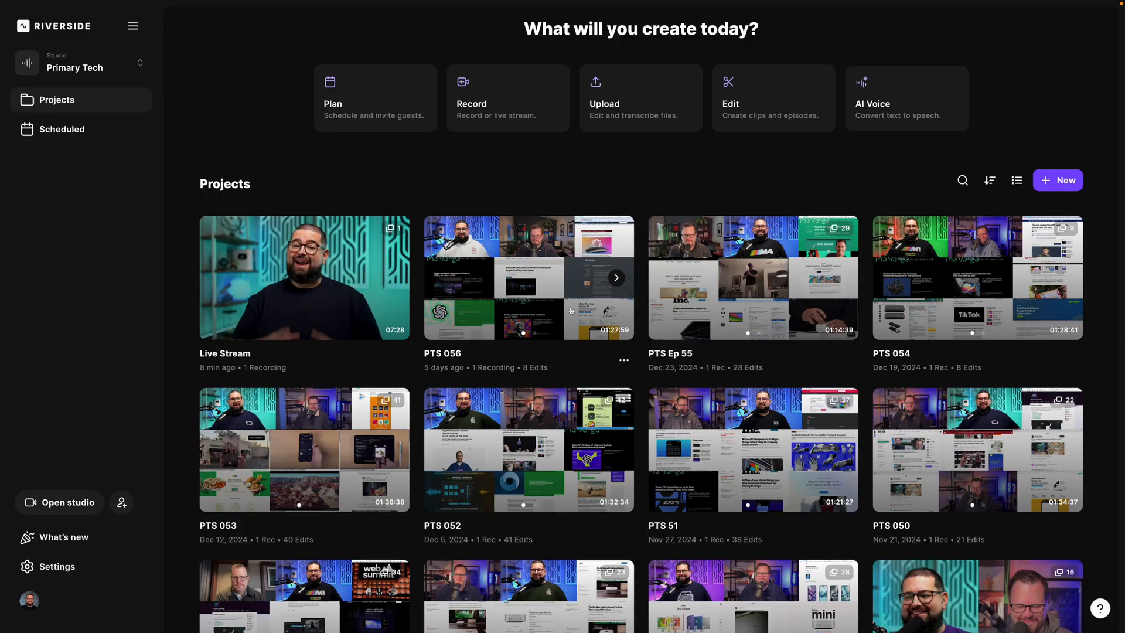
# - Generate 30–60 second Magic Clips from the PTS 056 recording with Auto speaker
pyautogui.click(528, 278)
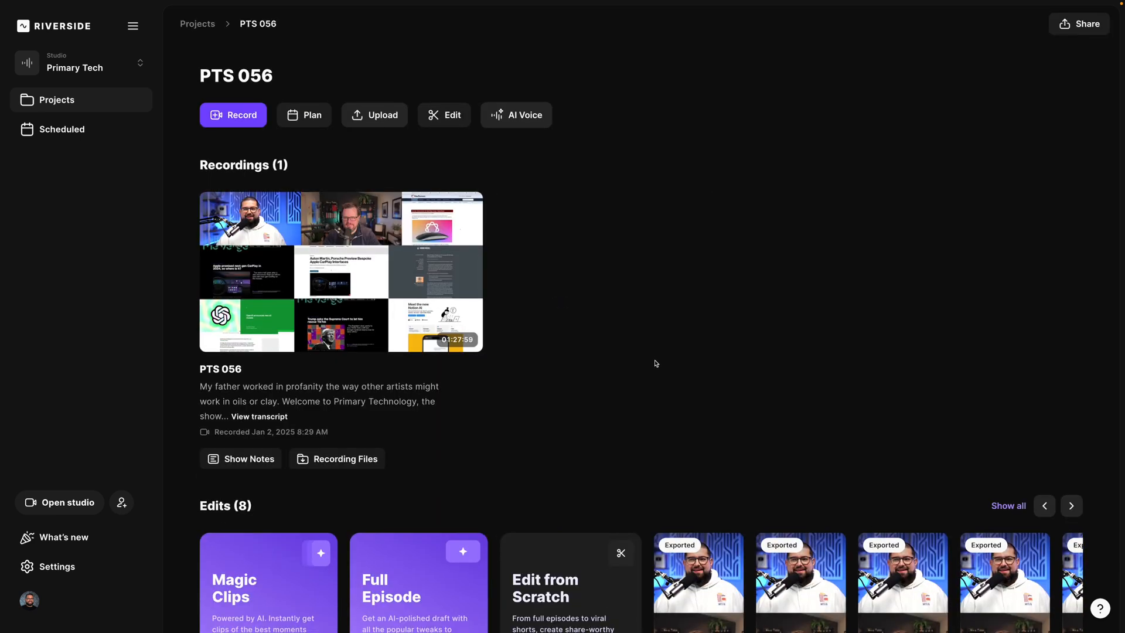
pyautogui.scroll(-3)
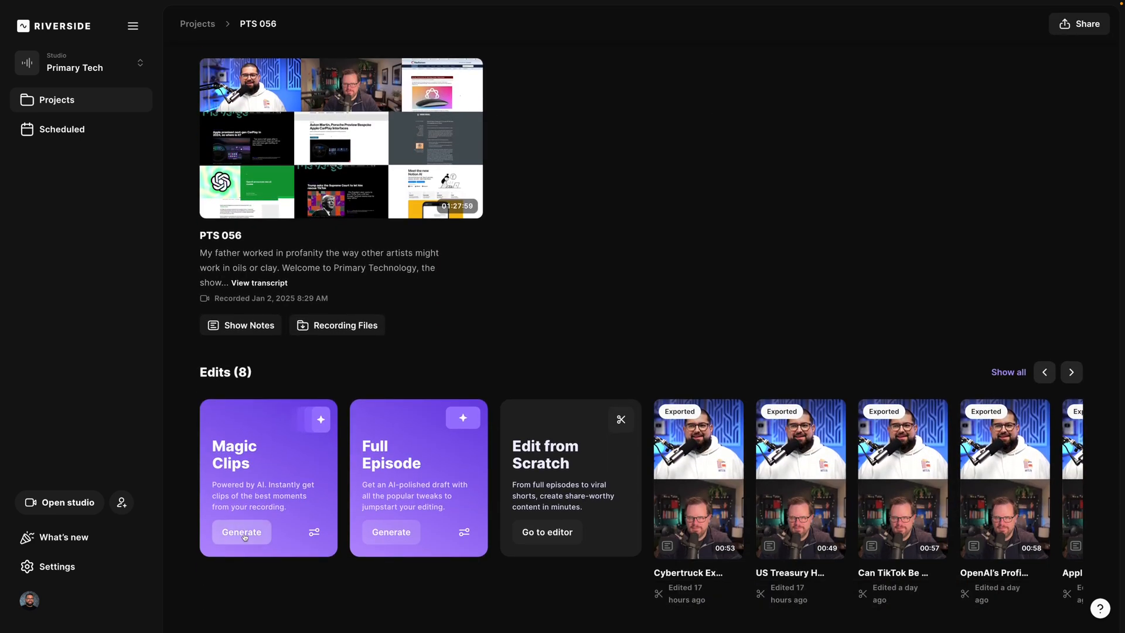
pyautogui.click(240, 532)
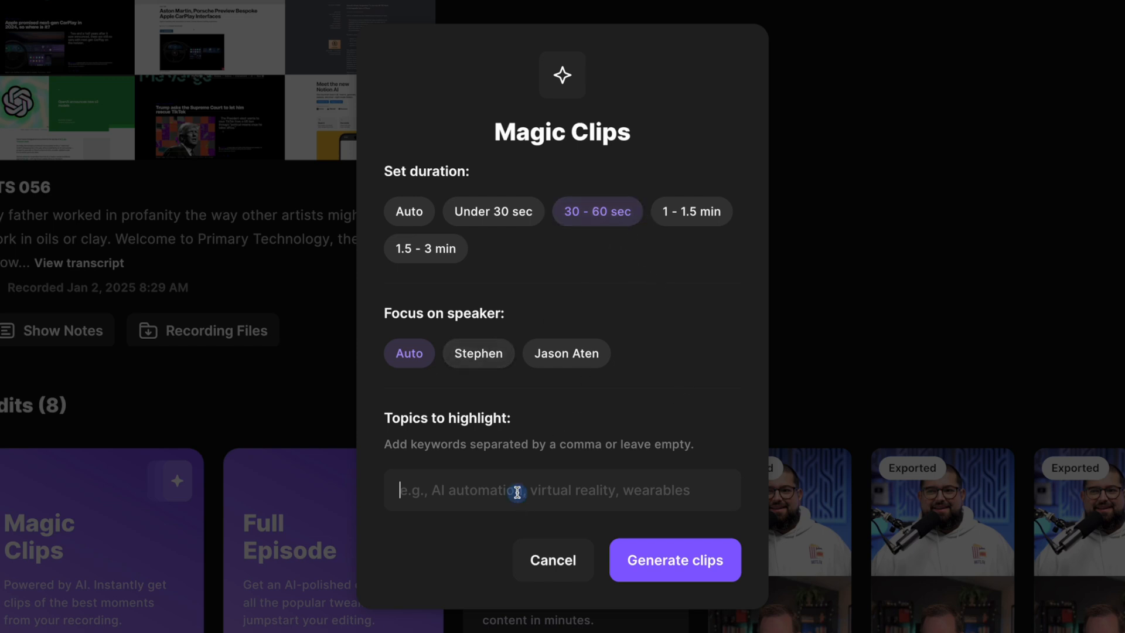
pyautogui.moveTo(570, 495)
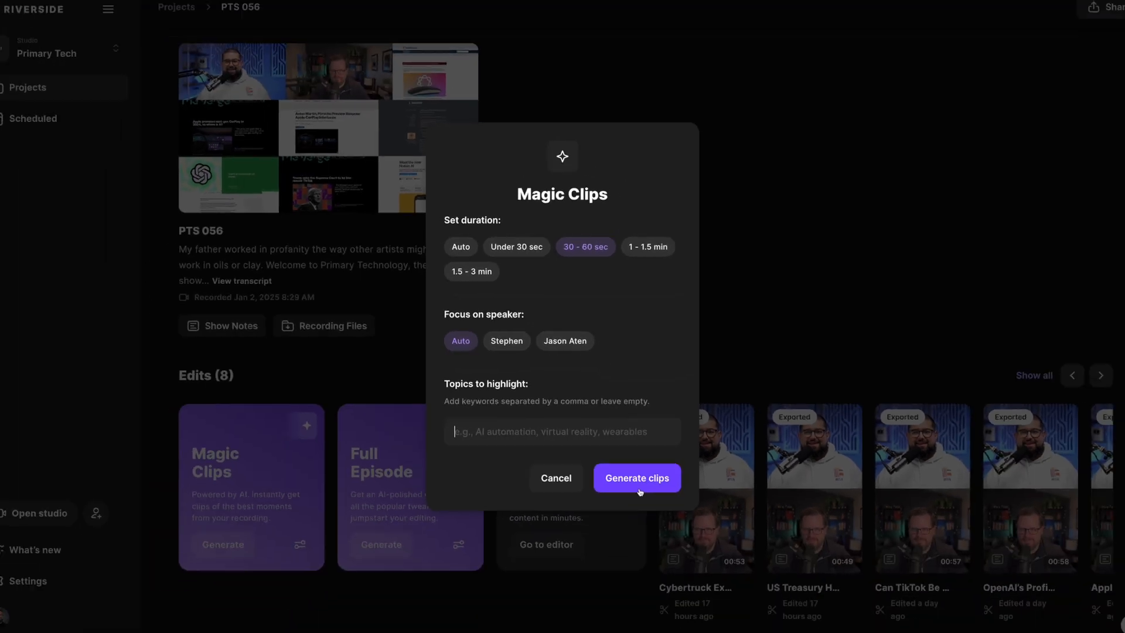
pyautogui.click(636, 478)
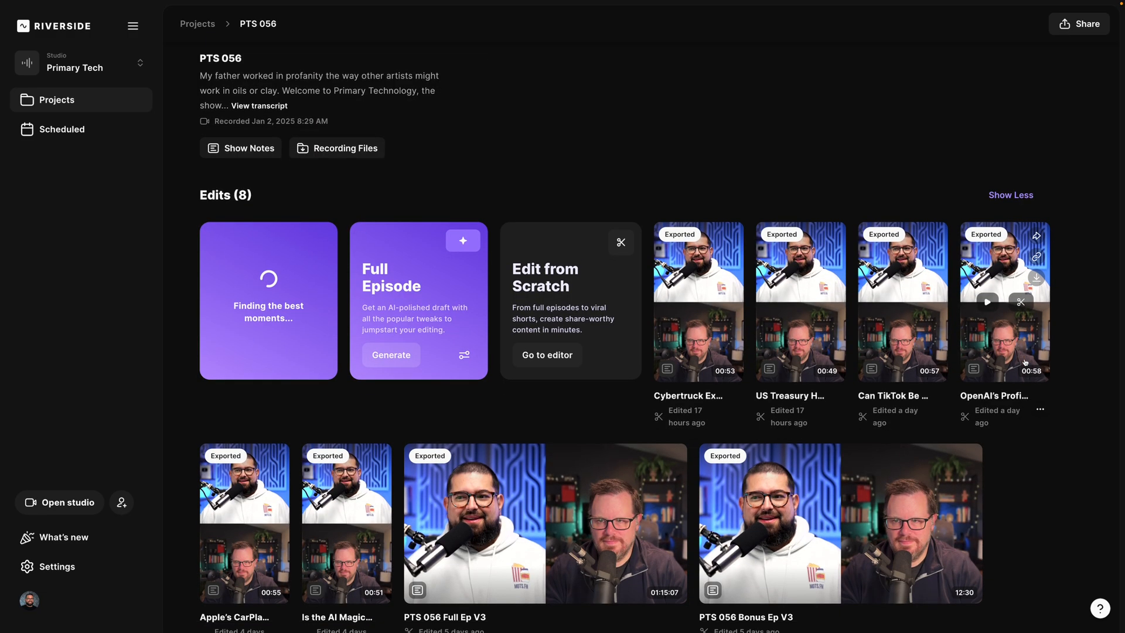
pyautogui.scroll(-3)
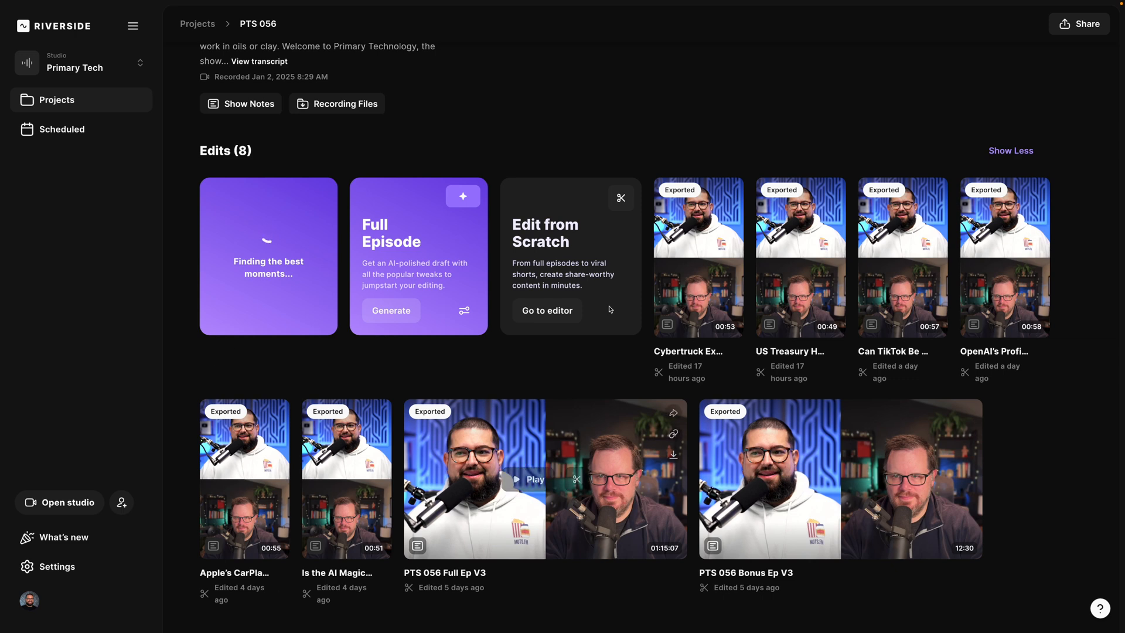
pyautogui.moveTo(714, 265)
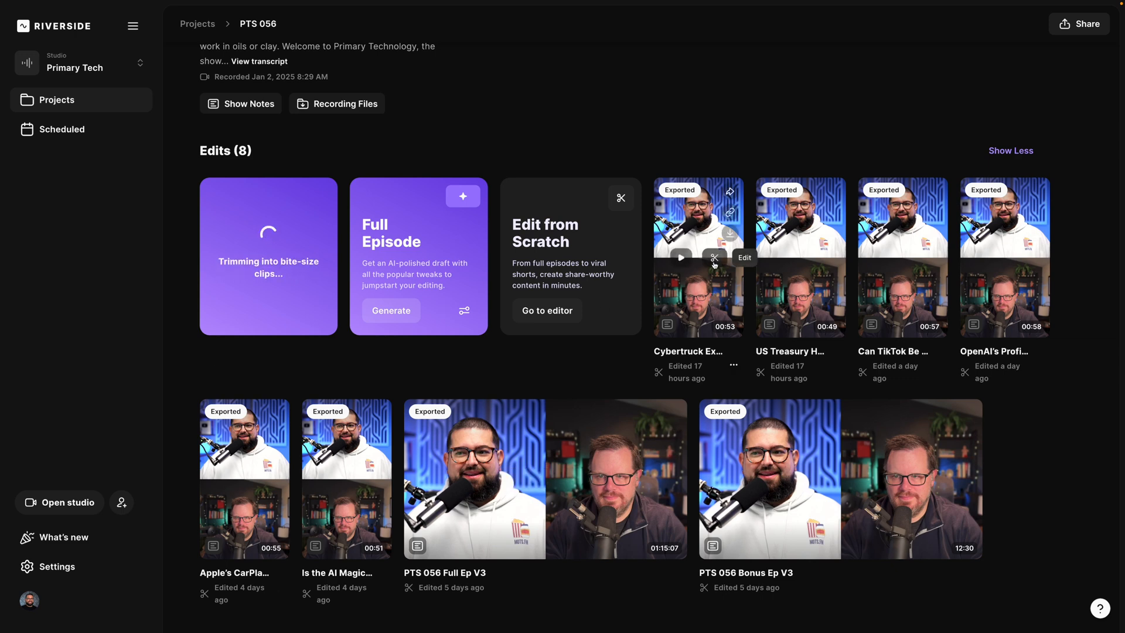
# - Open the copy of the Apple's CarPlay clip in the editor and set export quality to 2160p 4K
pyautogui.click(245, 478)
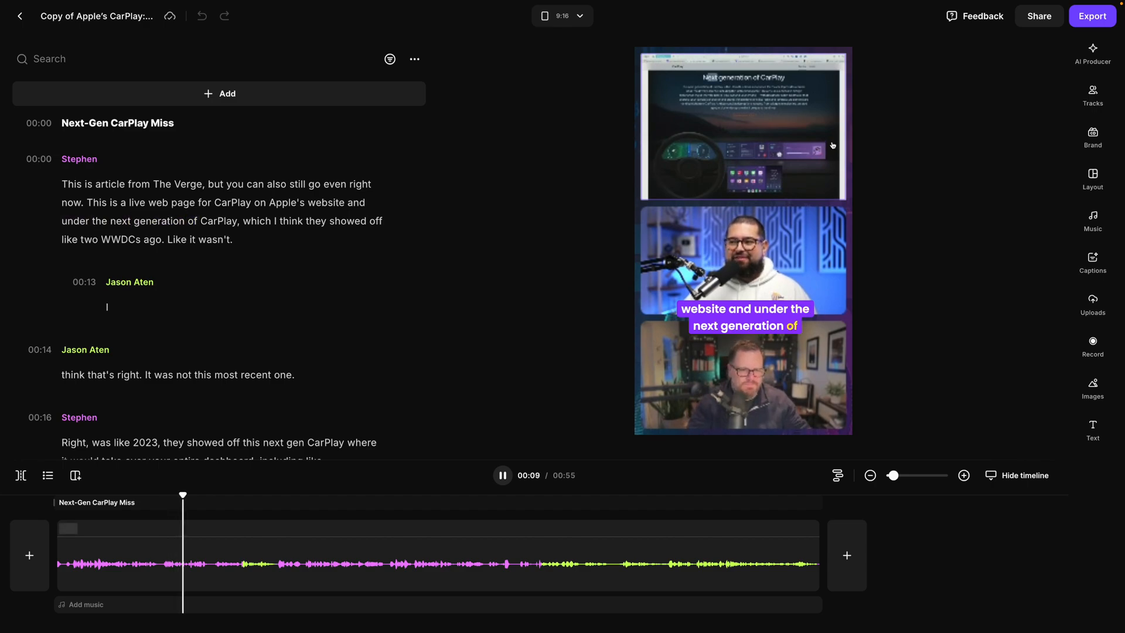
pyautogui.click(1093, 15)
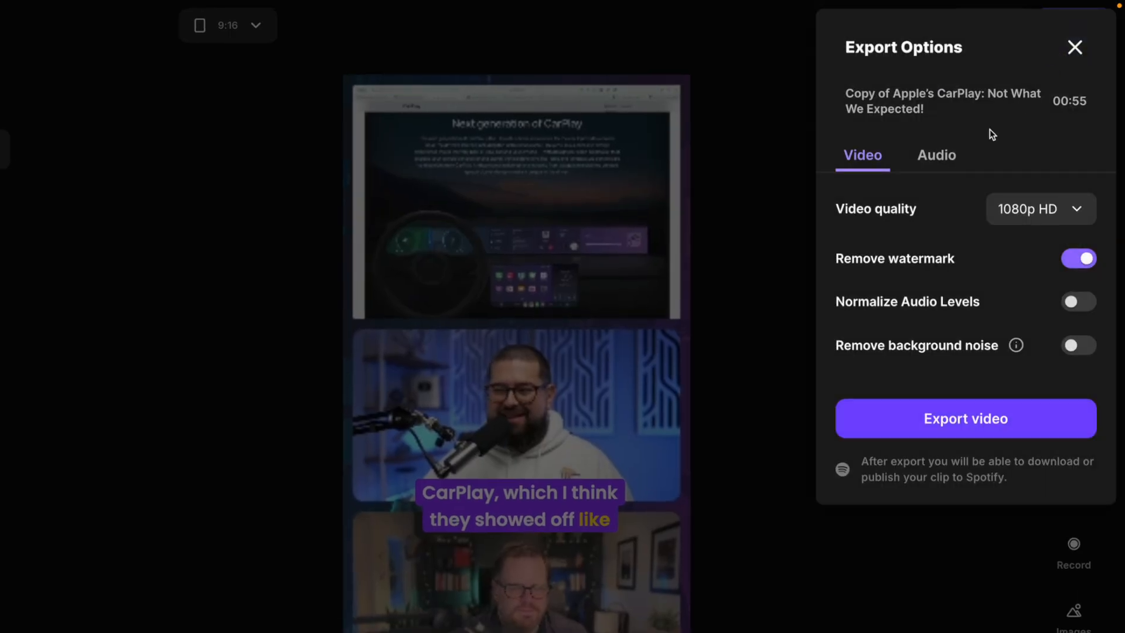
pyautogui.click(1040, 209)
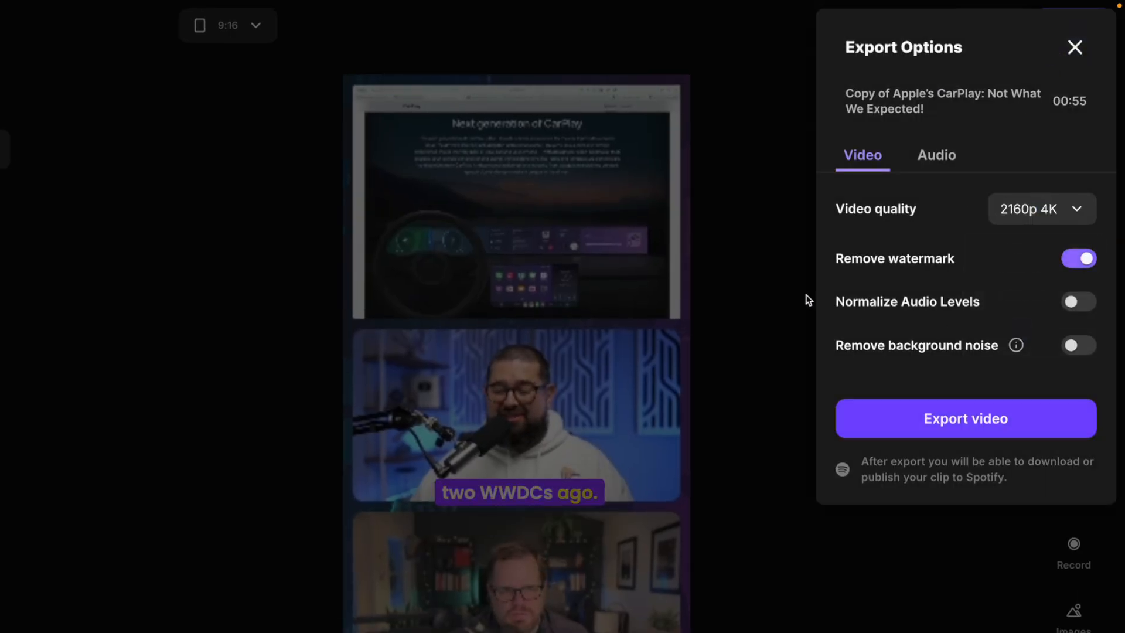
pyautogui.click(1075, 47)
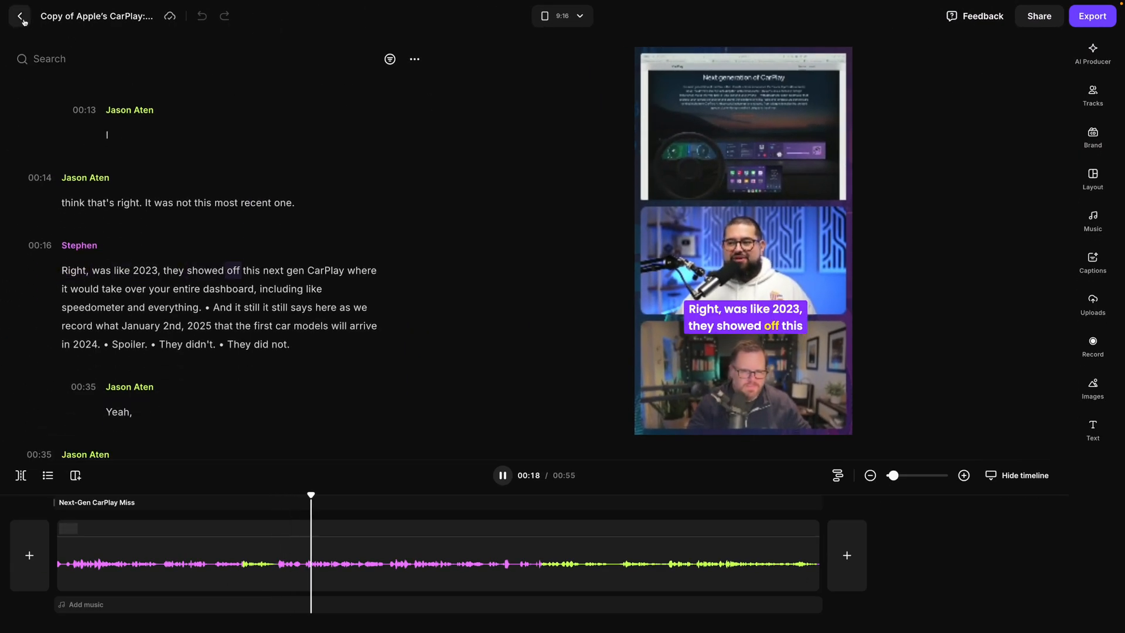
# - Create a new edit of the full 1:27:59 PTS 056 recording
pyautogui.click(20, 16)
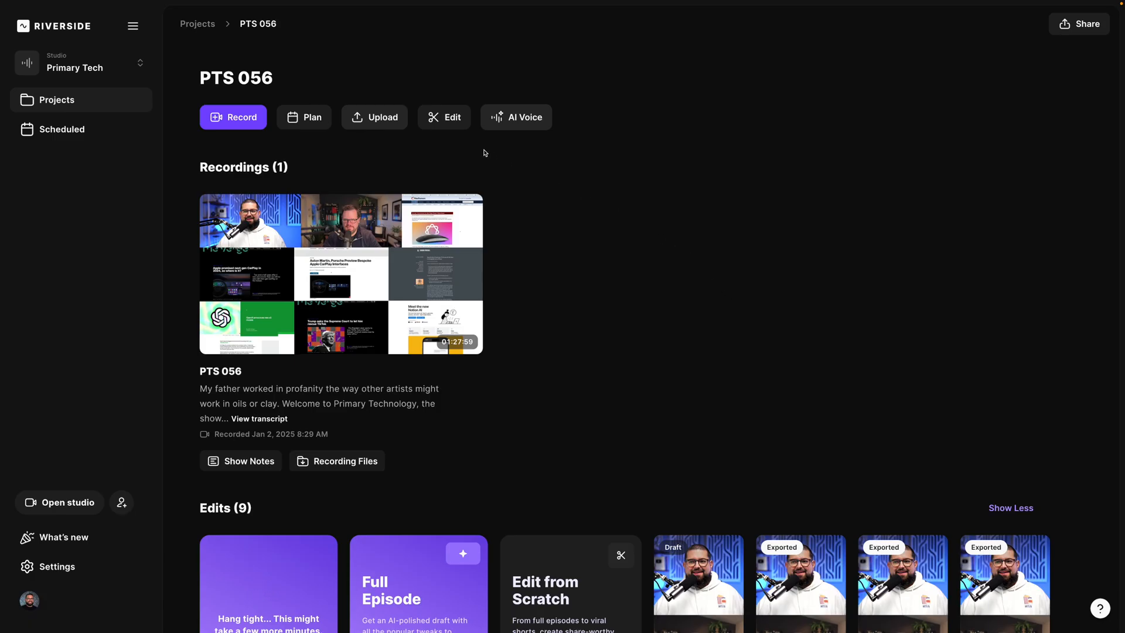
pyautogui.click(443, 117)
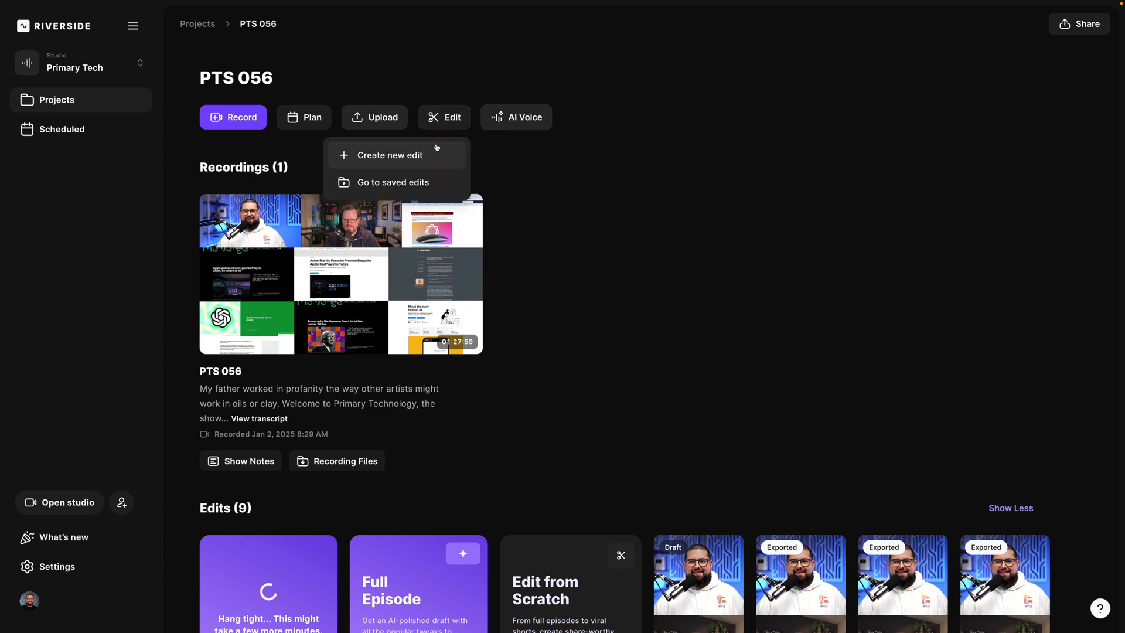
pyautogui.click(390, 155)
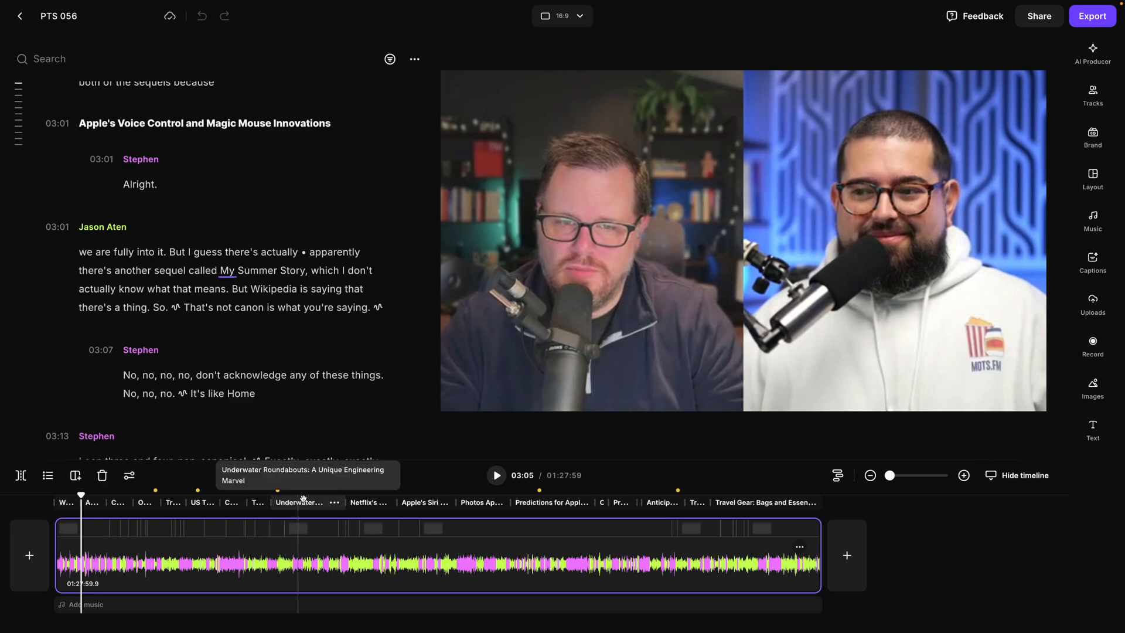
# - Apply the brand design to the new edit
pyautogui.click(1093, 137)
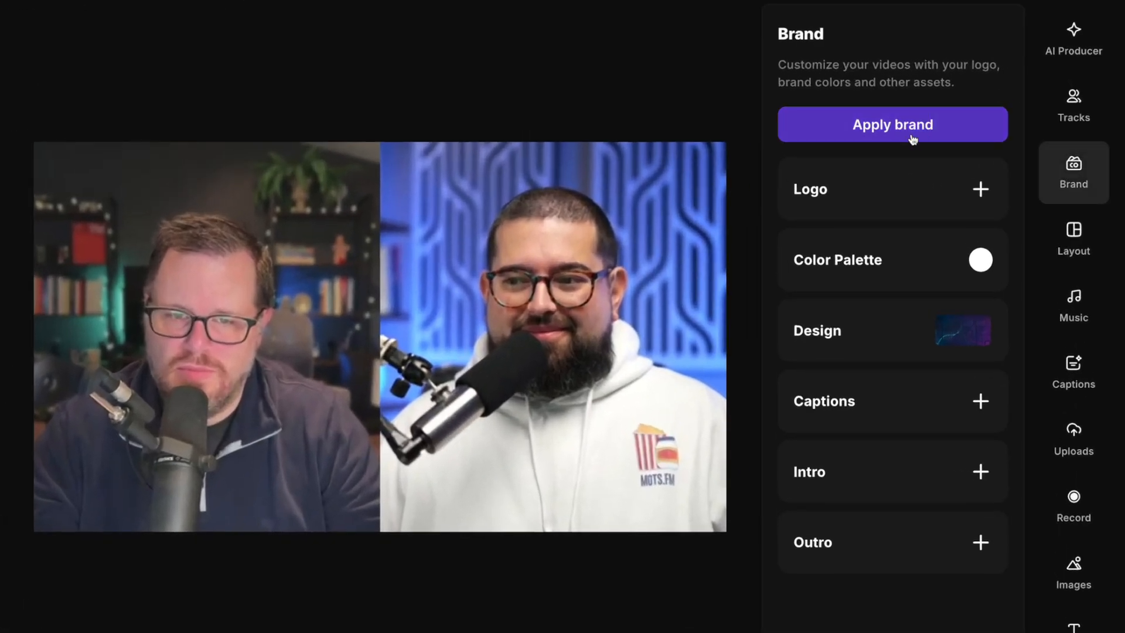
pyautogui.click(1074, 104)
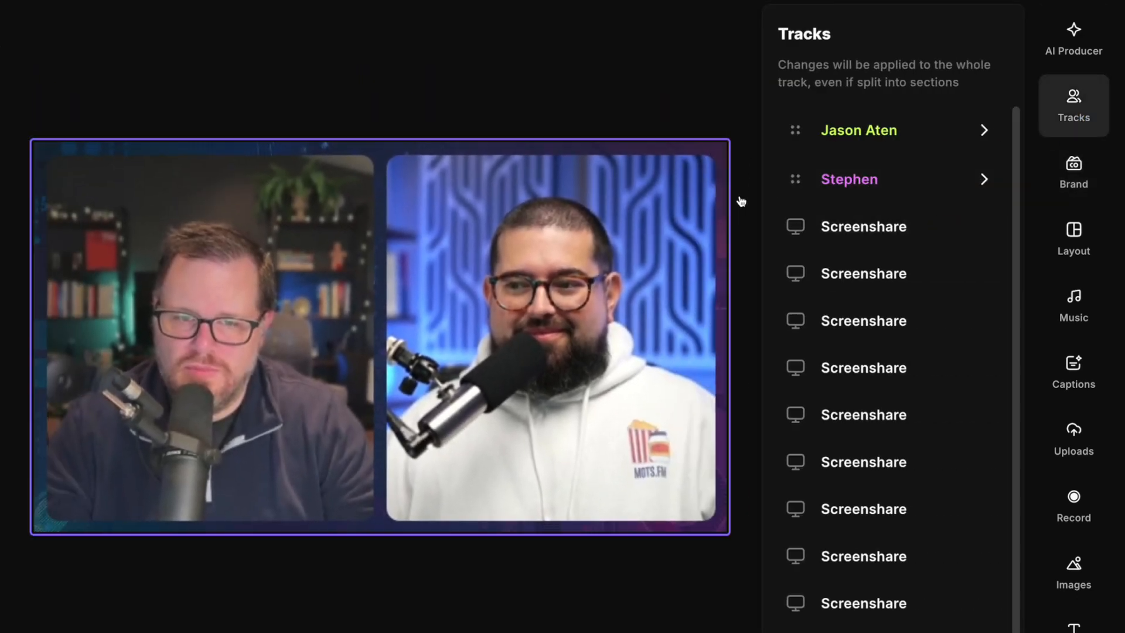
pyautogui.click(1074, 34)
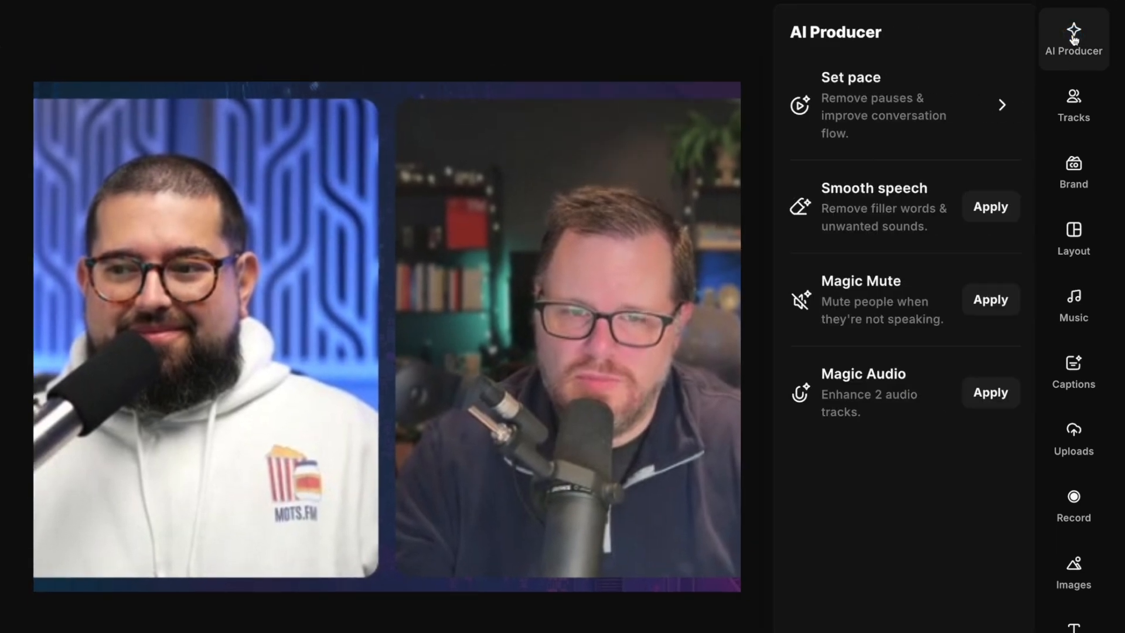
# - Apply Smooth speech to strip filler words, cutting the edit to 1:23:45
pyautogui.click(905, 104)
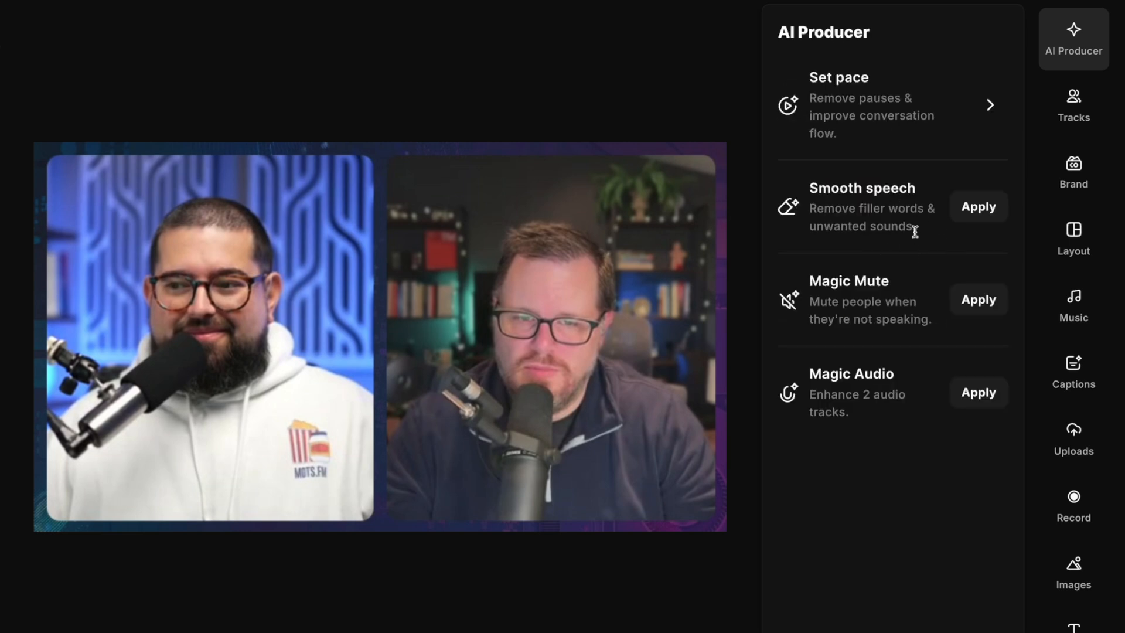
pyautogui.click(978, 207)
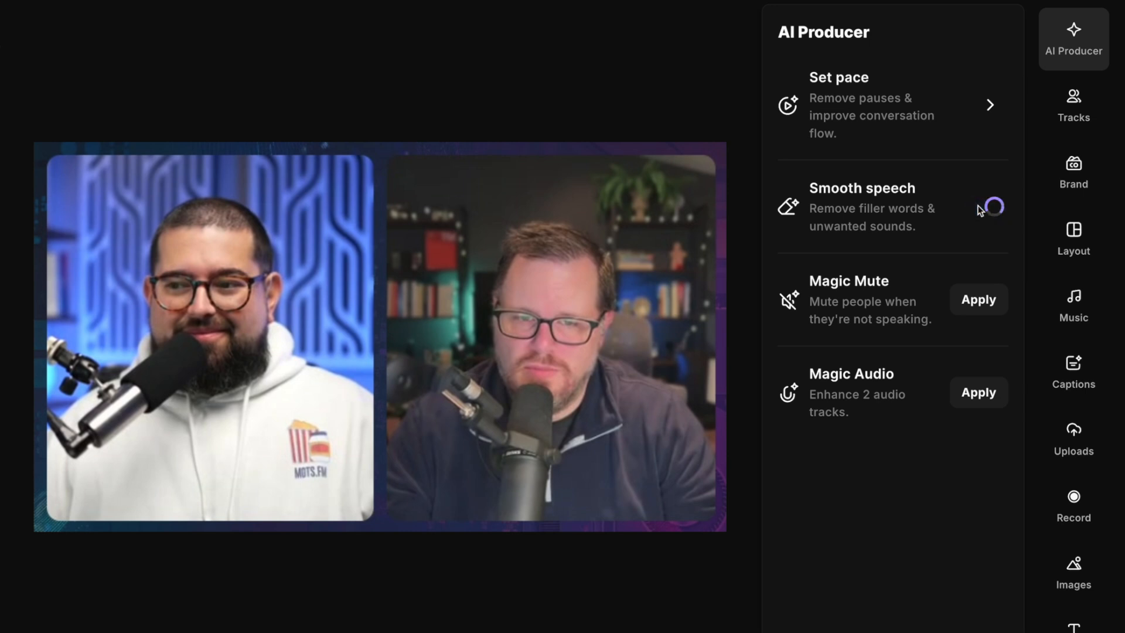
pyautogui.click(992, 207)
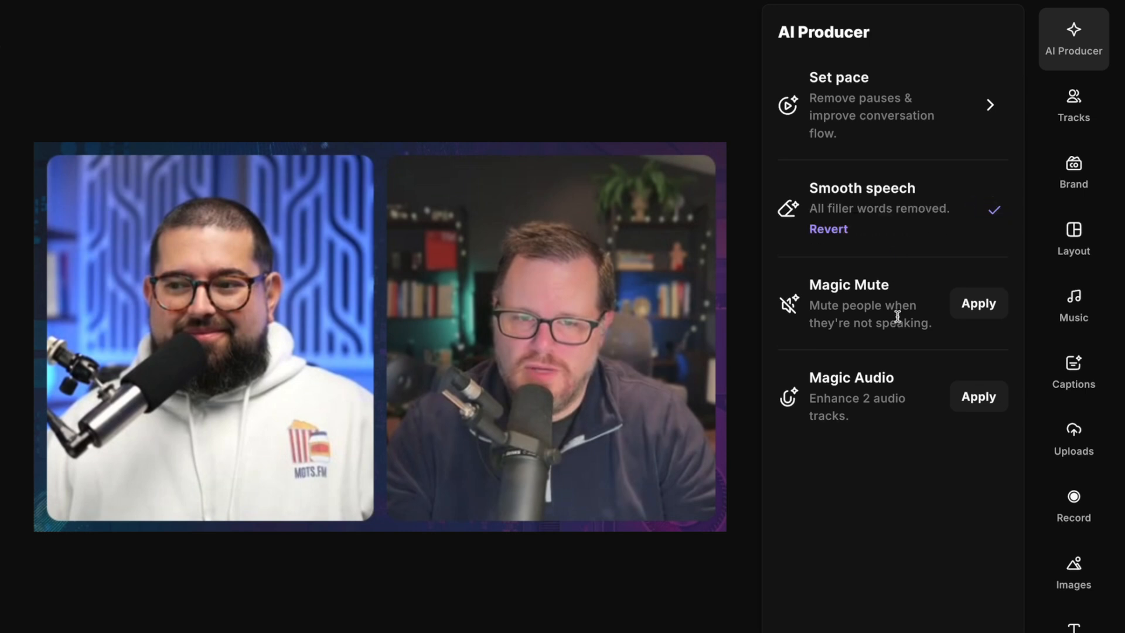
pyautogui.moveTo(926, 317)
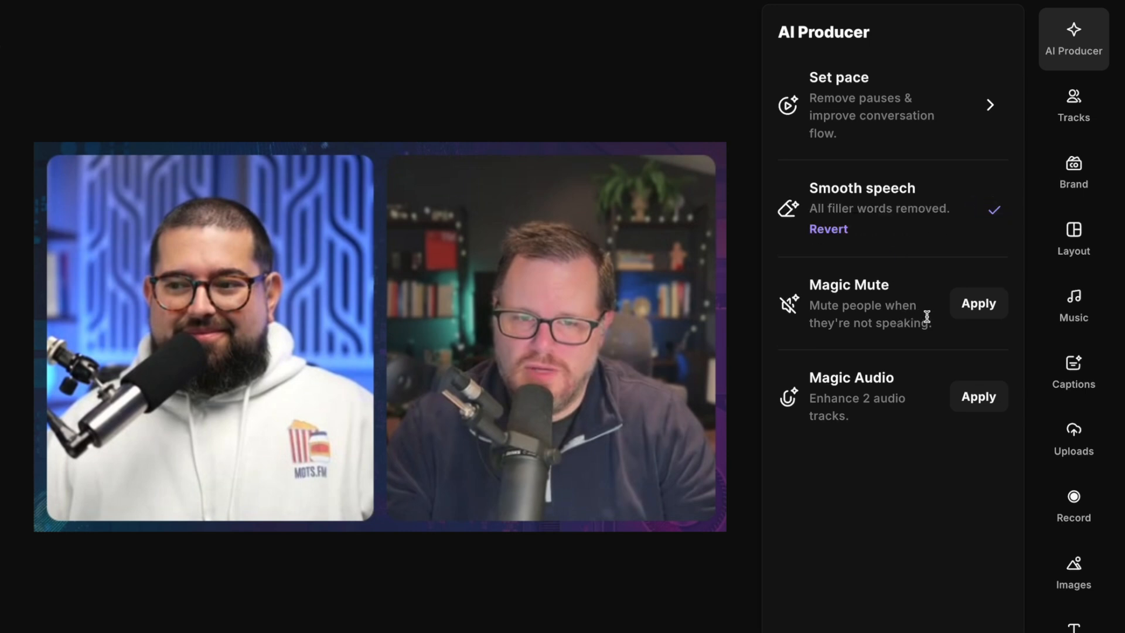
pyautogui.moveTo(901, 396)
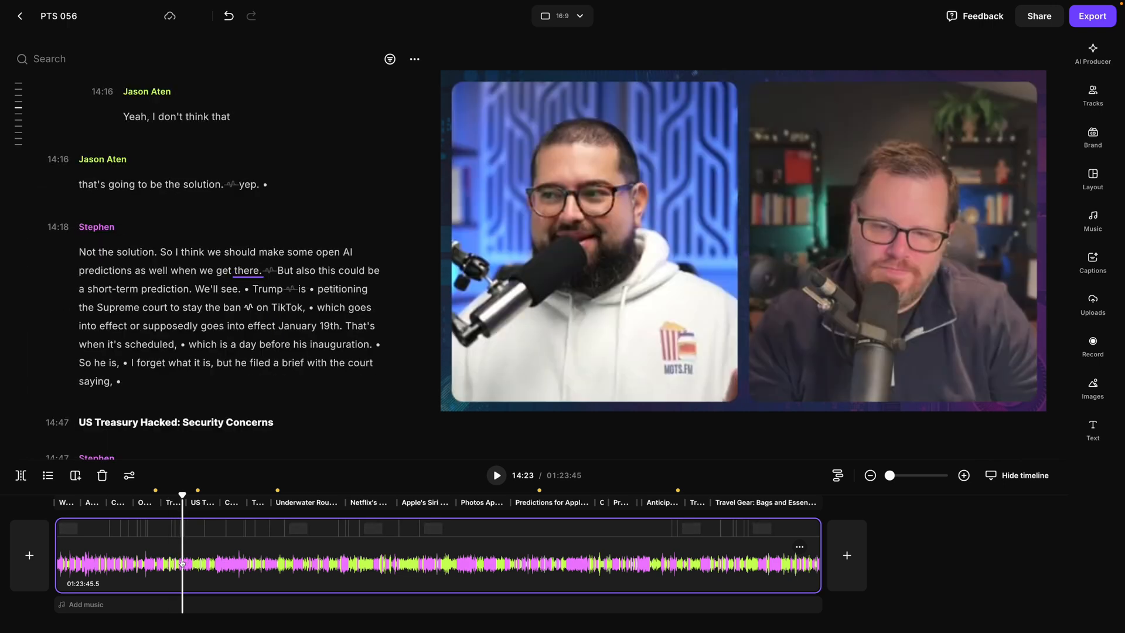
# - Apply smart scenes across the whole edit and add captions
pyautogui.click(1093, 175)
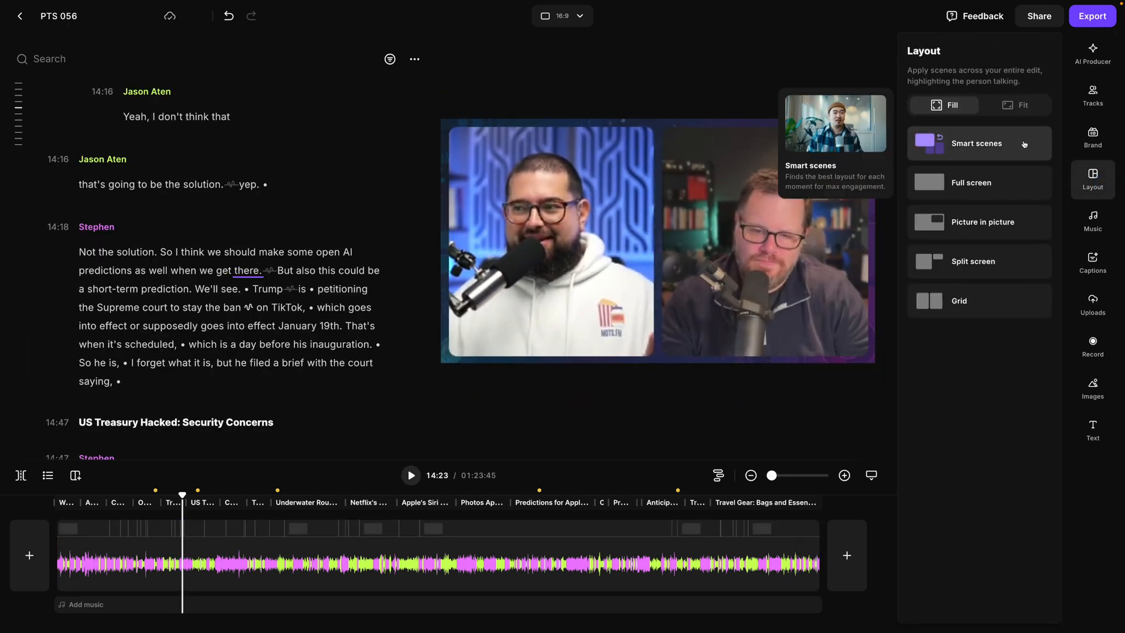
pyautogui.click(975, 143)
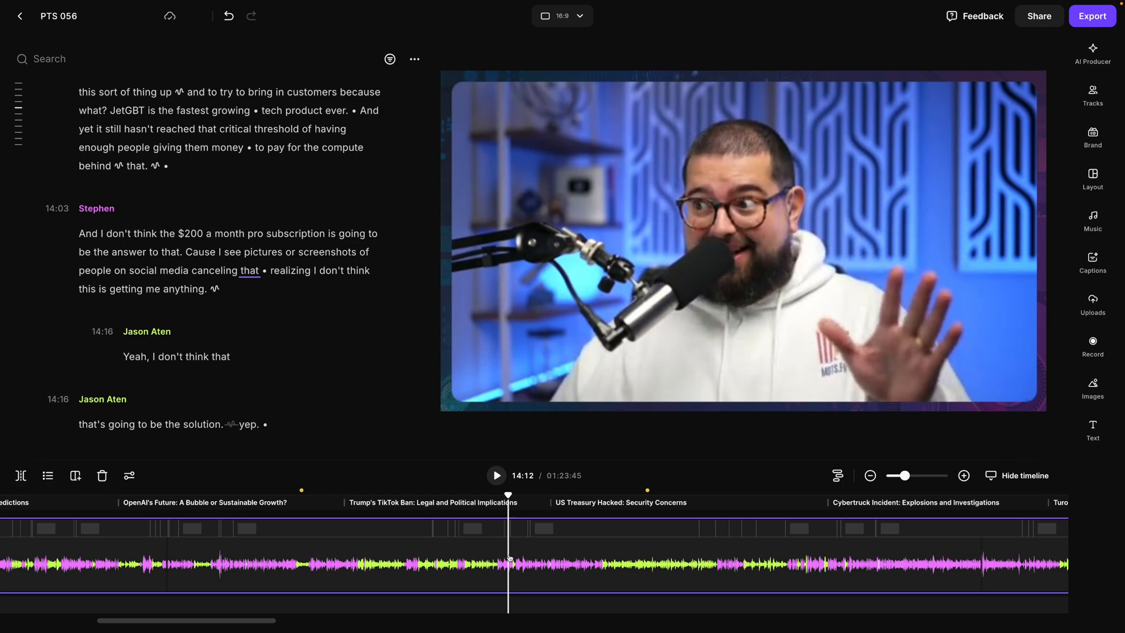
pyautogui.click(496, 475)
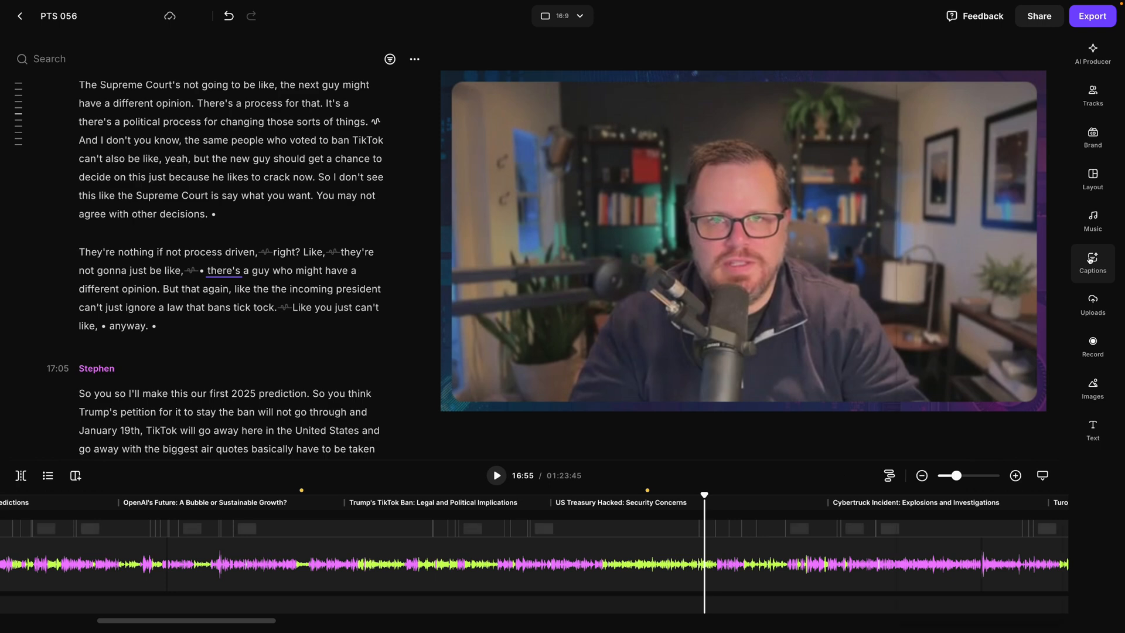
# - Set the caption font to Staatliches and bring up the royalty-free image library
pyautogui.click(742, 376)
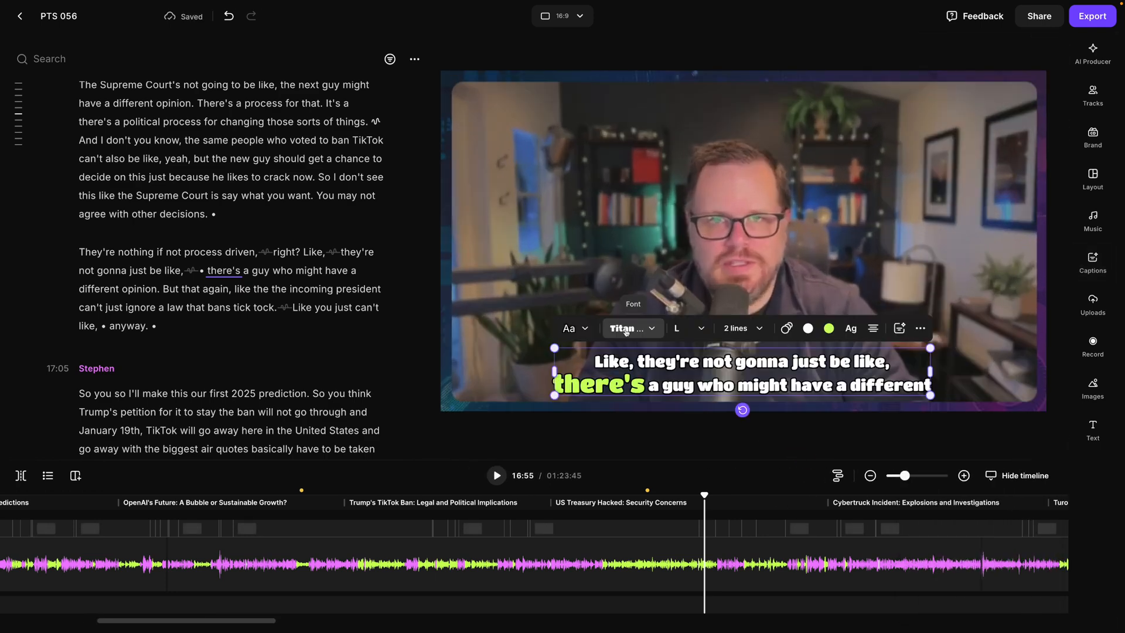
pyautogui.click(628, 328)
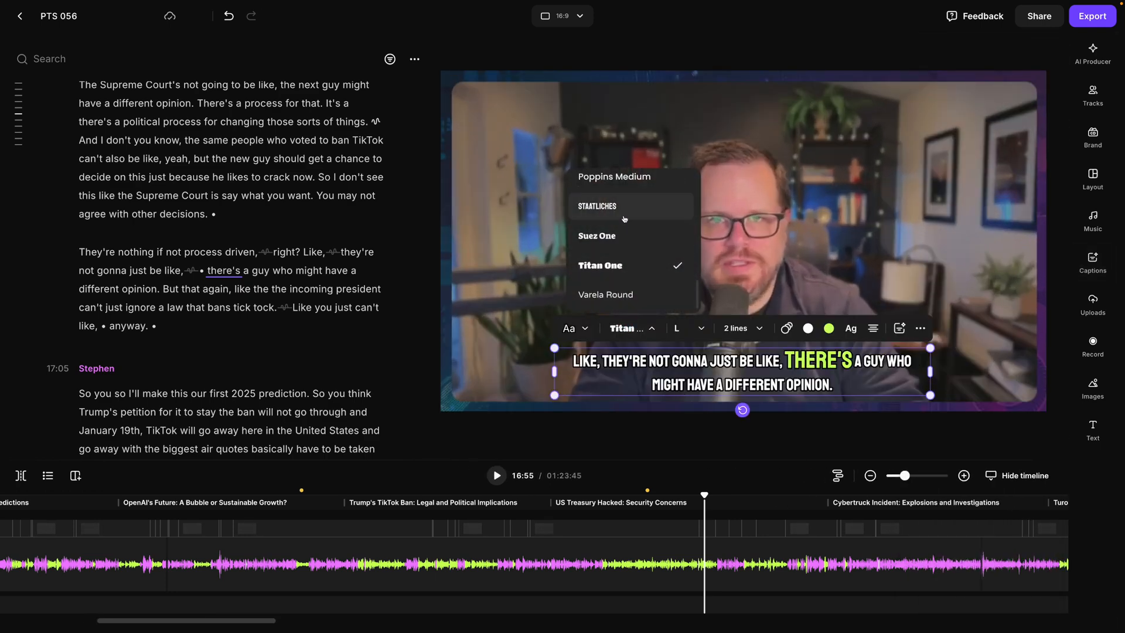
pyautogui.click(786, 328)
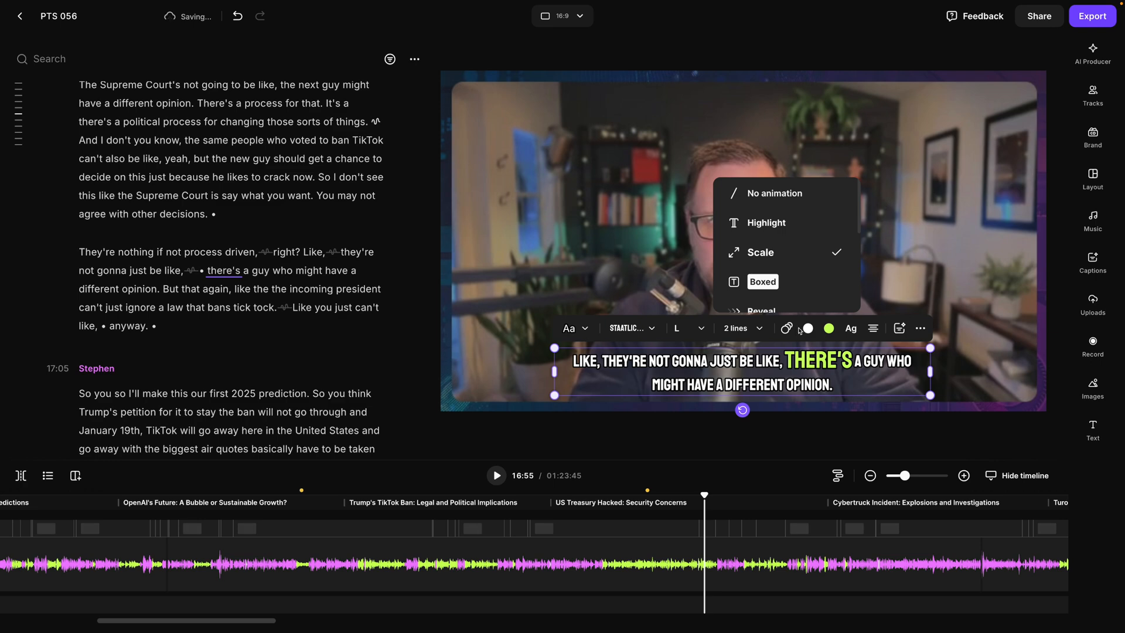
pyautogui.click(1093, 388)
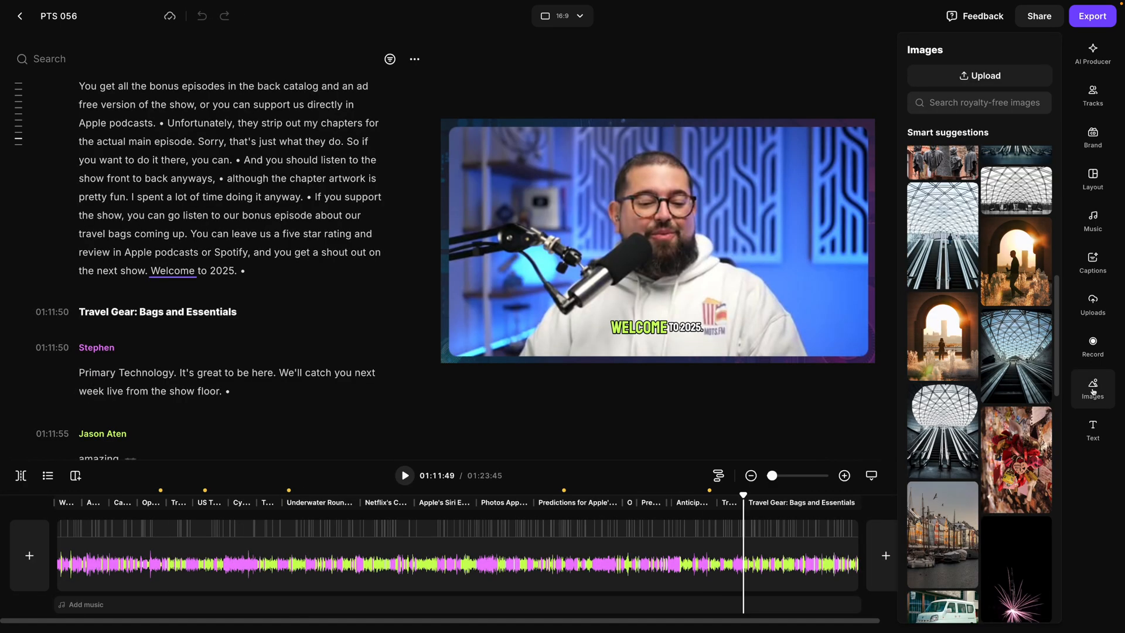
pyautogui.moveTo(1012, 305)
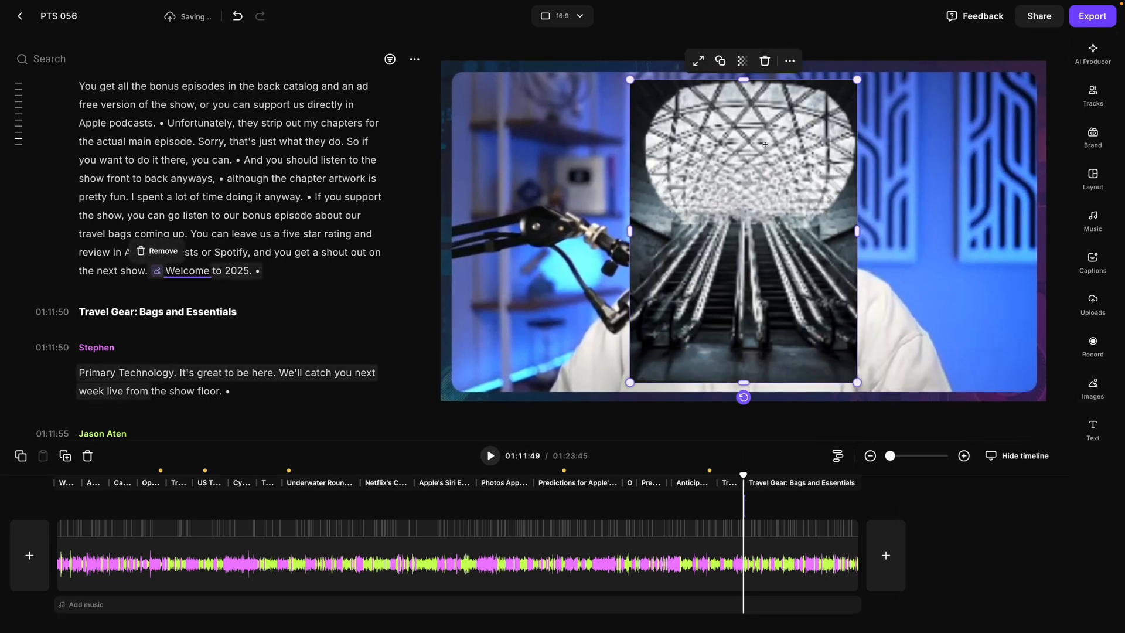
# - Expand the escalator photo to fill the frame behind the 'Welcome to 2025' caption
pyautogui.click(696, 60)
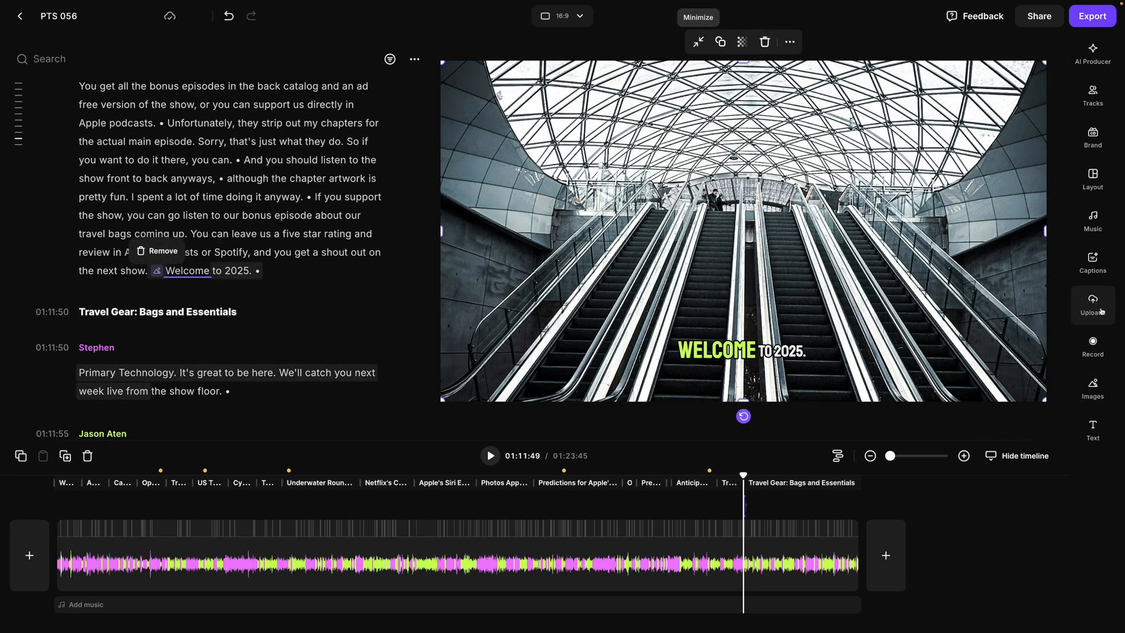
pyautogui.click(1093, 427)
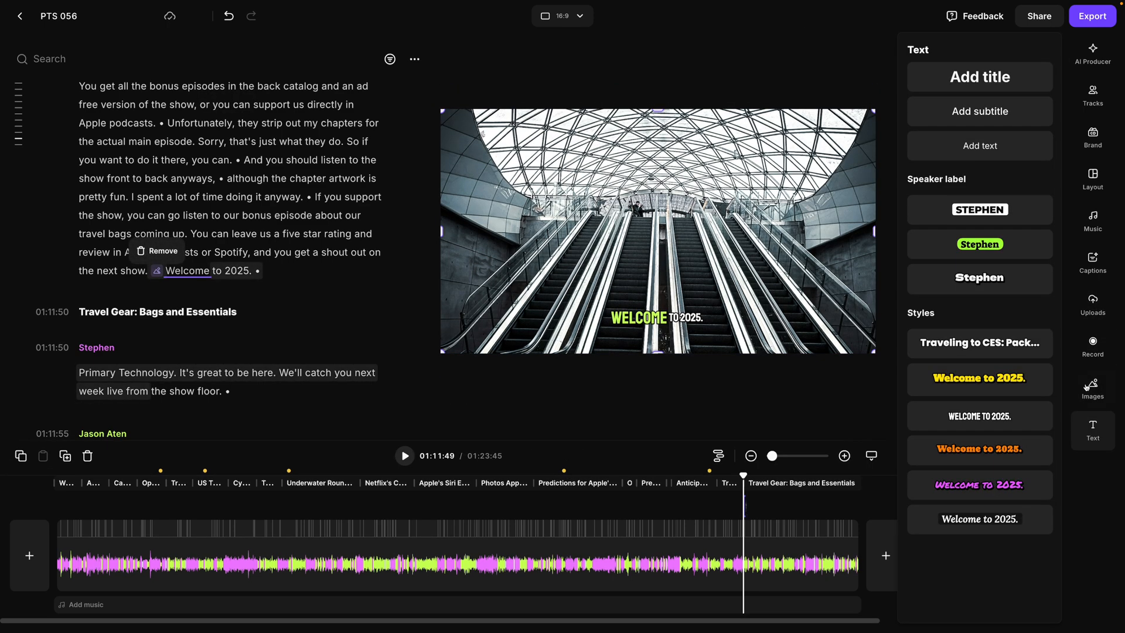
pyautogui.click(1093, 220)
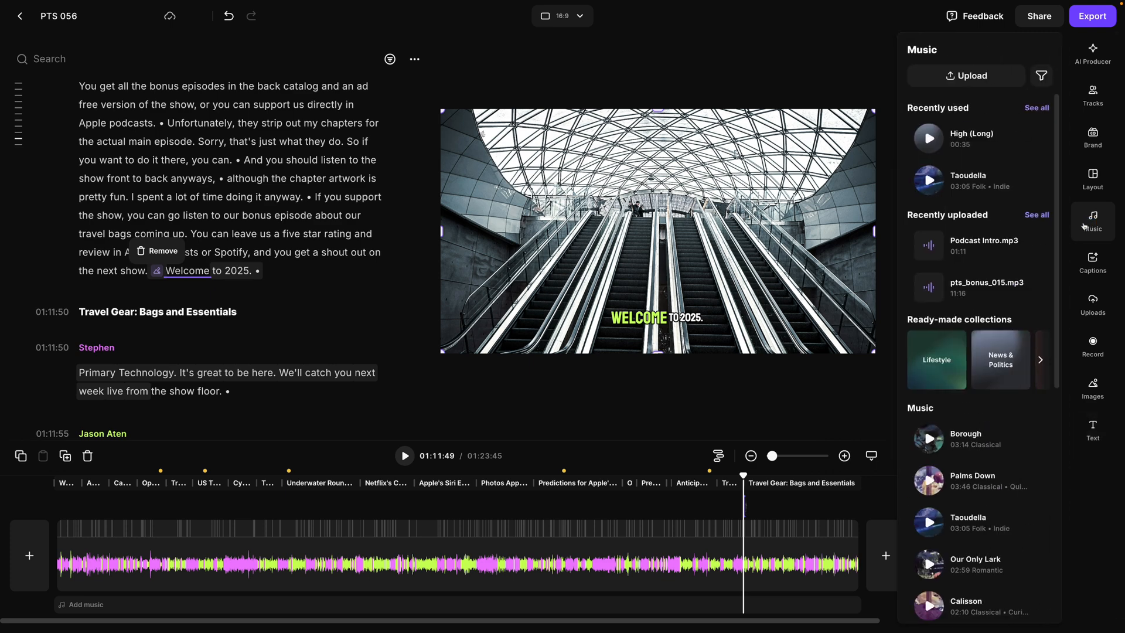
pyautogui.click(1091, 16)
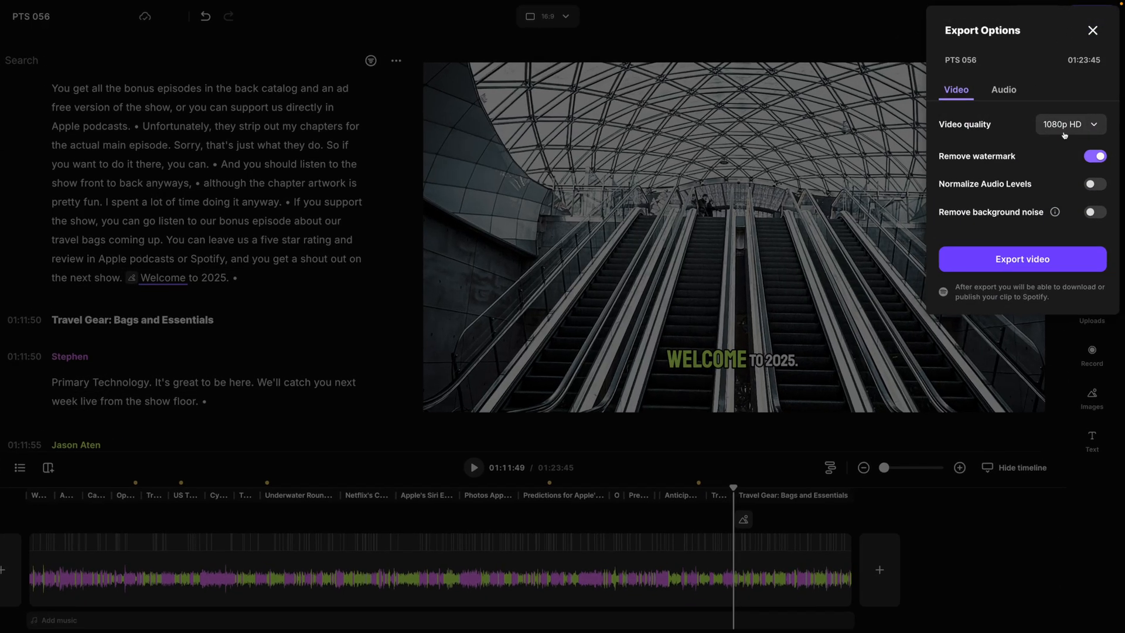
# - Export the edit as 2160p 4K video and keep editing in the duplicate 'Copy of PTS 056'
pyautogui.click(1068, 124)
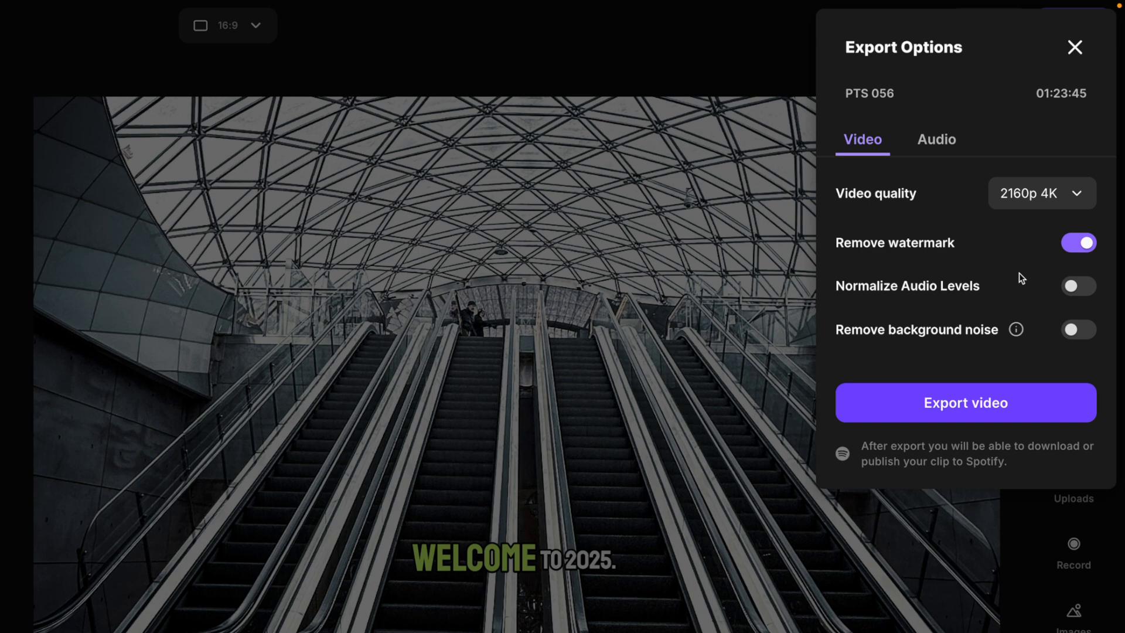
pyautogui.moveTo(965, 403)
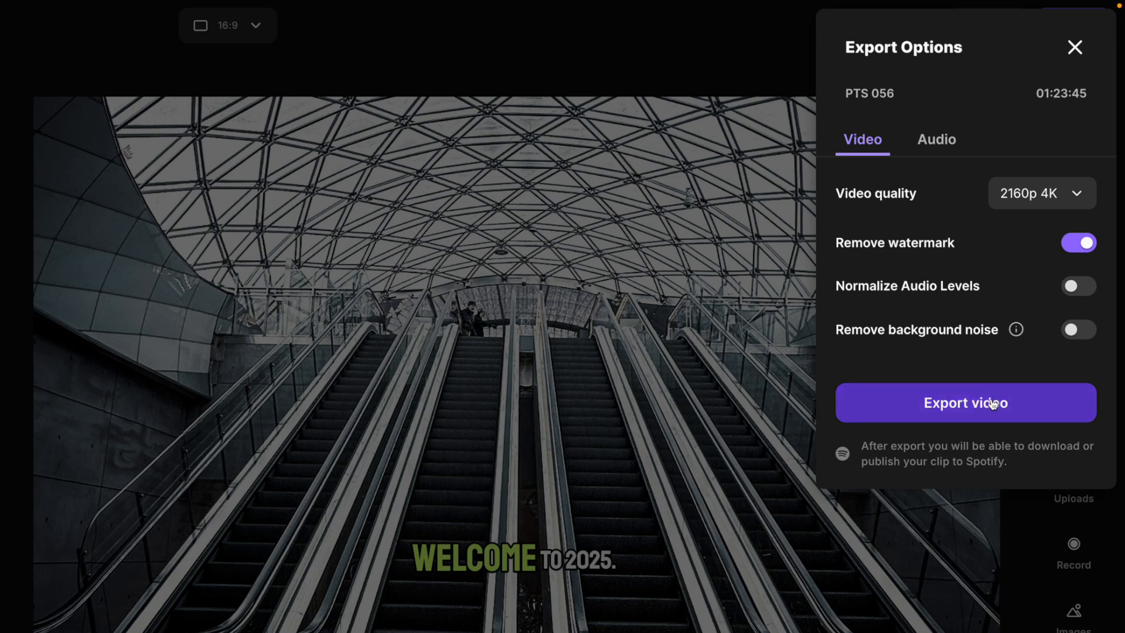
pyautogui.click(965, 403)
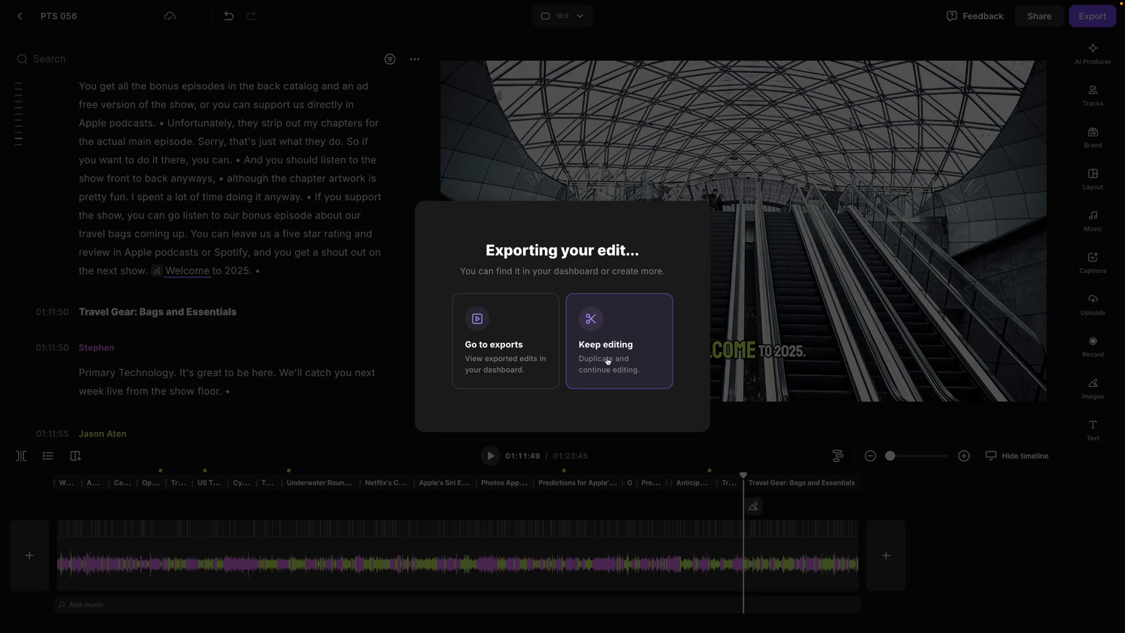
pyautogui.click(618, 345)
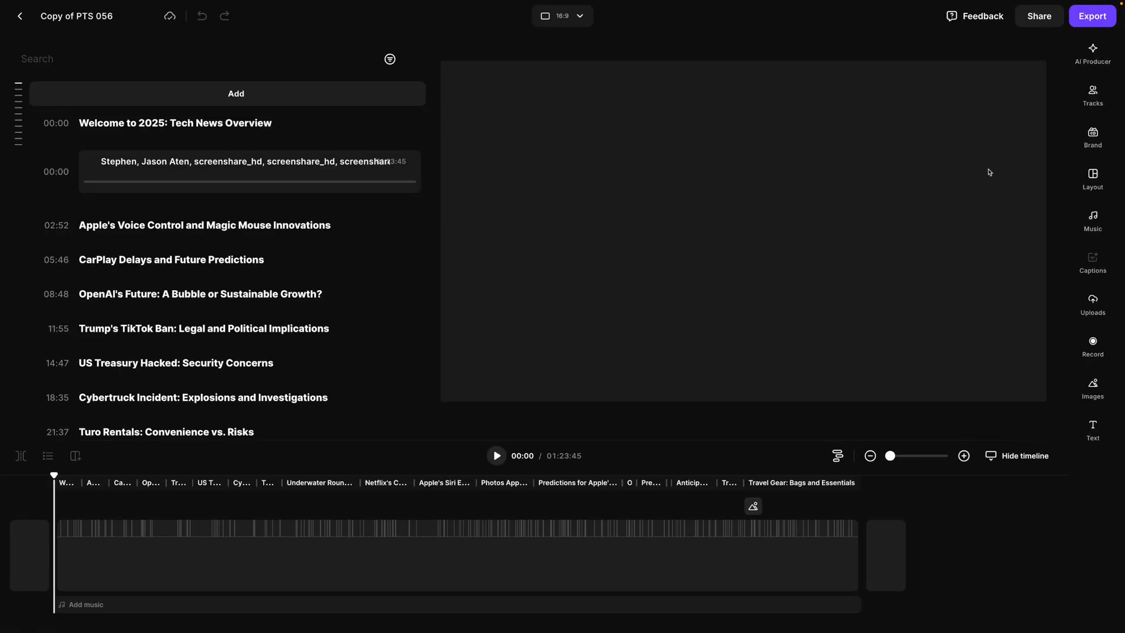
# - Export 'Copy of PTS 056' as MP3 audio and return to the PTS 056 project page
pyautogui.click(1093, 15)
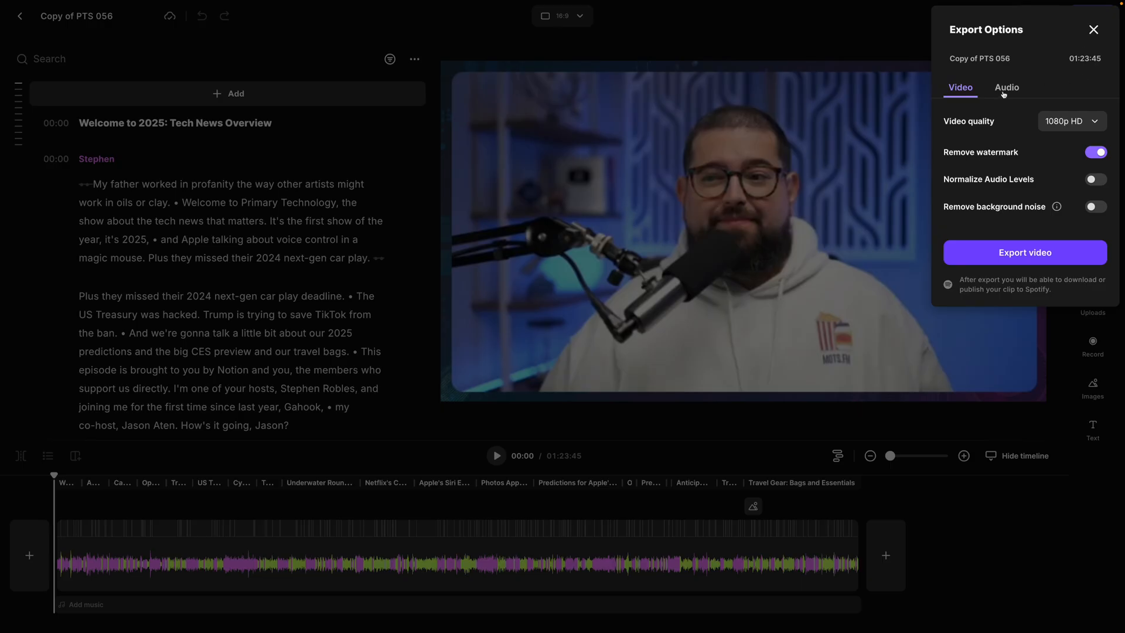
pyautogui.click(1007, 87)
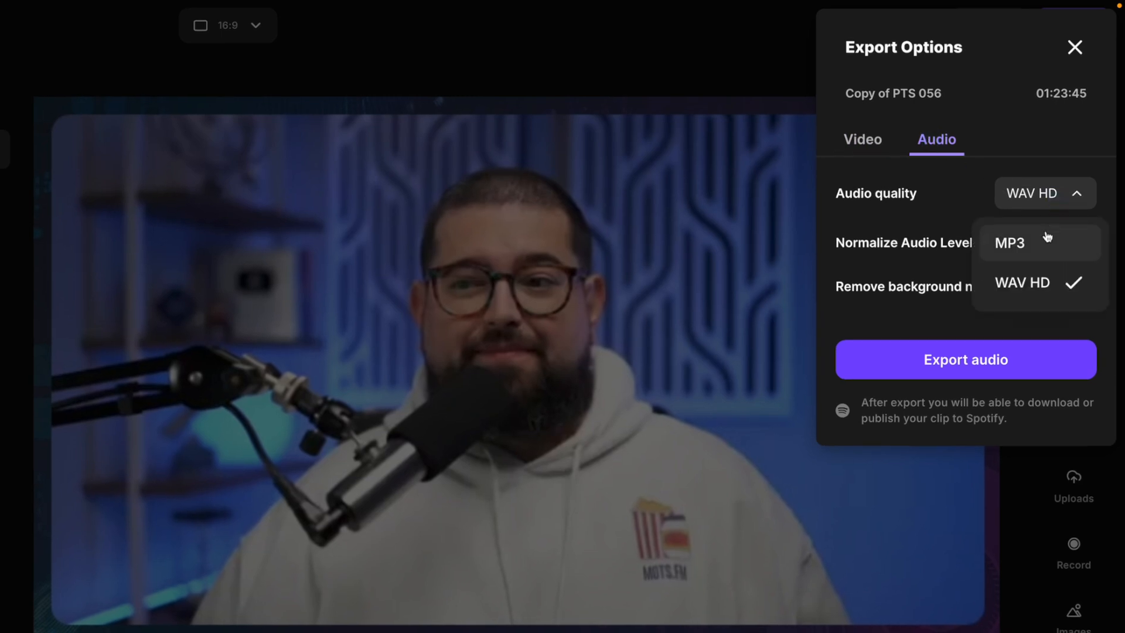
pyautogui.click(1010, 243)
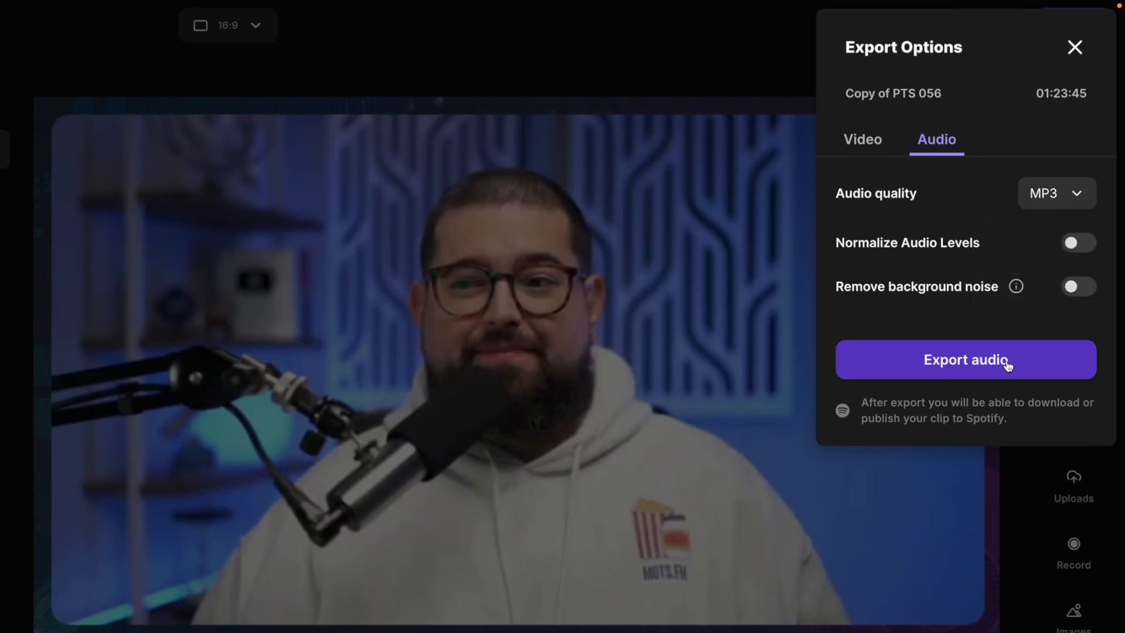
pyautogui.click(965, 360)
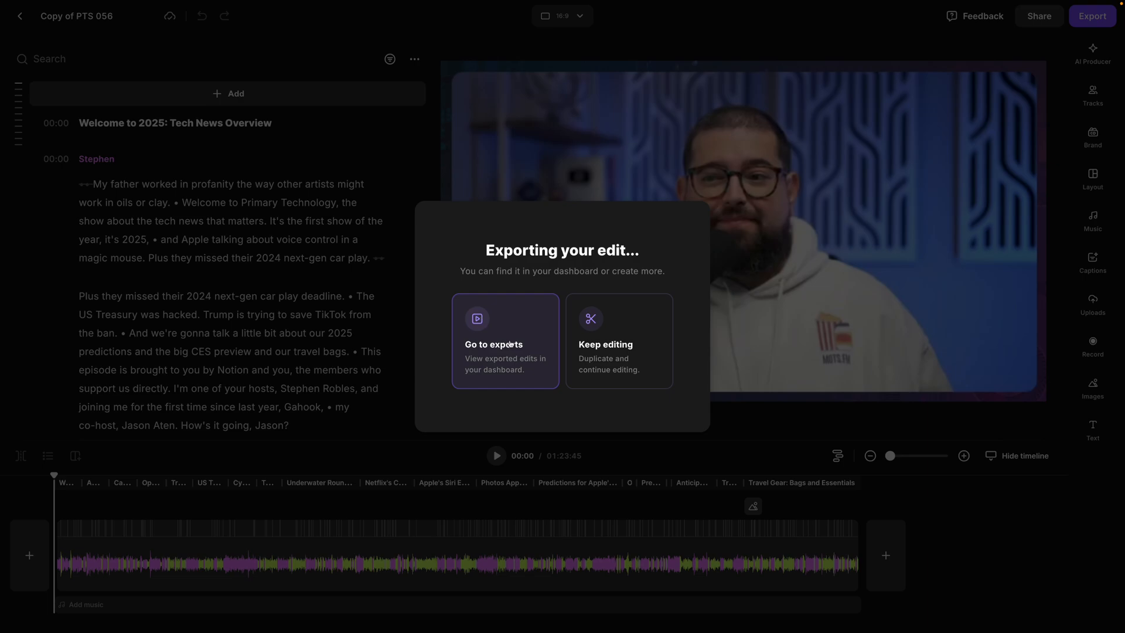
pyautogui.click(506, 340)
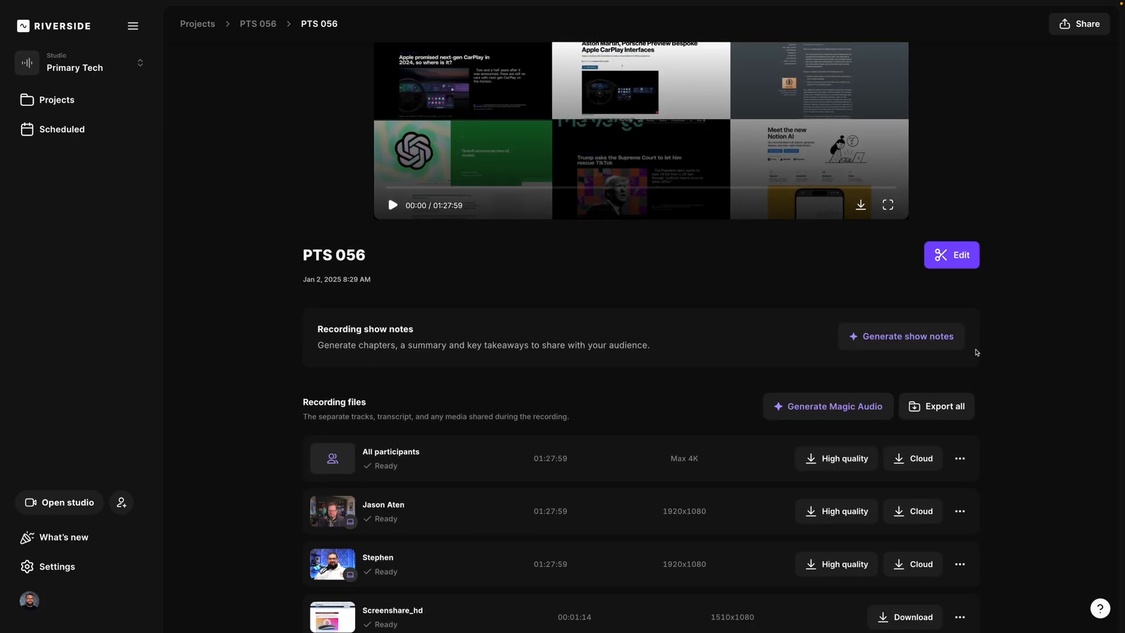
# - Generate AI show notes for PTS 056 and review them down to the timestamped chapters
pyautogui.click(902, 336)
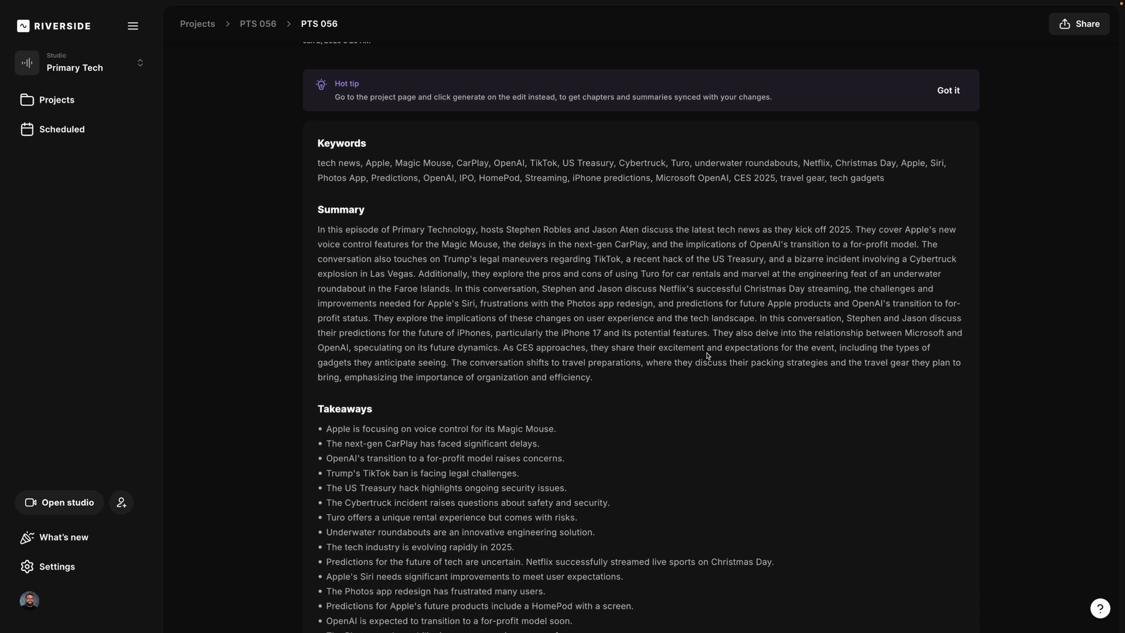
pyautogui.scroll(-3)
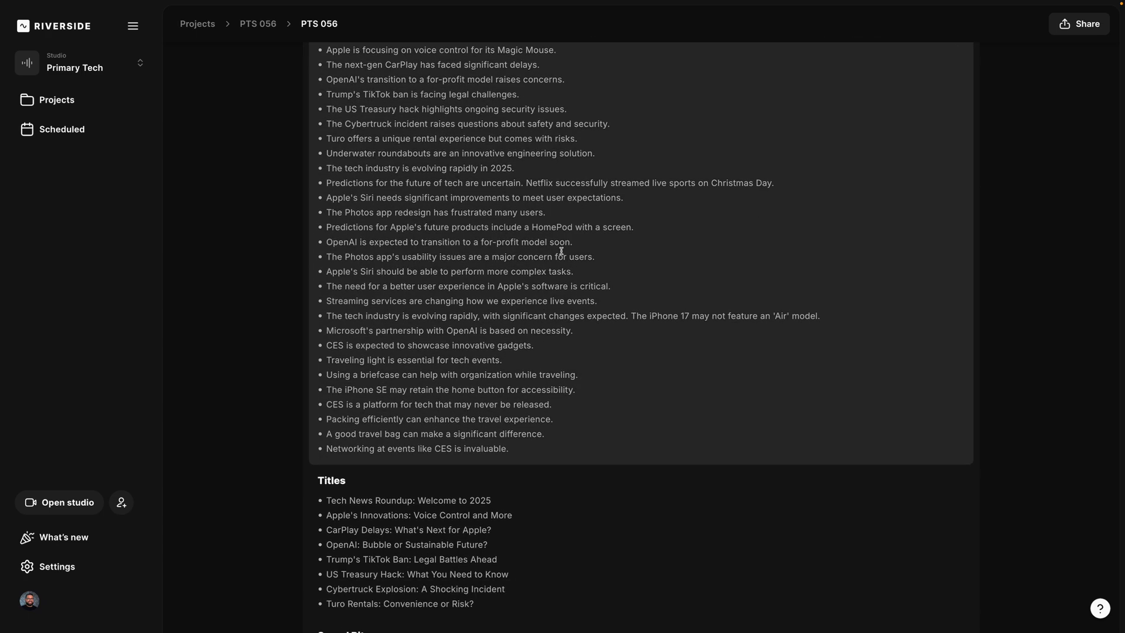
pyautogui.scroll(-3)
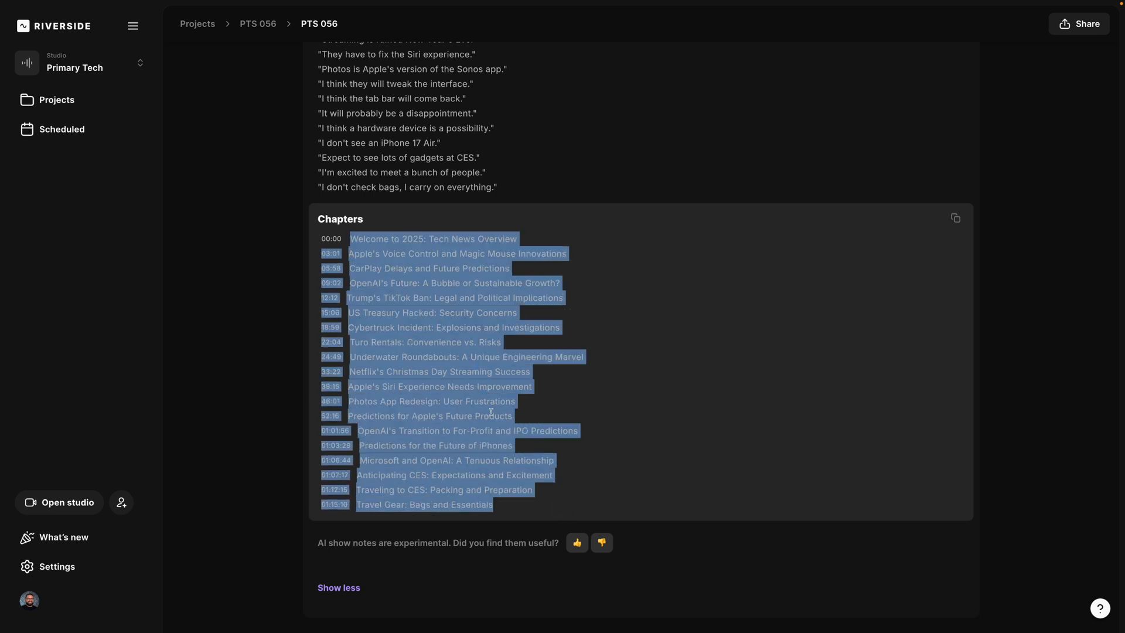
pyautogui.click(384, 229)
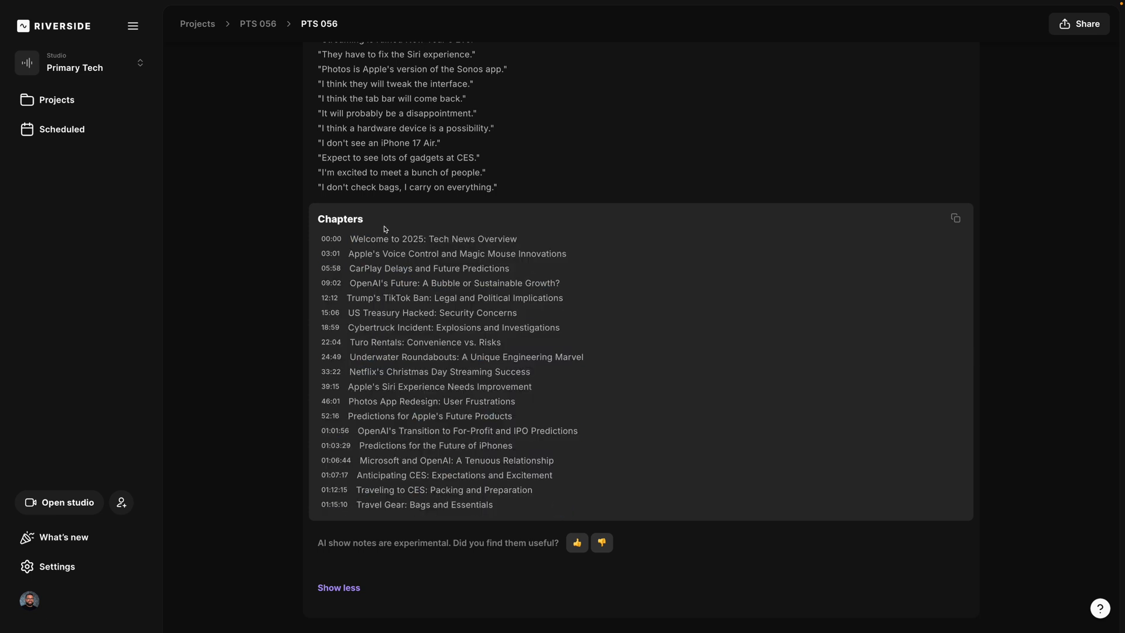
pyautogui.moveTo(346, 351)
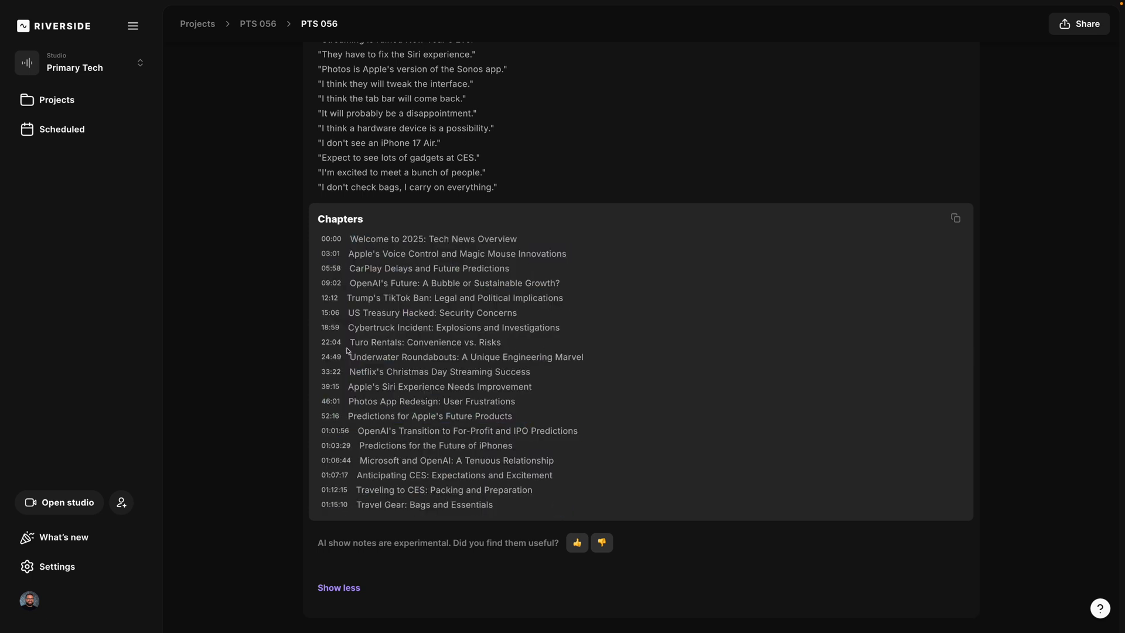
pyautogui.scroll(-3)
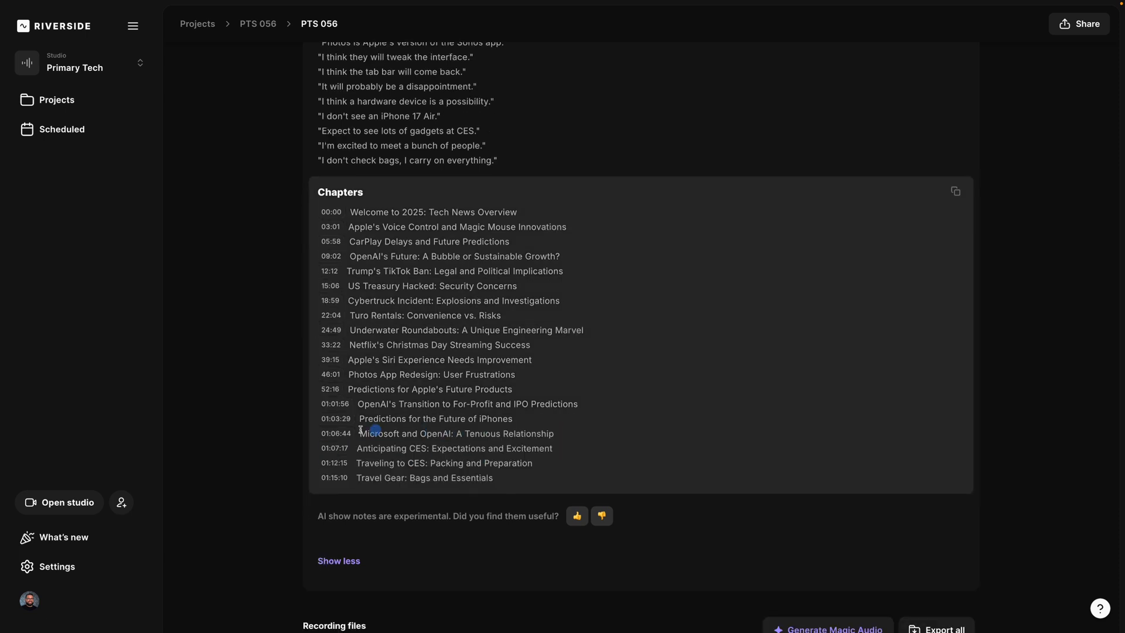